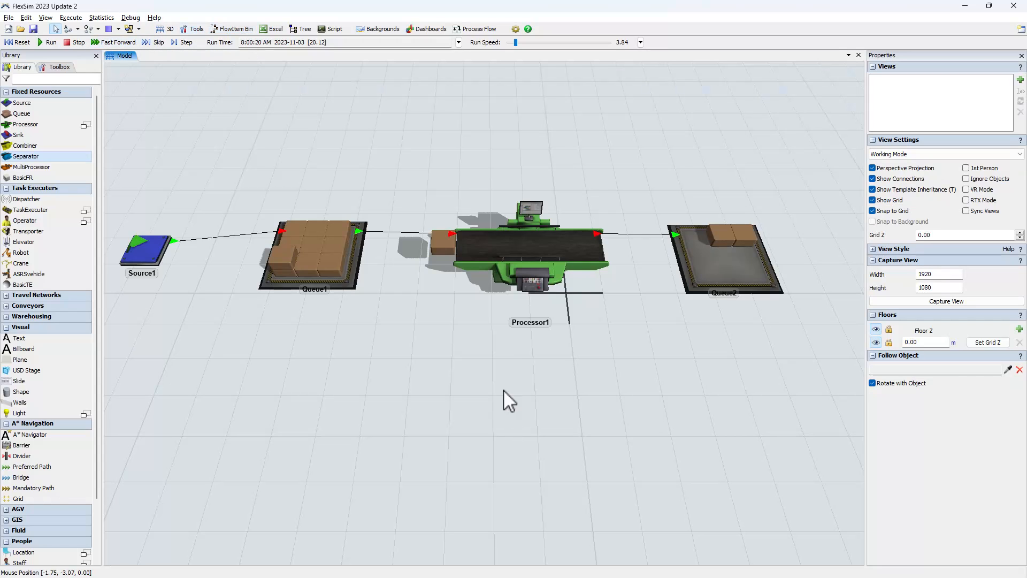
mouse_move(247, 46)
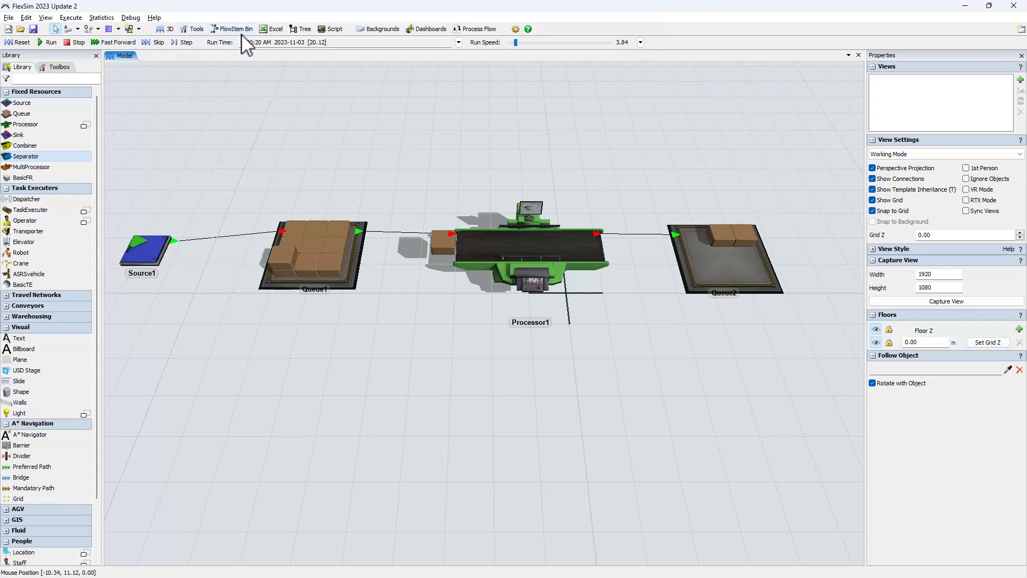
Browse the FlowItem Bin, previewing the Tote, Man, Woman and Box flow items
click(231, 29)
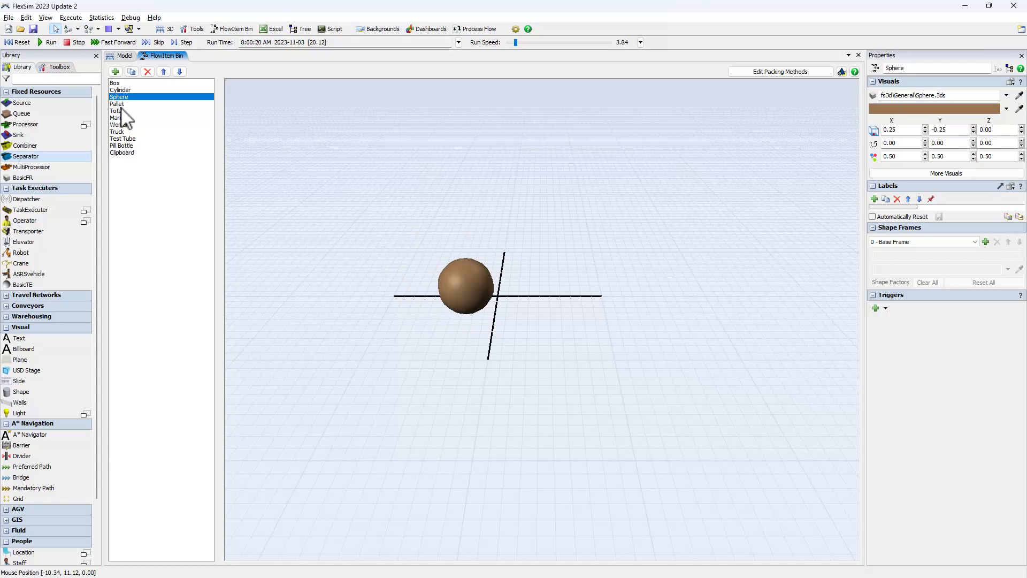
click(116, 111)
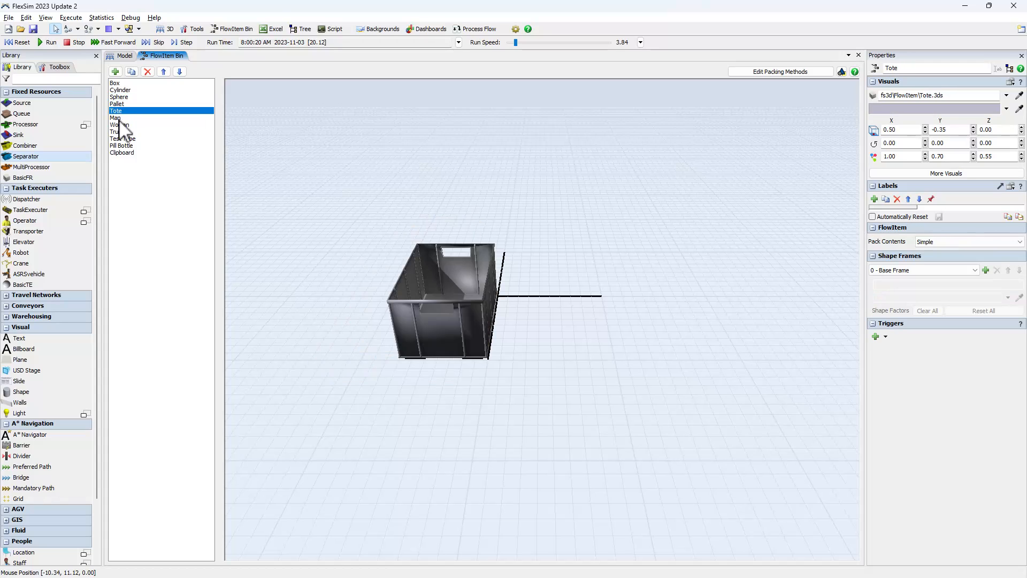
click(115, 117)
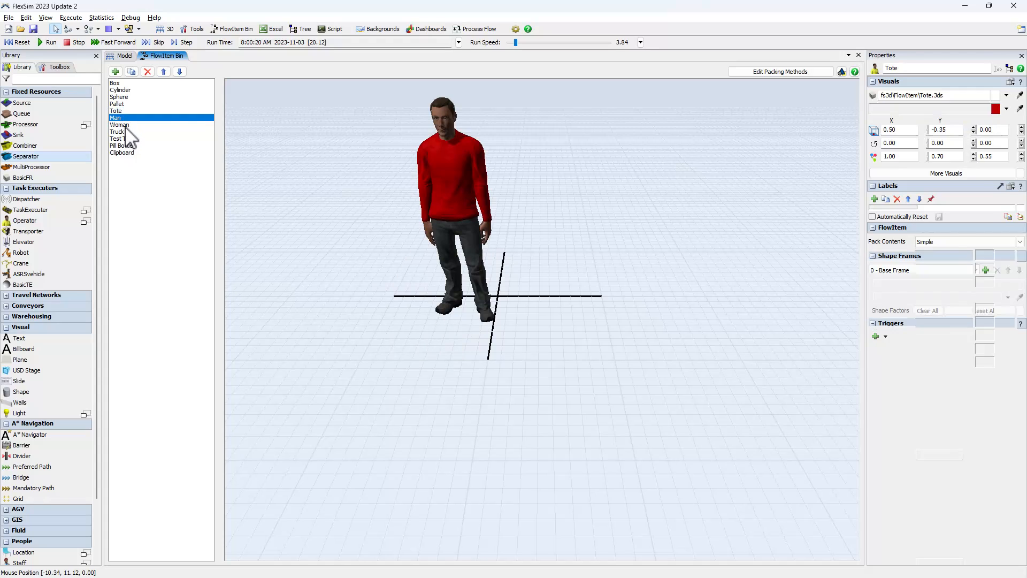
click(120, 124)
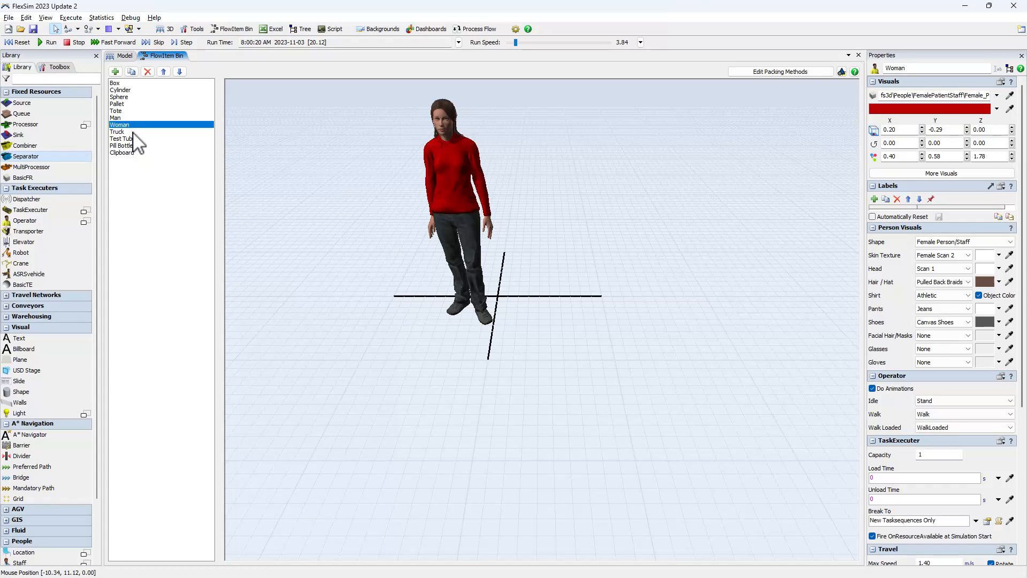
mouse_move(135, 131)
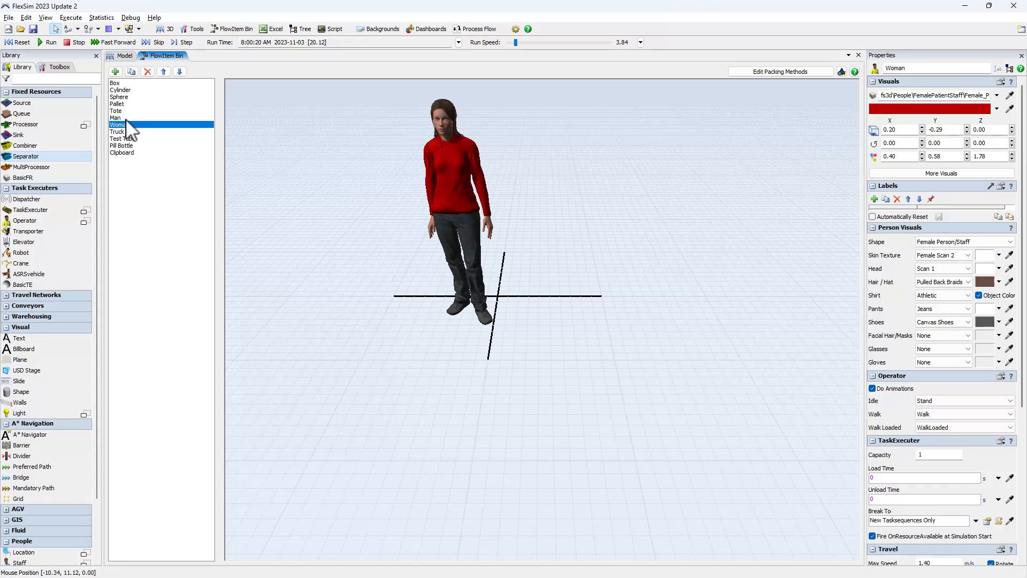
click(115, 83)
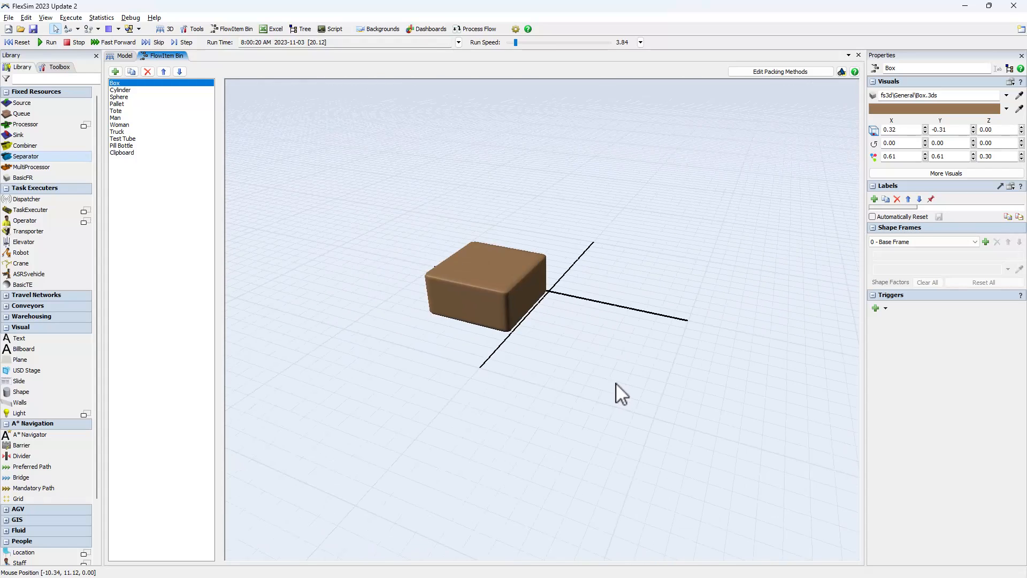
Resize the Box flow item to about 1.40 long and 0.61 high and view it in the 3D model
click(485, 288)
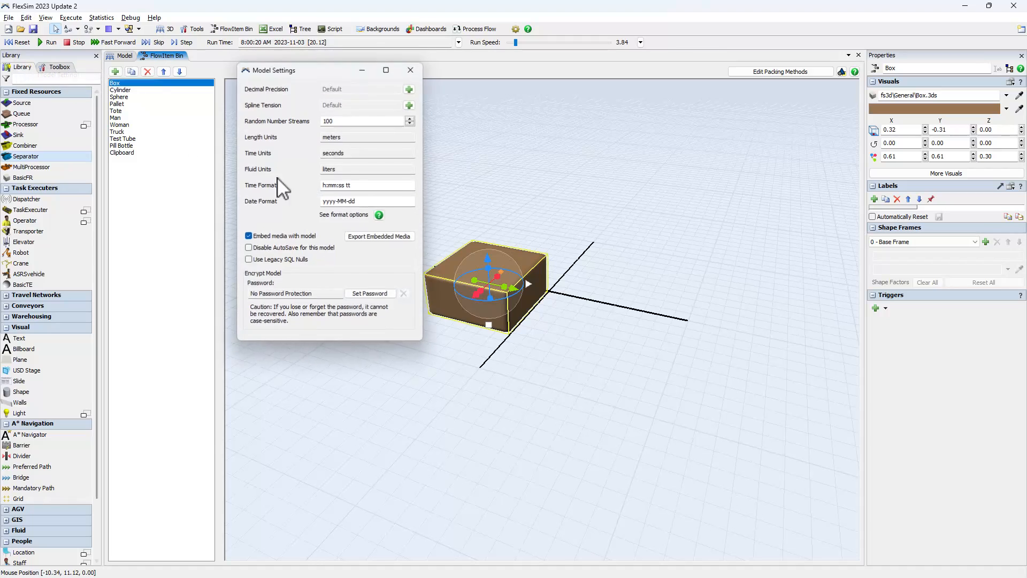
click(410, 70)
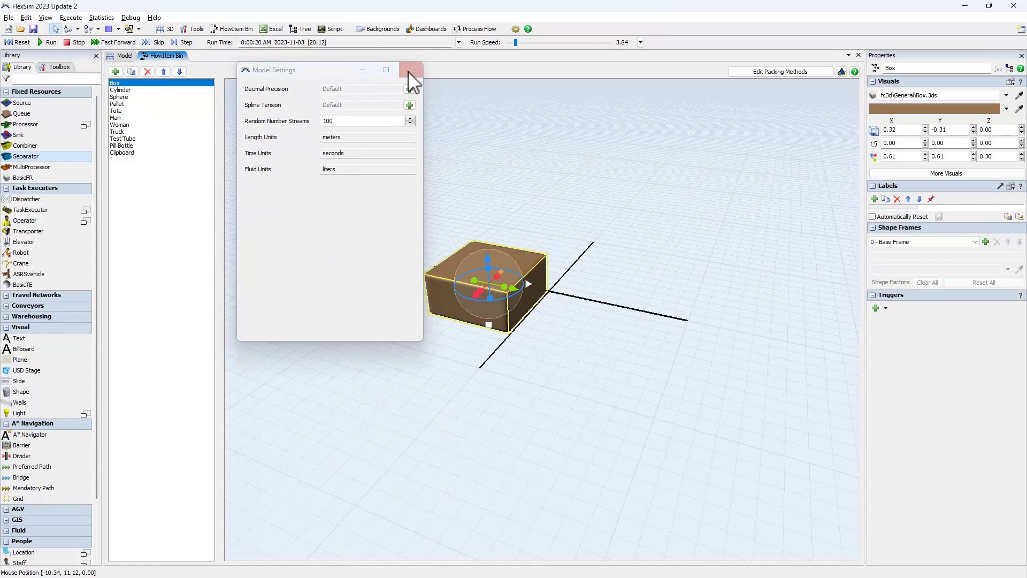
click(411, 70)
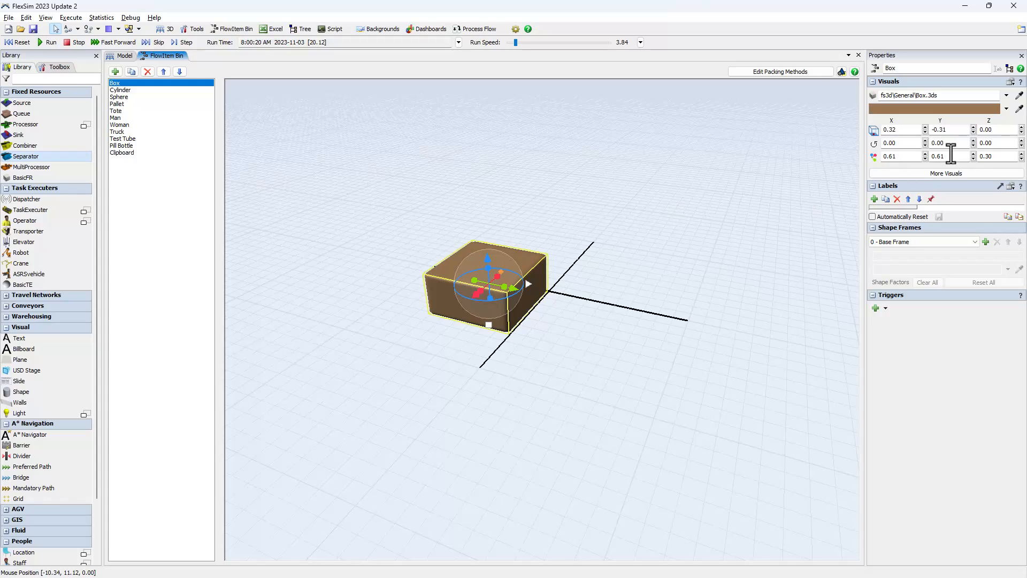
triple_click(986, 156)
text(0.61)
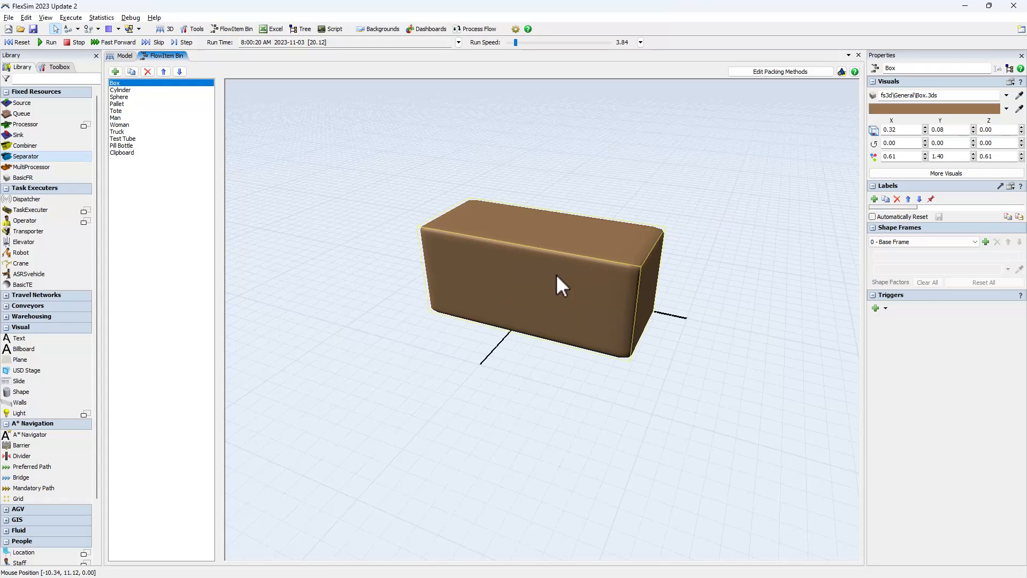
click(124, 55)
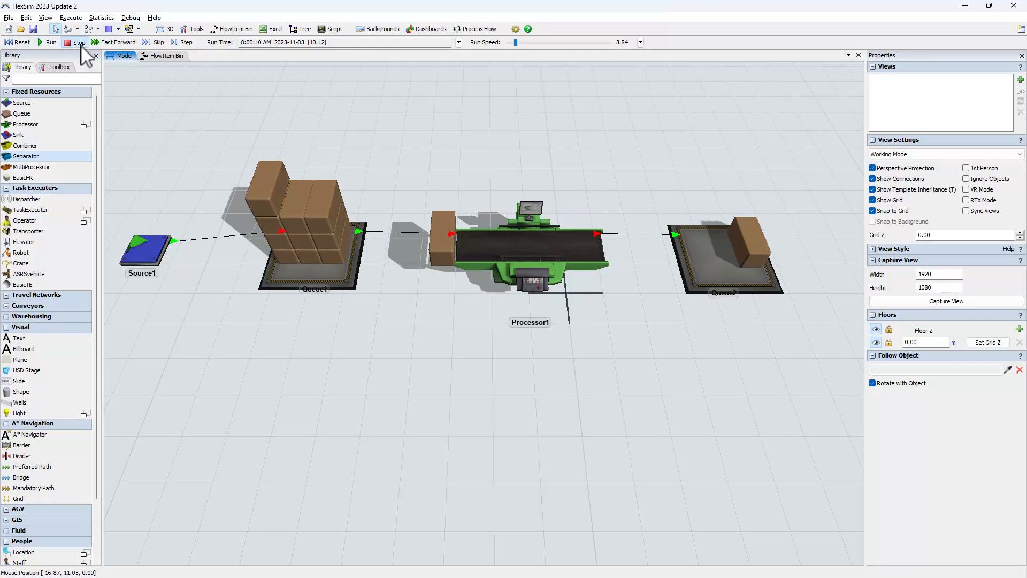
Recolour the Box flow item yellow, then reset and rerun to see yellow boxes queue up
click(165, 56)
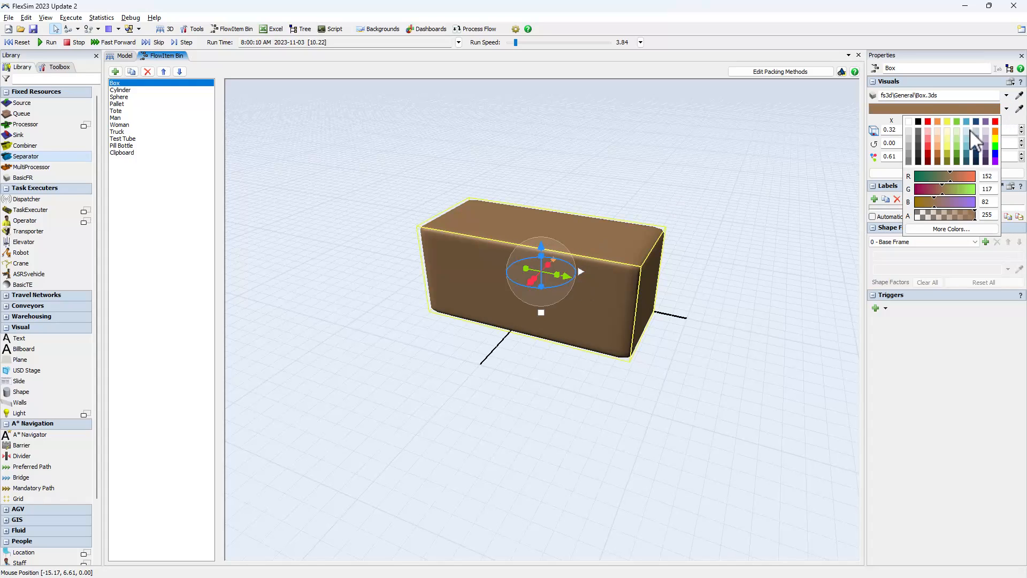
mouse_move(954, 133)
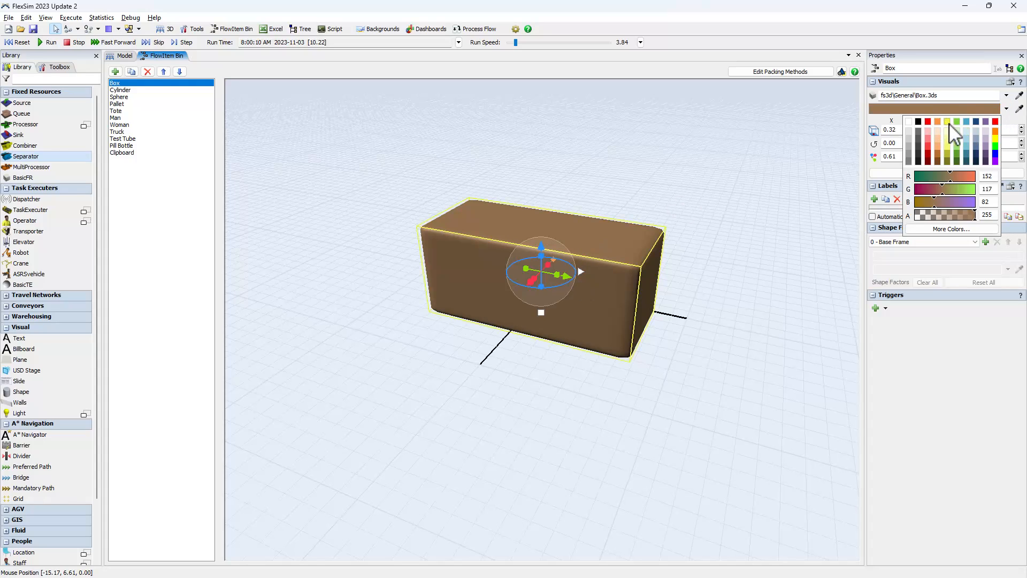
click(124, 56)
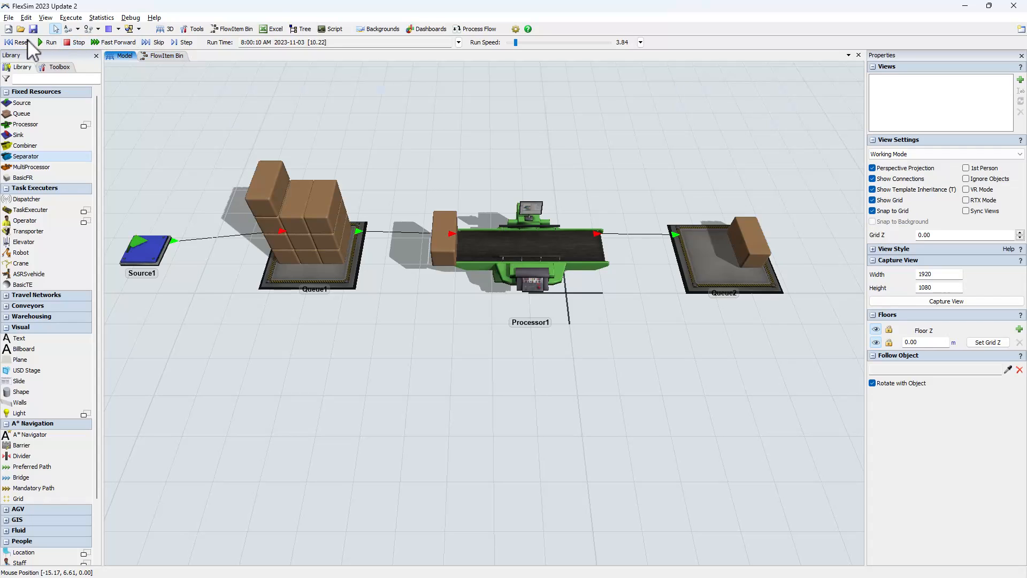
click(50, 42)
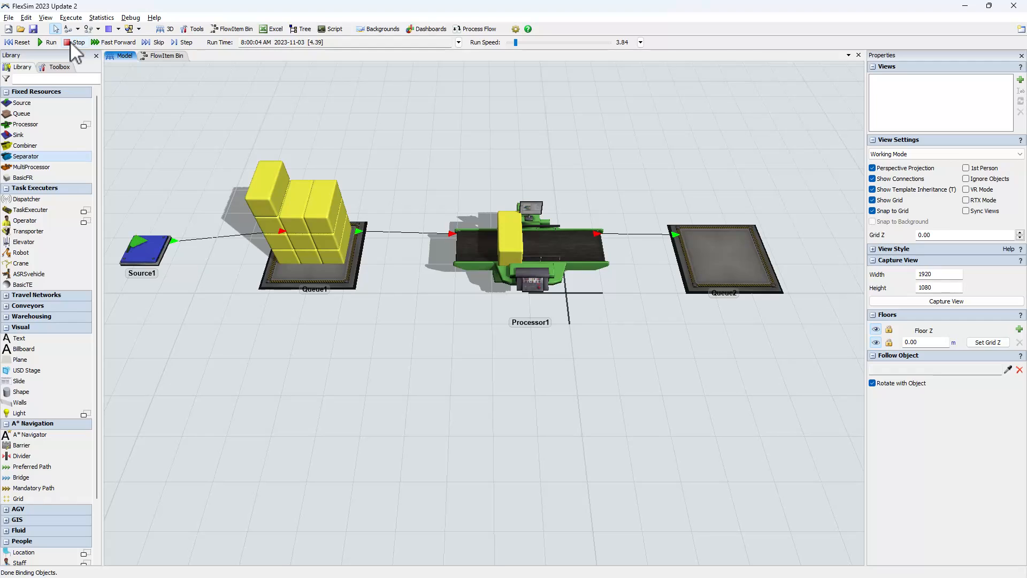
mouse_move(62, 62)
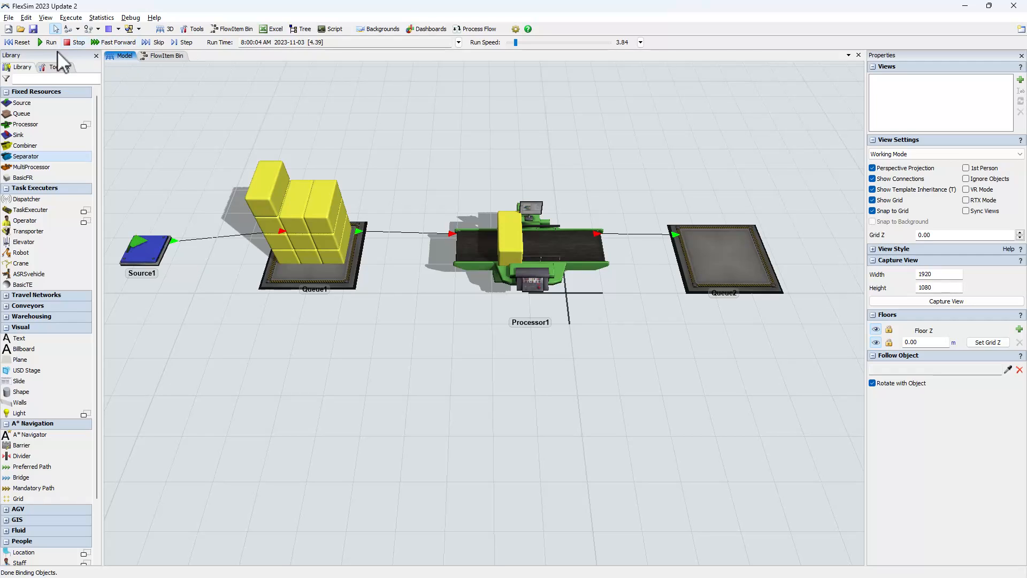
mouse_move(22, 42)
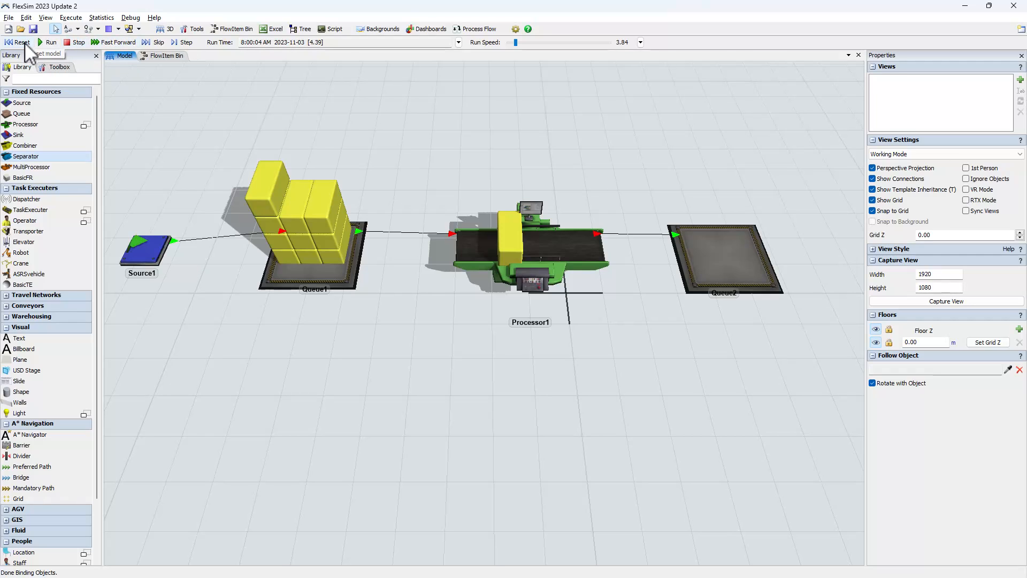
Duplicate Box as MyProduct with y size 0.98 and a light tan colour, keeping the original Box brown
click(21, 42)
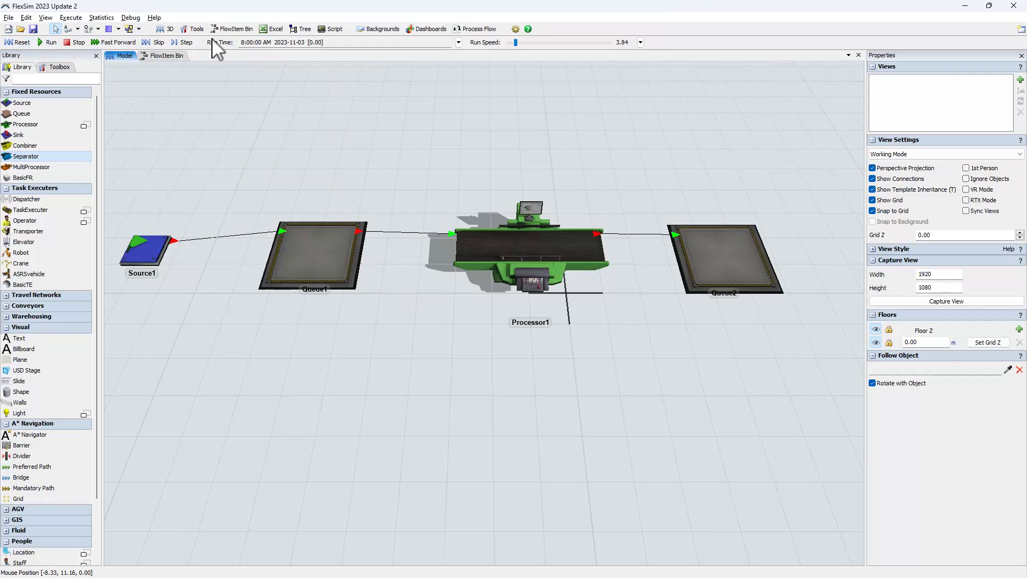
click(166, 55)
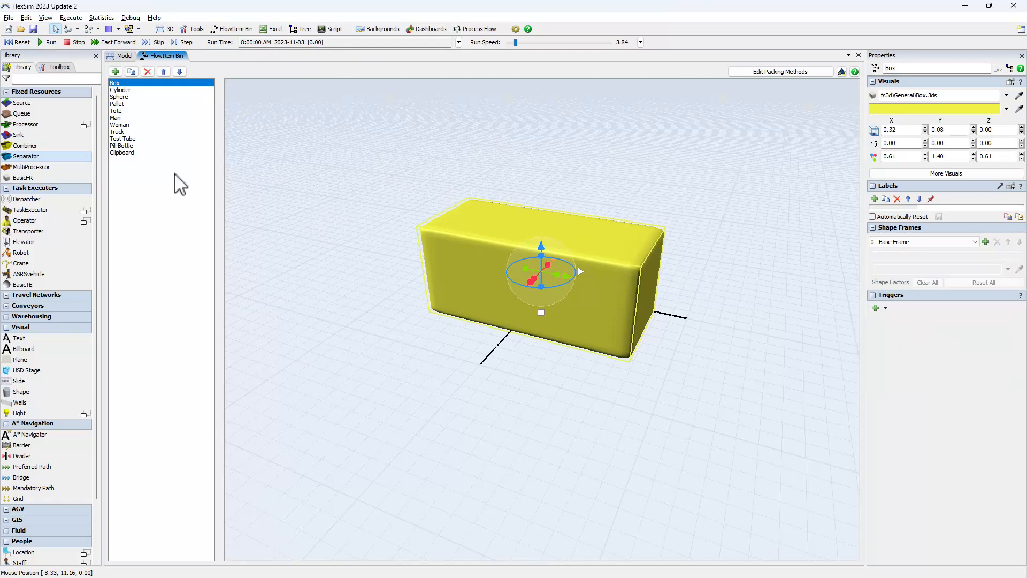
mouse_move(121, 96)
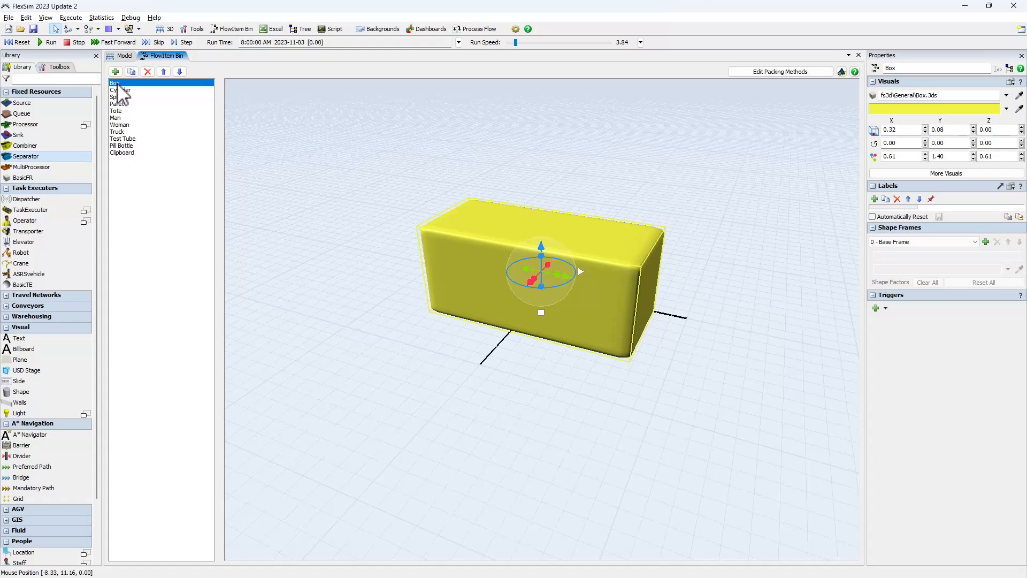
mouse_move(562, 374)
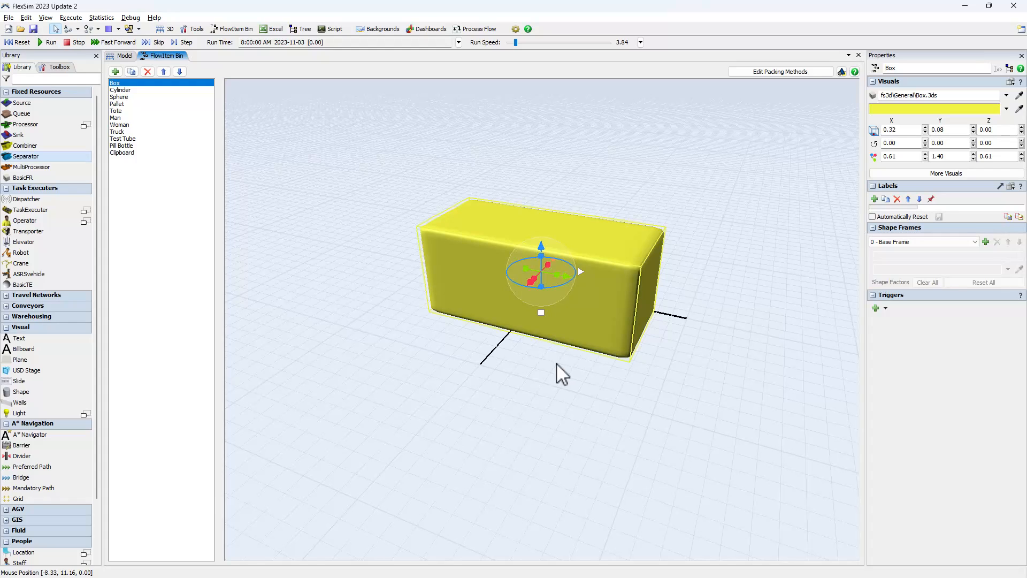
mouse_move(792, 287)
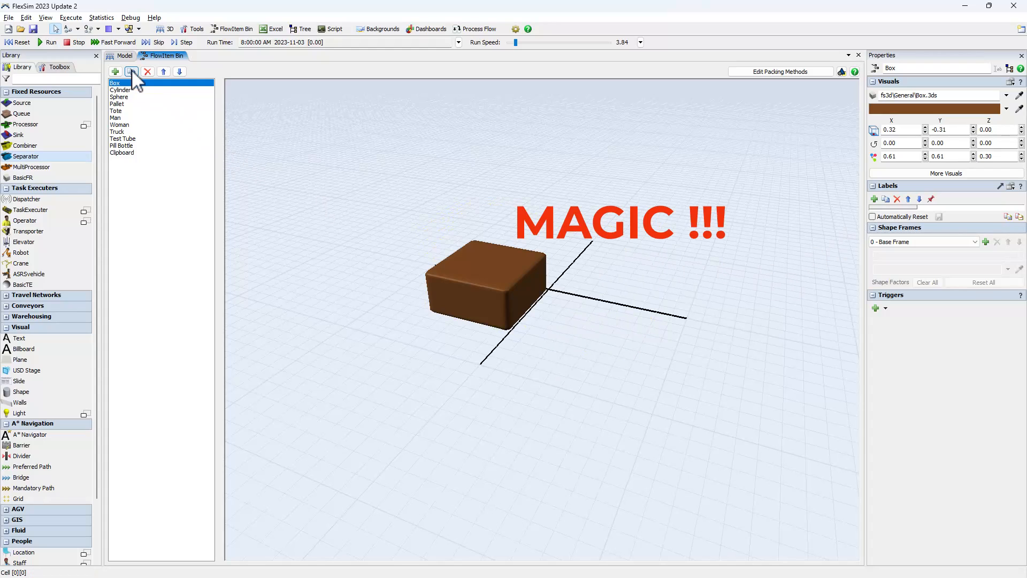
click(131, 71)
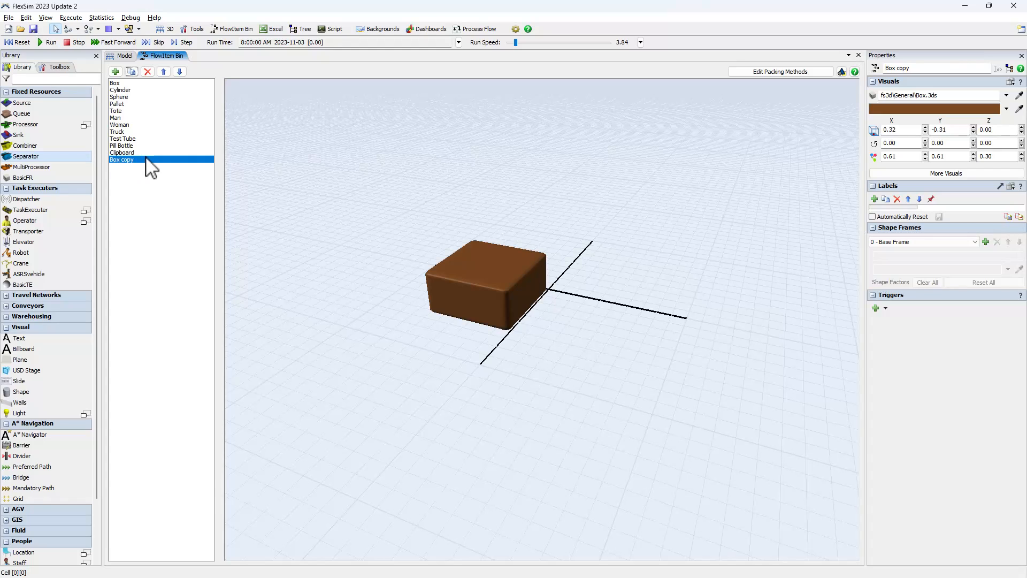
mouse_move(935, 83)
text(MyProduct)
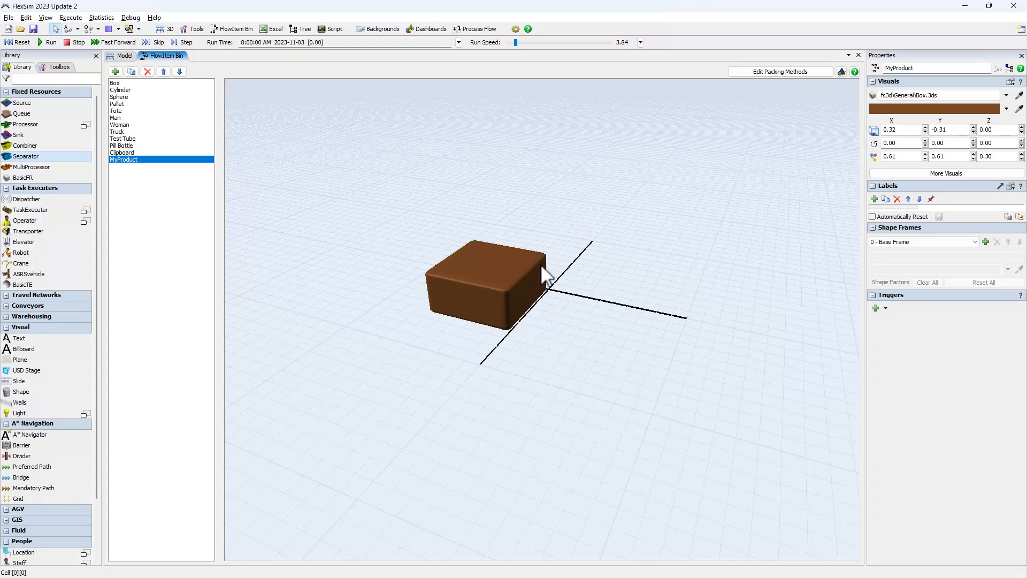
click(488, 285)
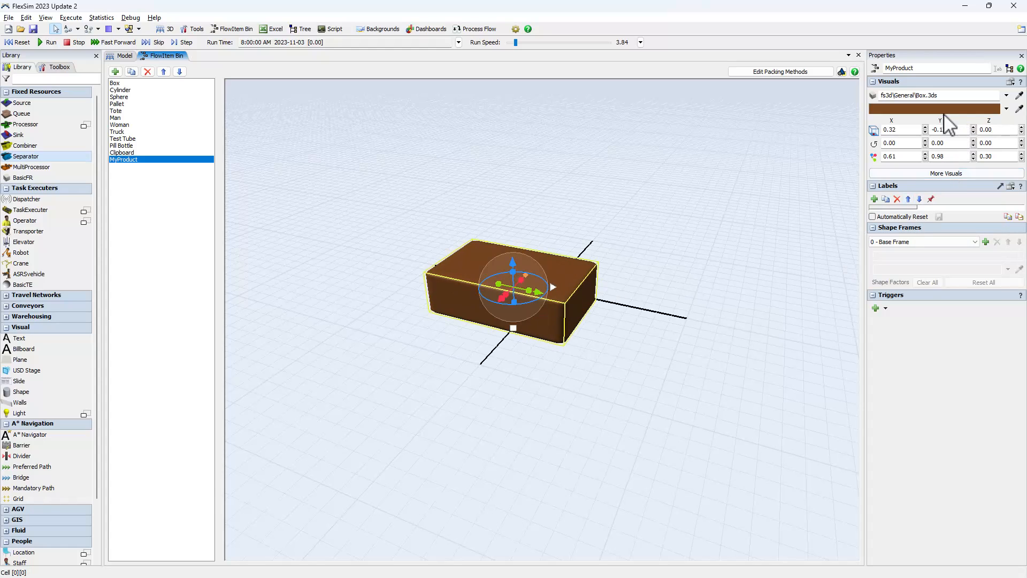
click(935, 108)
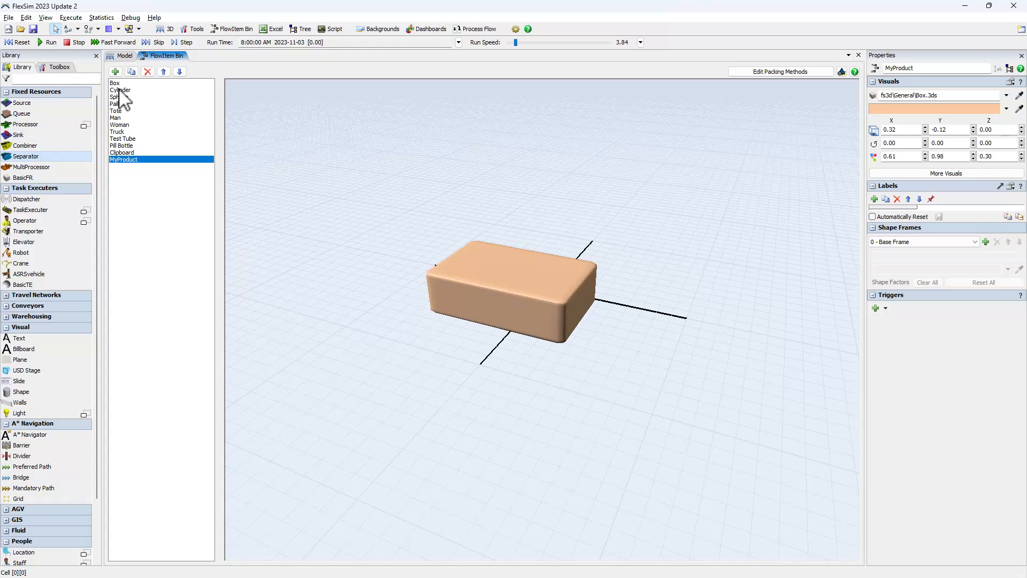
click(115, 82)
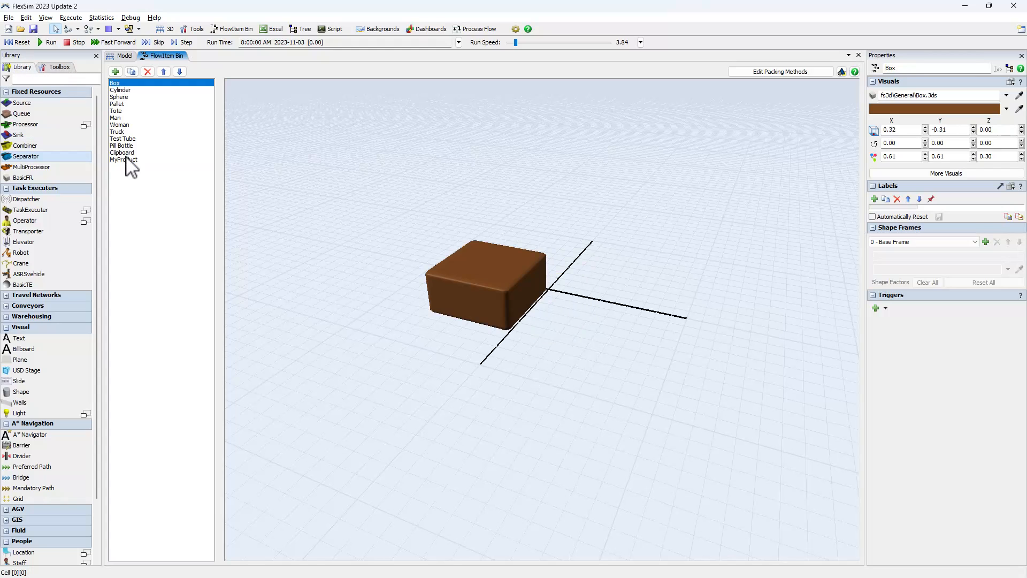
Set Source1's flowitem class to MyProduct, run to watch tan items flow, then reset
click(125, 55)
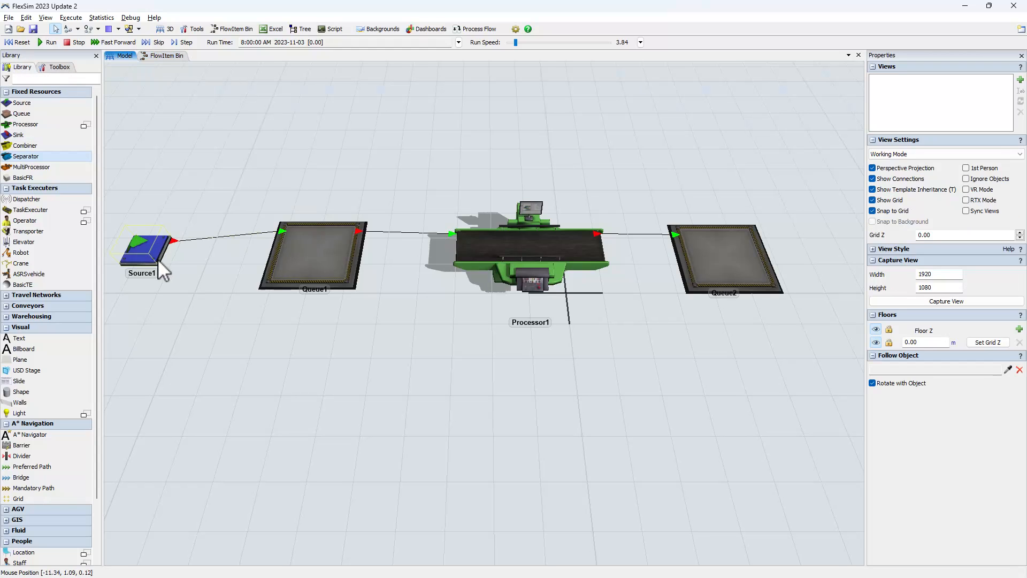
click(145, 248)
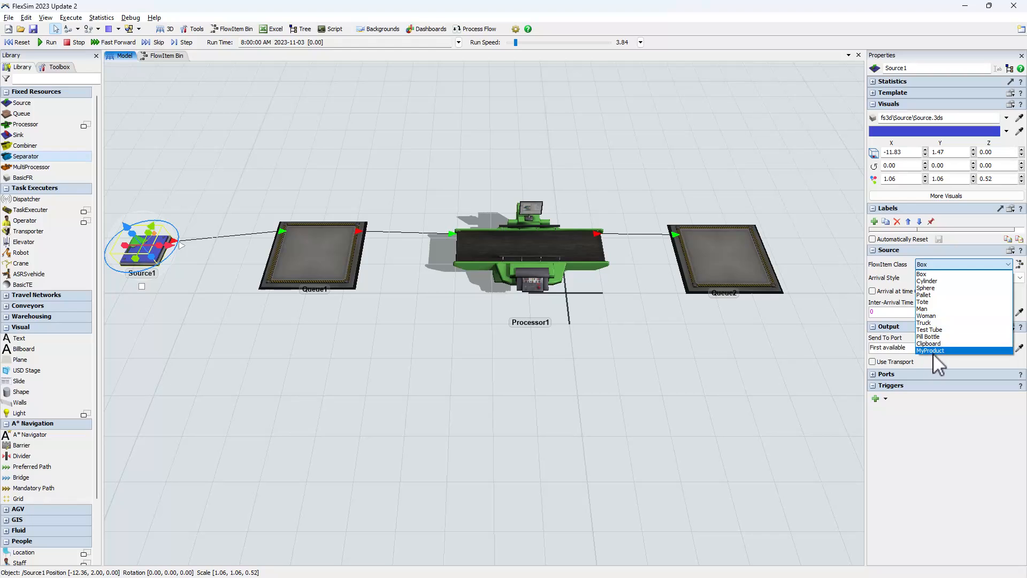
click(459, 426)
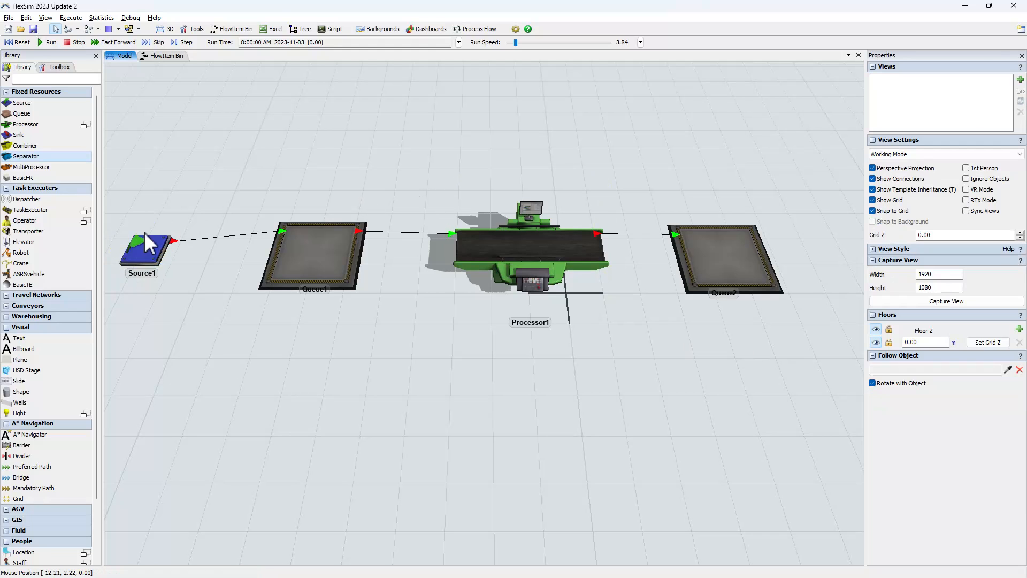
click(50, 42)
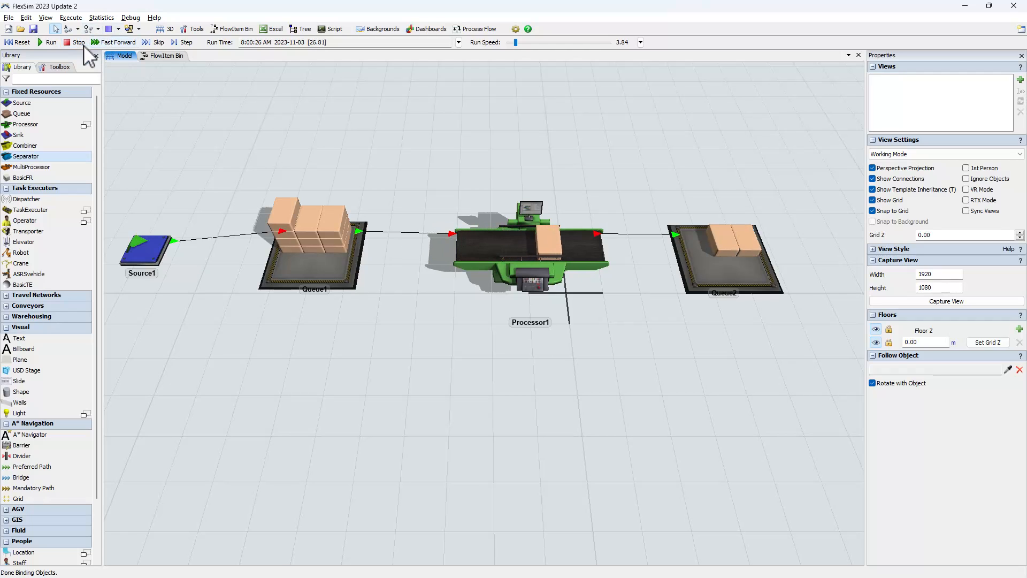
click(20, 42)
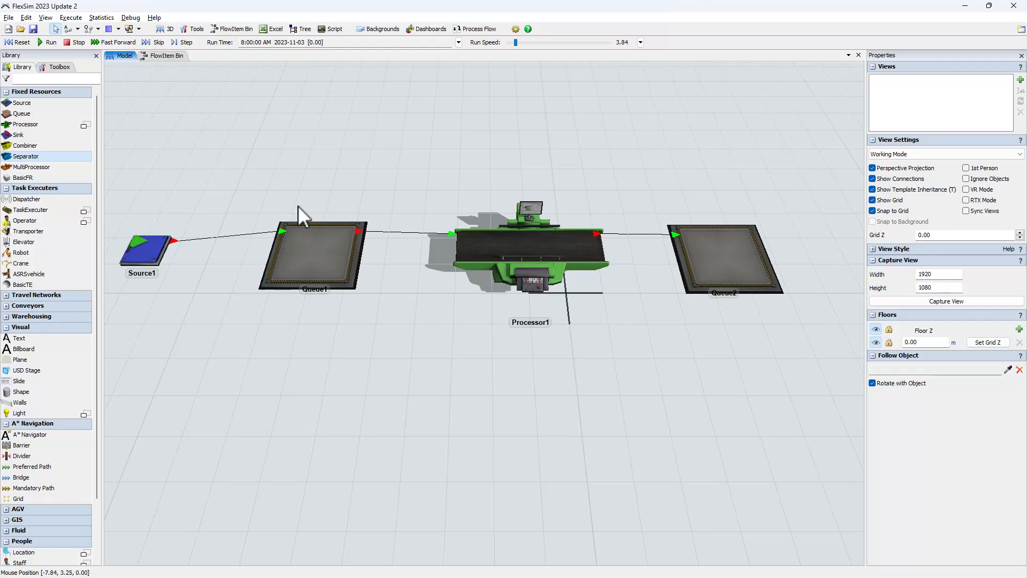
Give Processor1 an On Process Finish trigger that sets finished items' colour to green
click(50, 42)
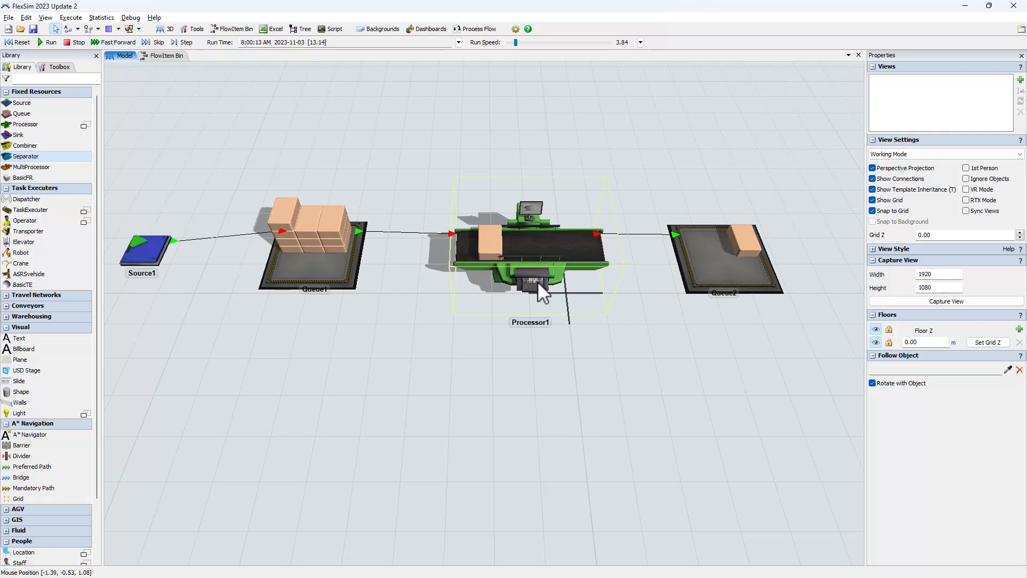
click(530, 246)
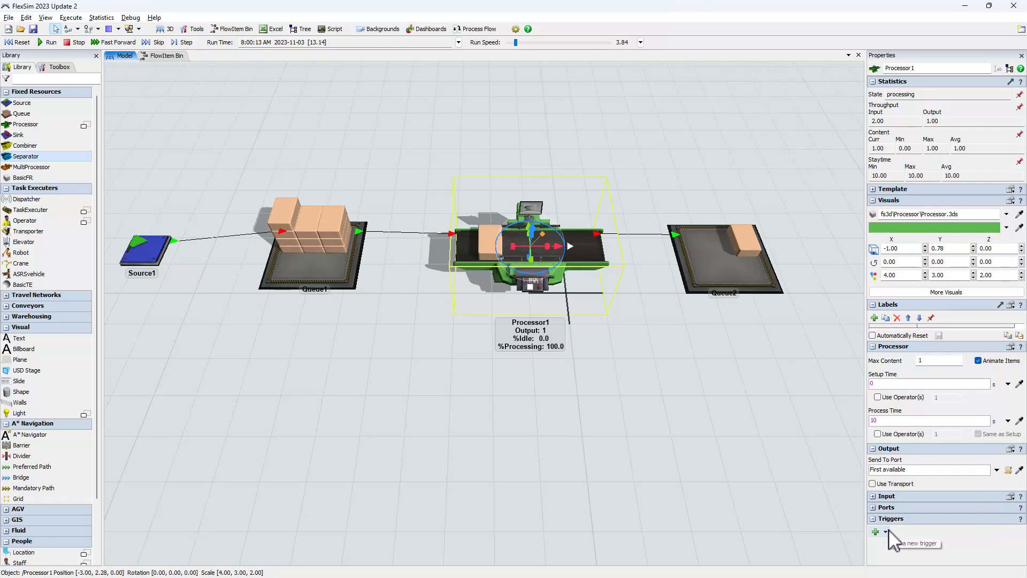
click(876, 531)
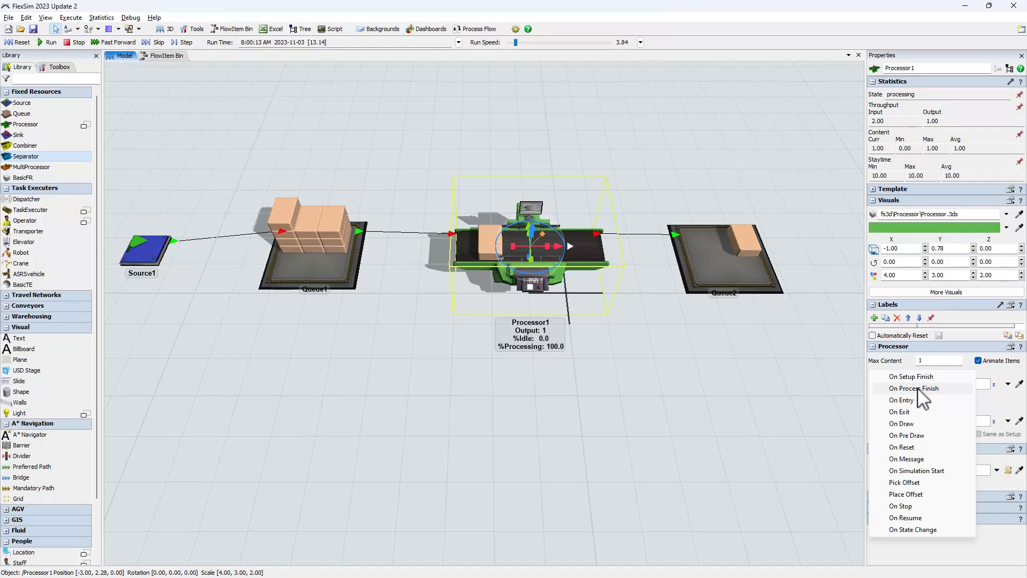
mouse_move(911, 413)
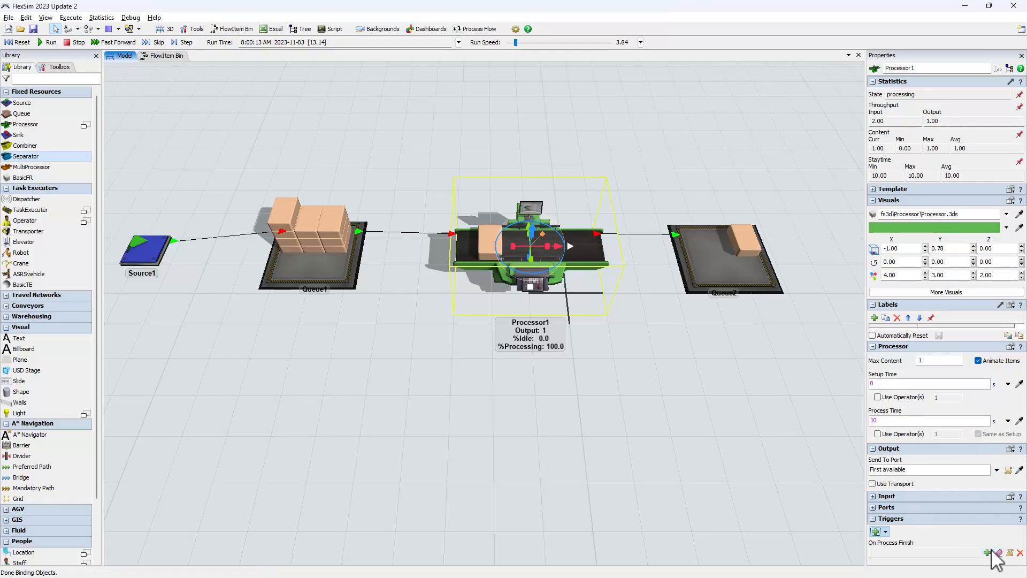
click(989, 552)
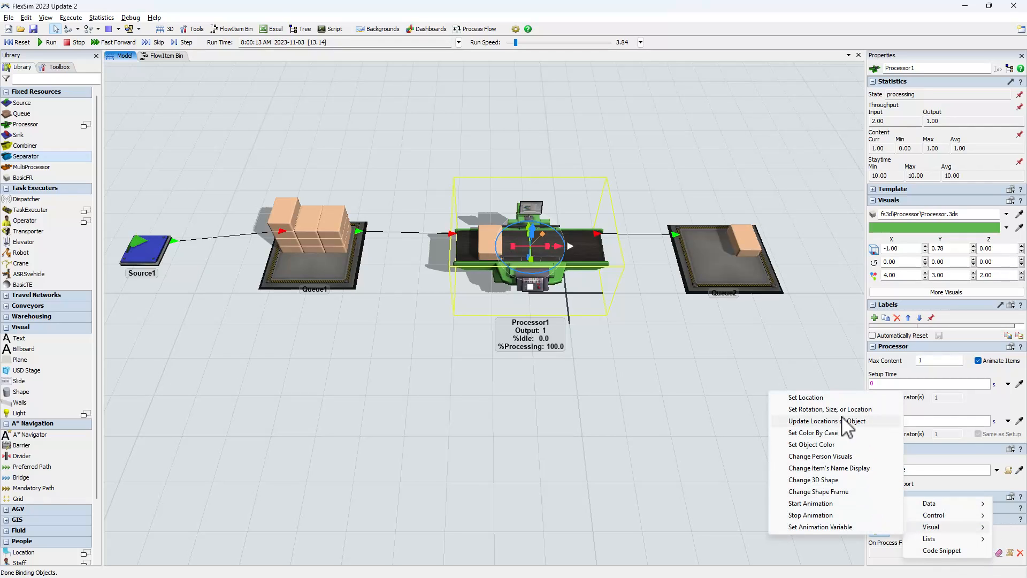
mouse_move(822, 448)
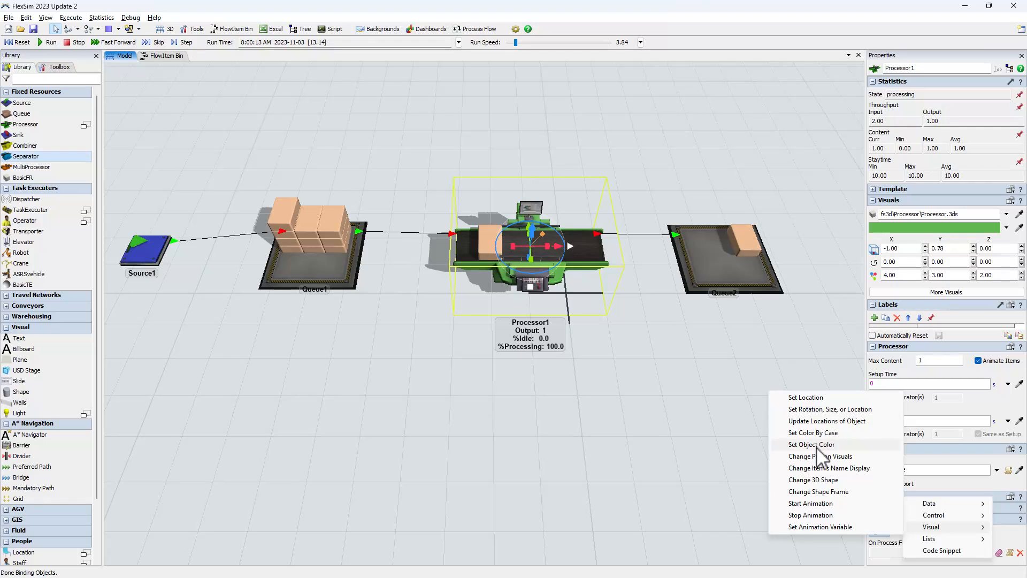
click(811, 444)
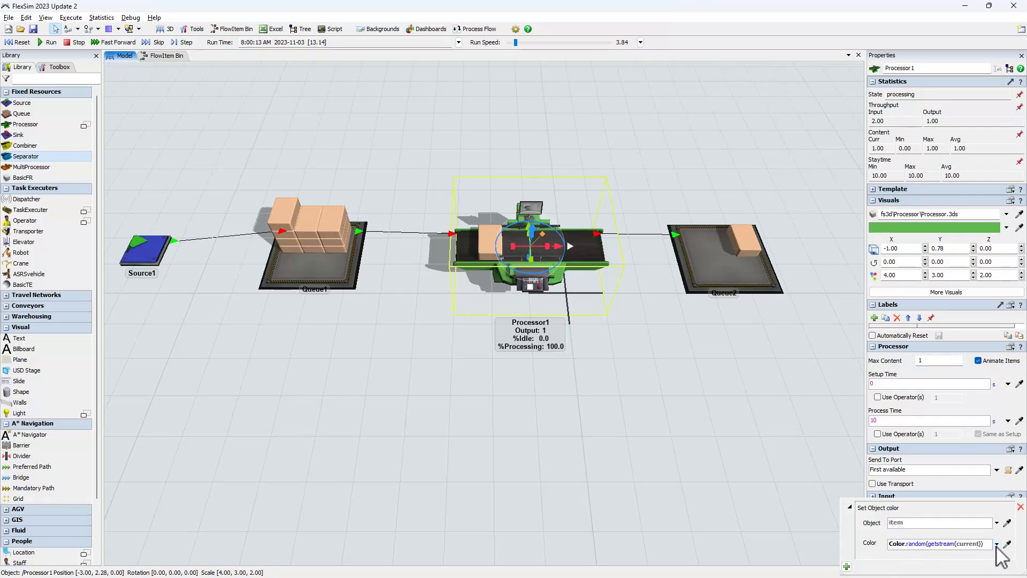
click(996, 544)
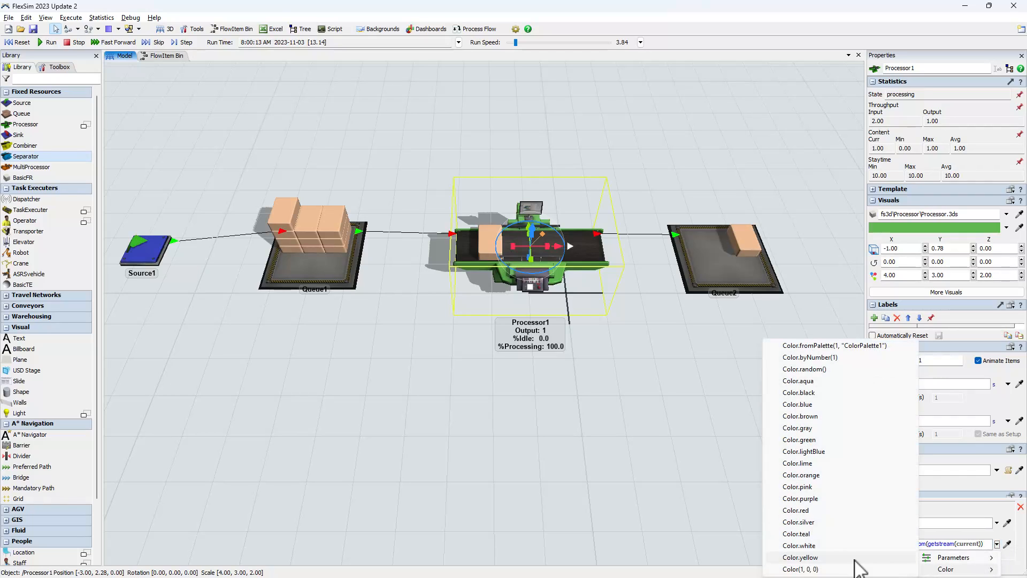
mouse_move(799, 417)
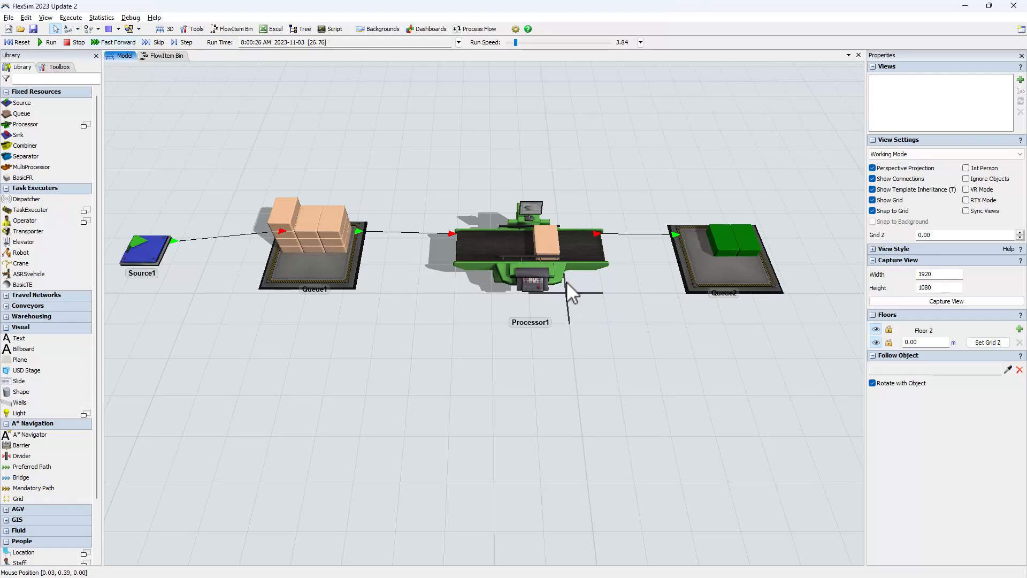
Add a Set Size action to the same trigger so finished items come out larger
click(531, 246)
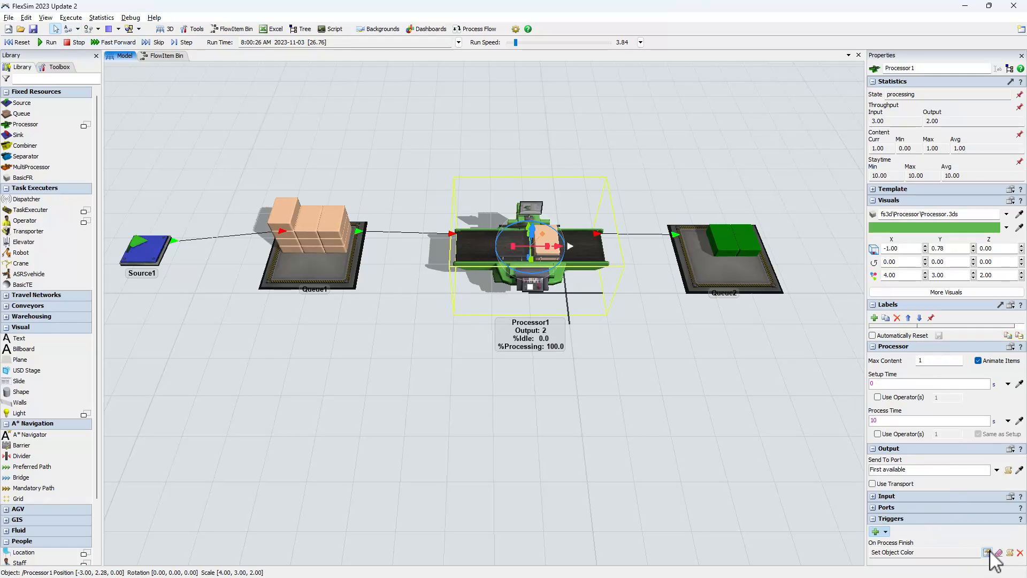
click(988, 553)
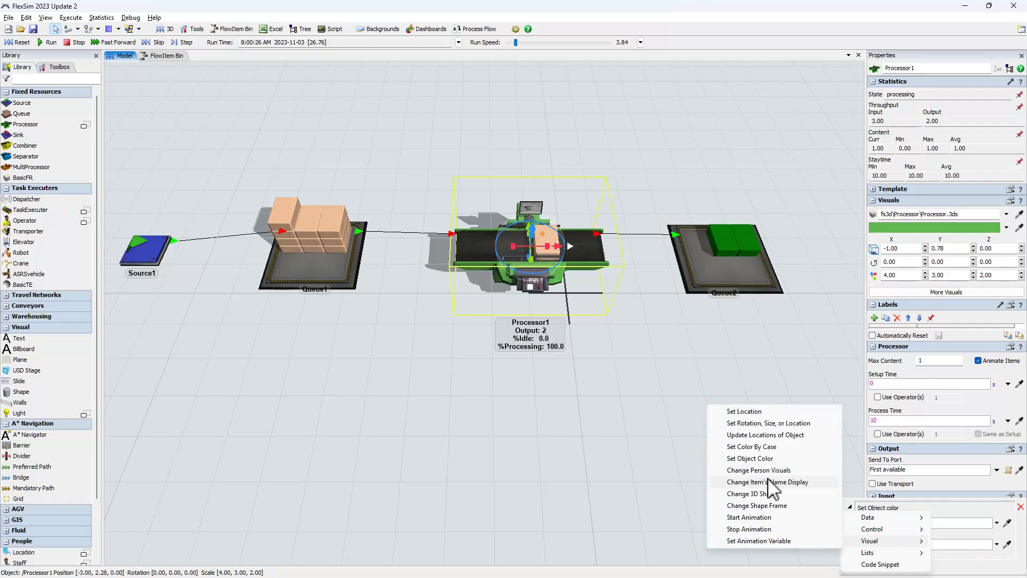
mouse_move(840, 538)
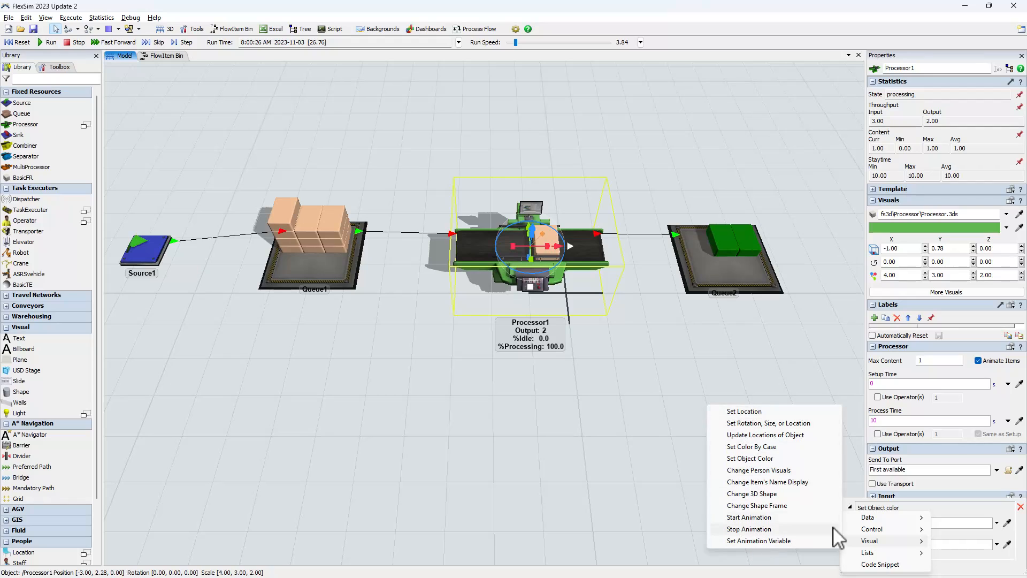
mouse_move(749, 458)
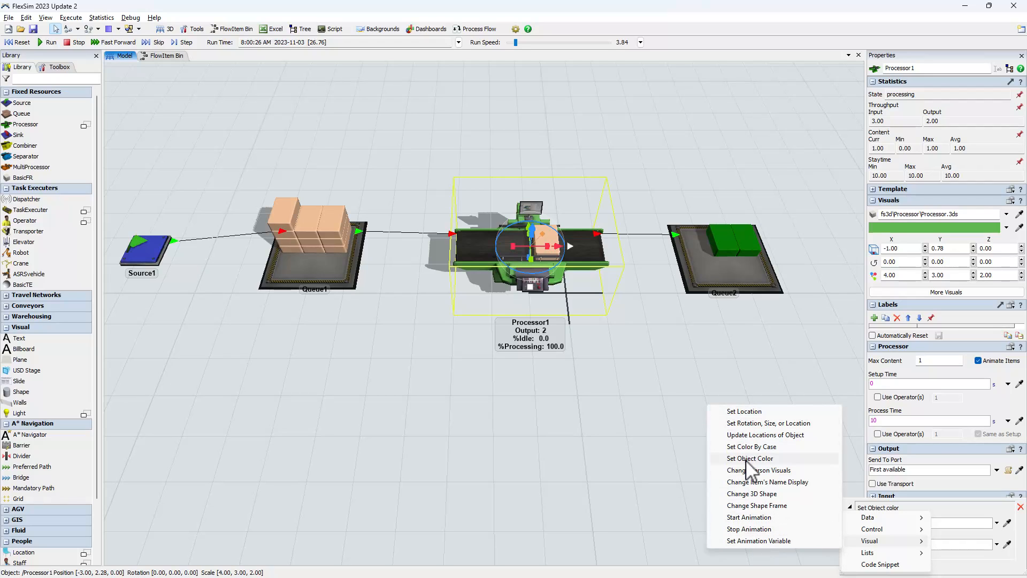
mouse_move(753, 425)
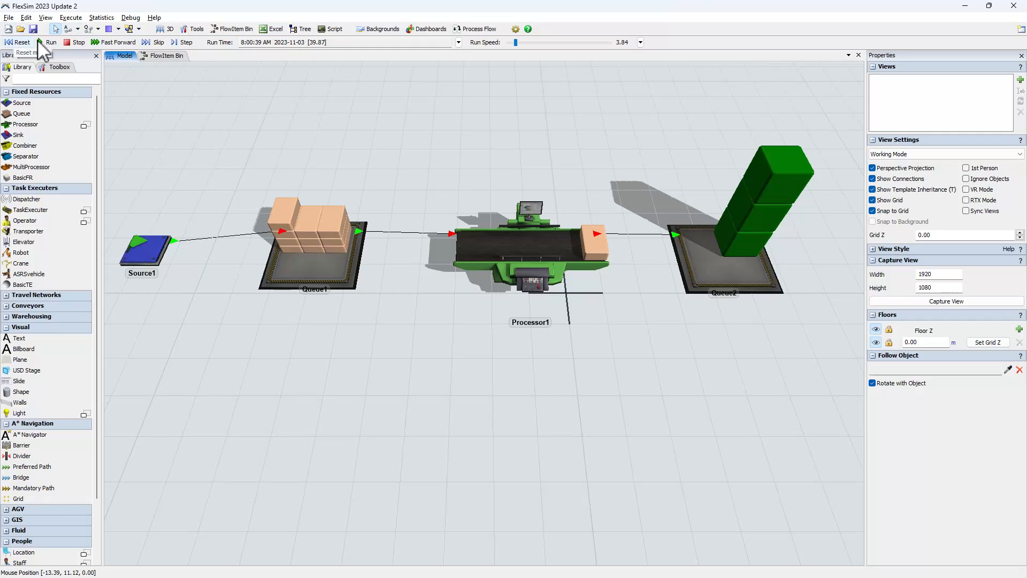
Replace Processor1's trigger with On Process Finish > Change 3D Shape using 2 - Cylinder.3ds
click(530, 246)
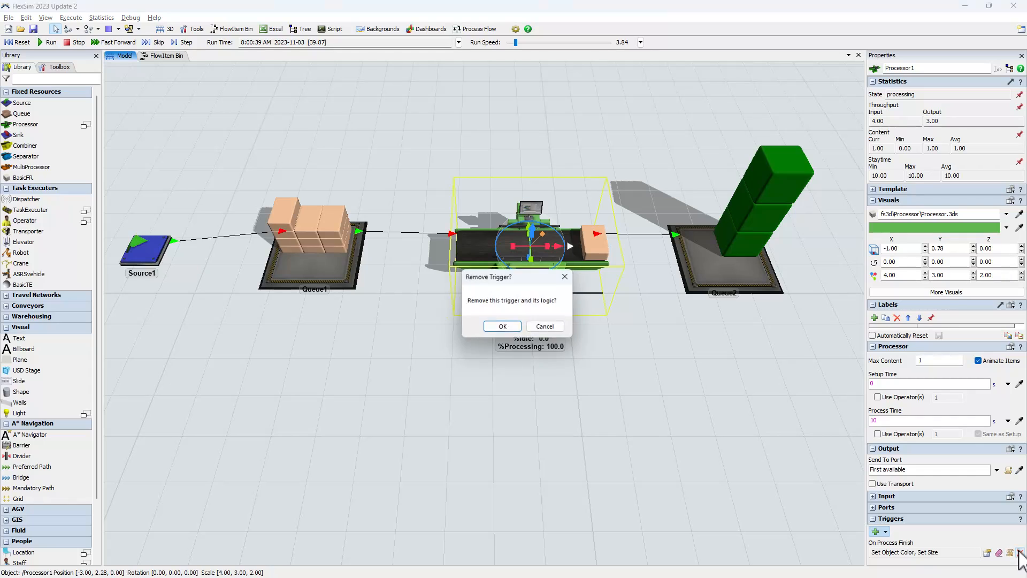
click(503, 325)
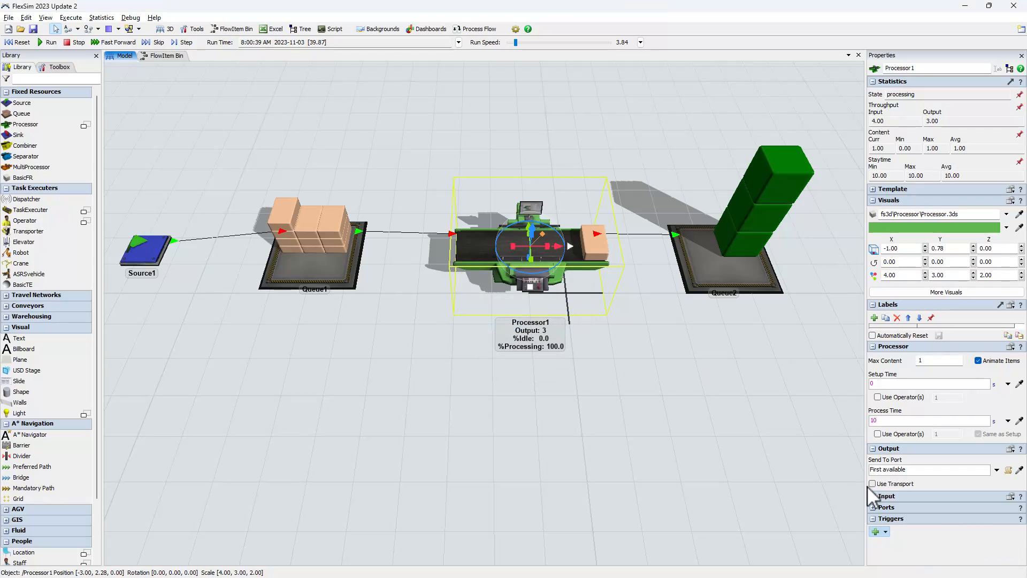
click(884, 532)
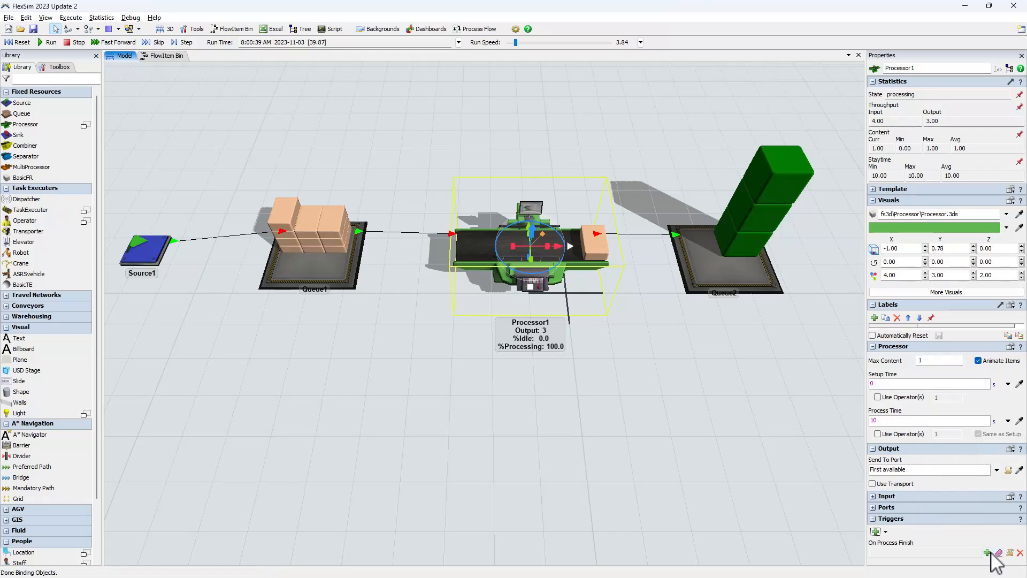
click(989, 553)
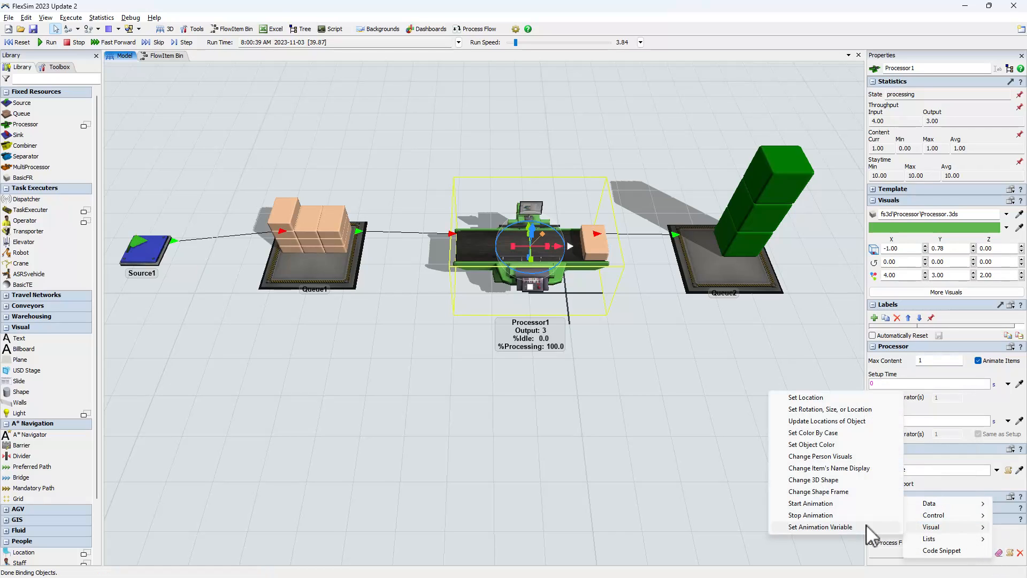
mouse_move(812, 492)
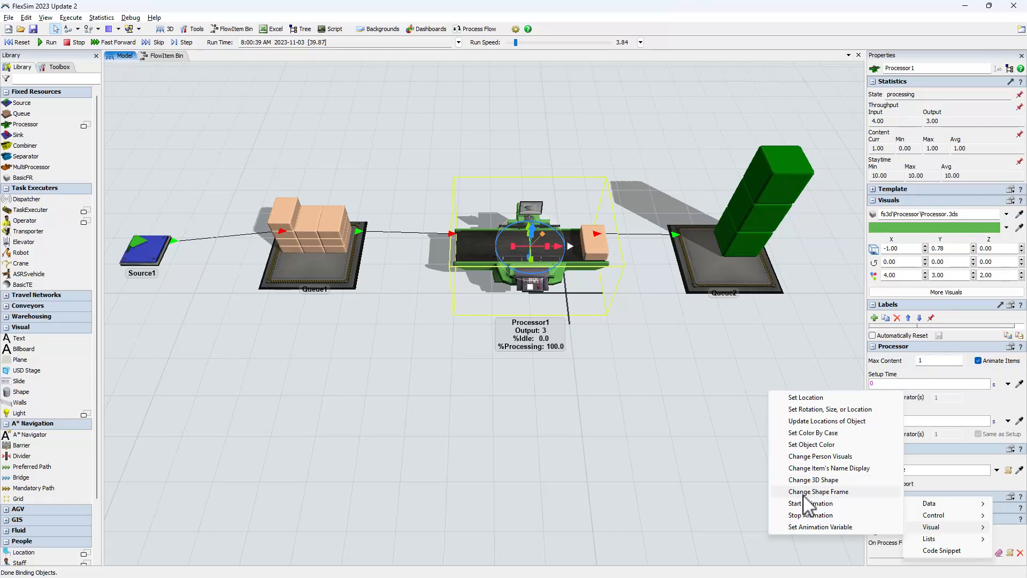
mouse_move(812, 480)
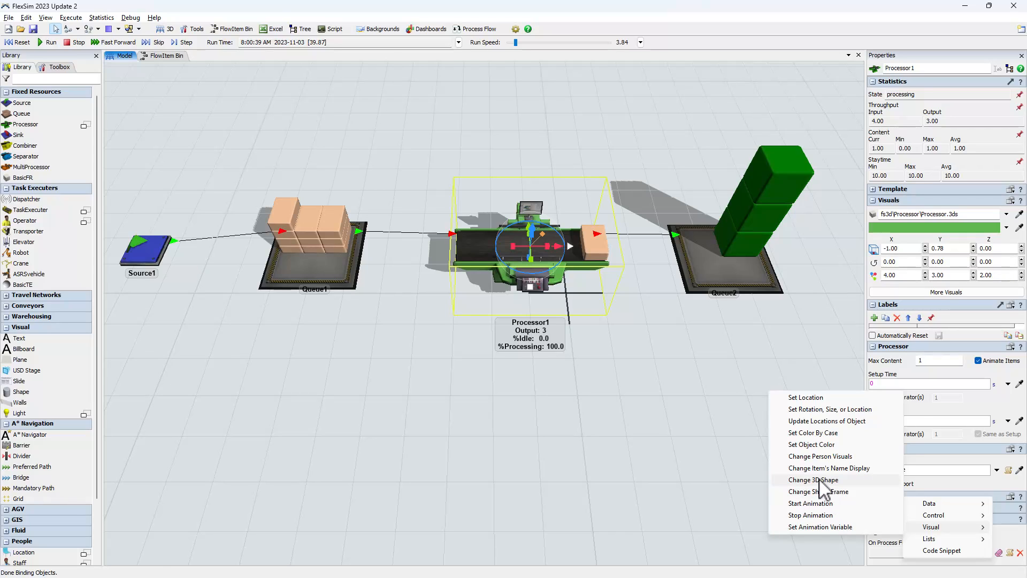
click(813, 479)
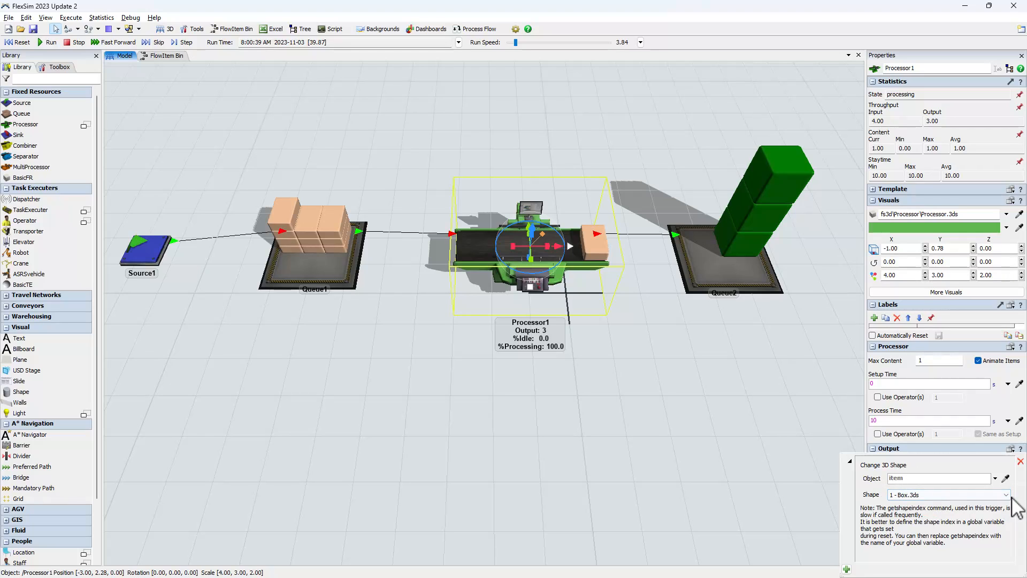
click(1005, 494)
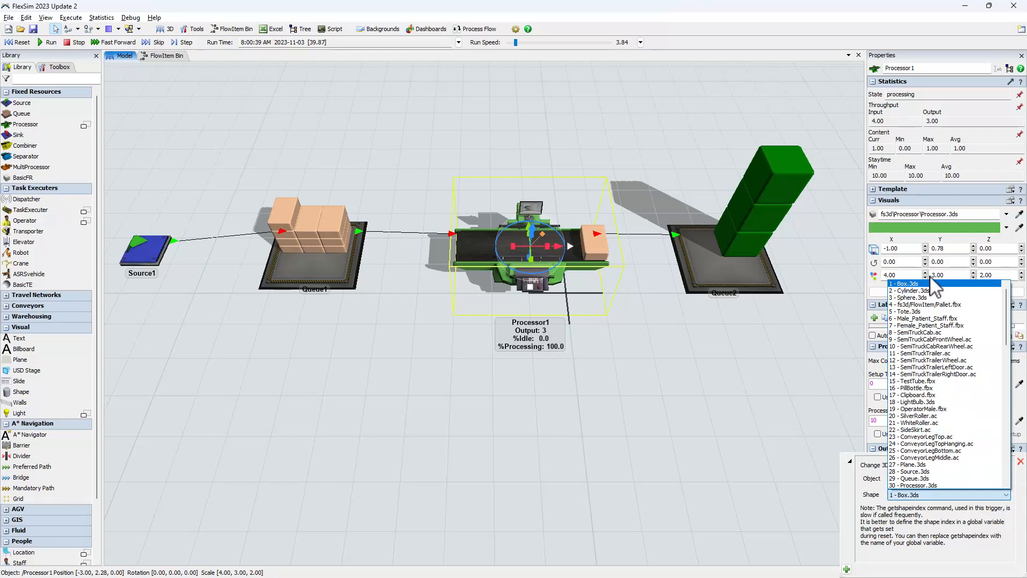
mouse_move(910, 290)
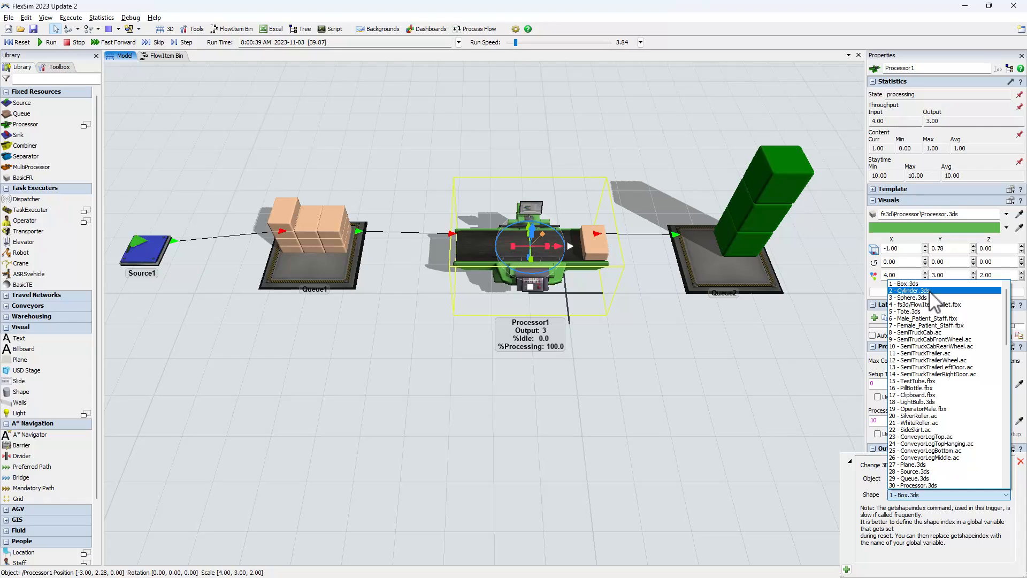
mouse_move(941, 345)
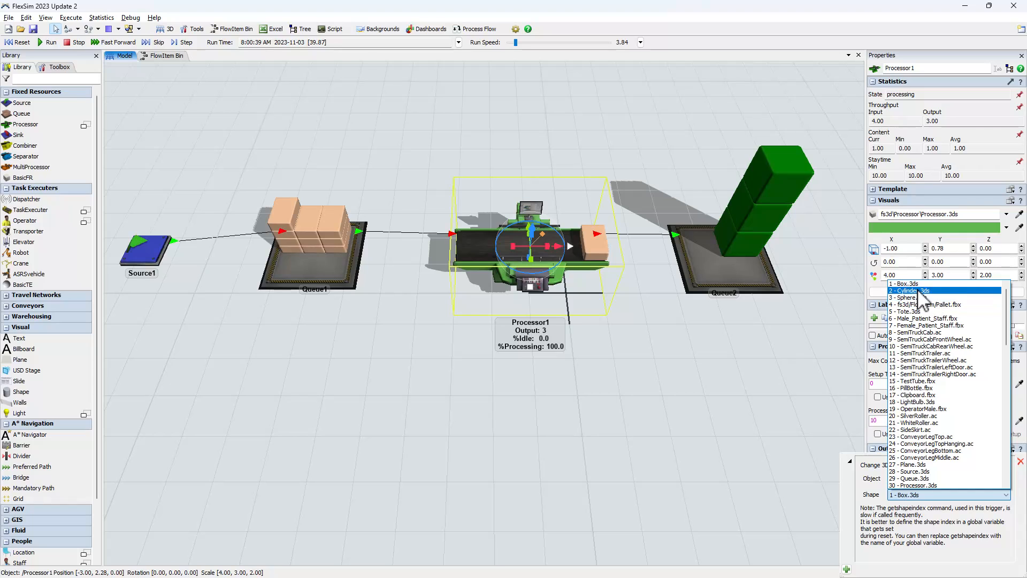
mouse_move(920, 303)
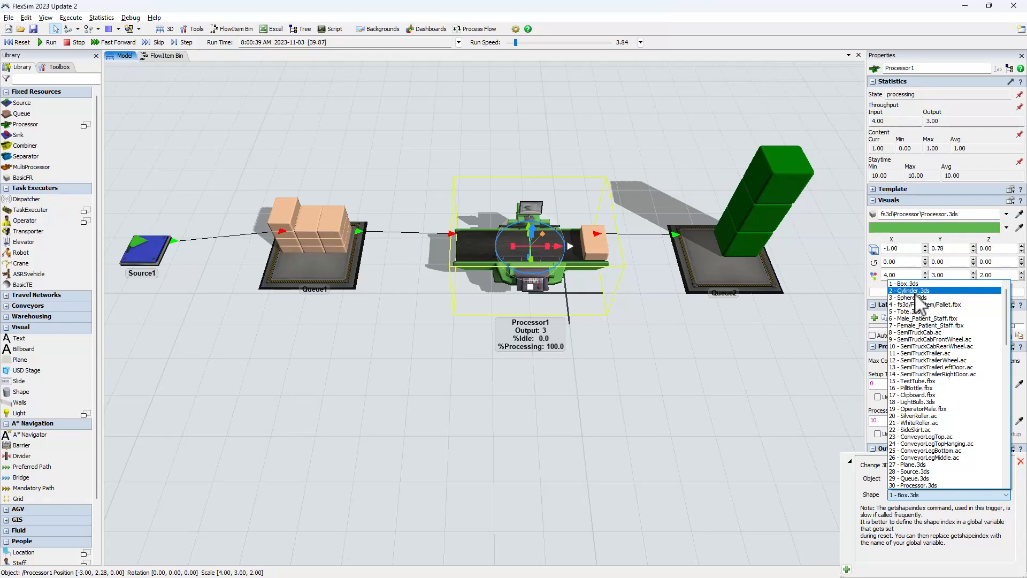
click(910, 296)
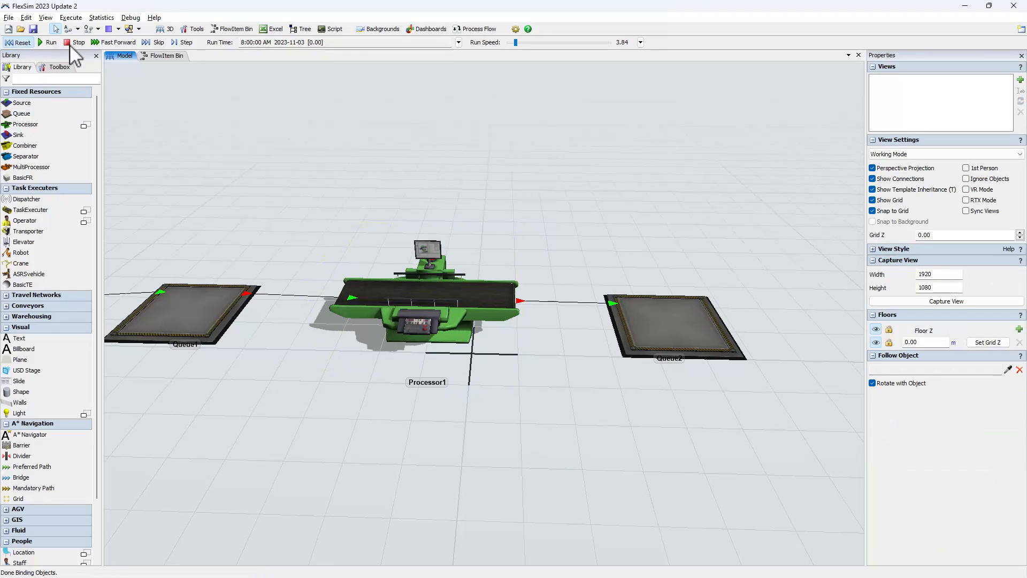
Run the cylinder trigger, add a Set Rotation, Size, or Location action to the finish trigger, and reset
click(50, 42)
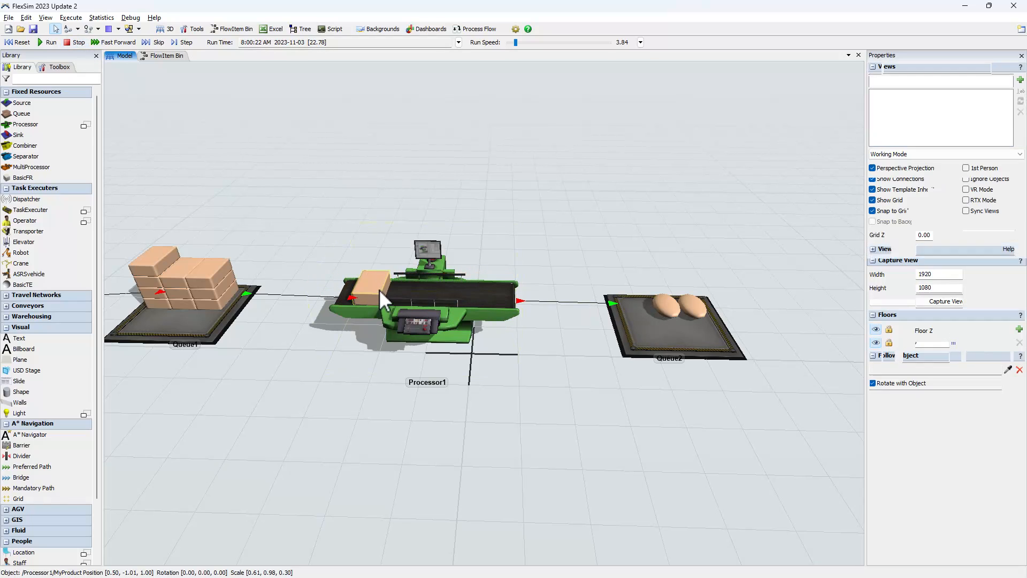
click(367, 288)
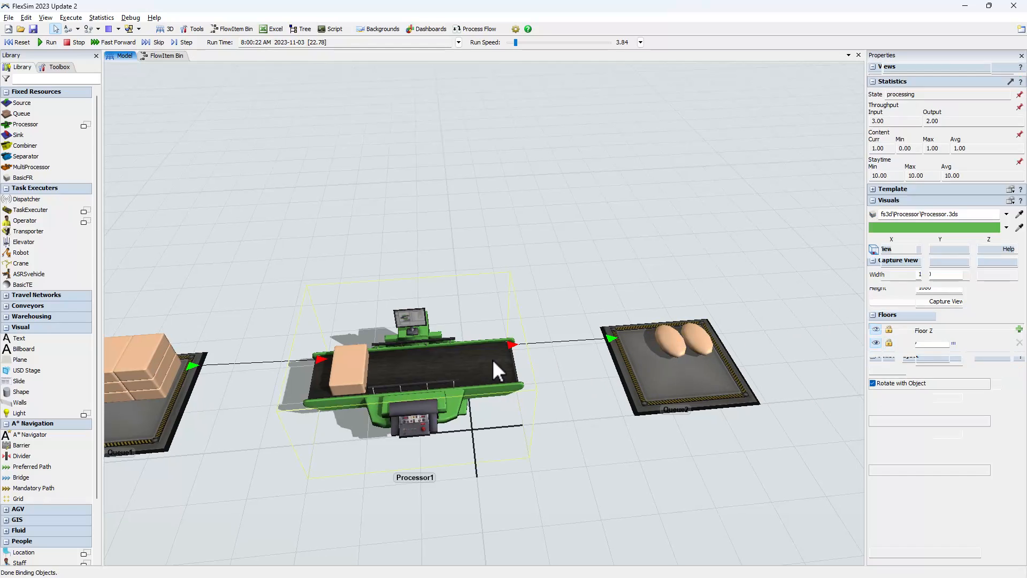
click(426, 367)
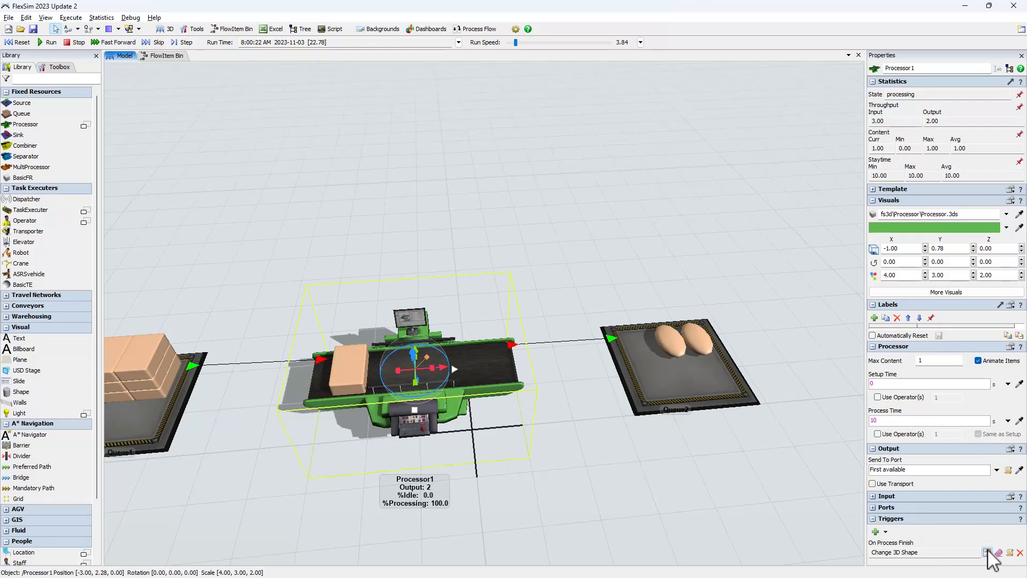
click(988, 553)
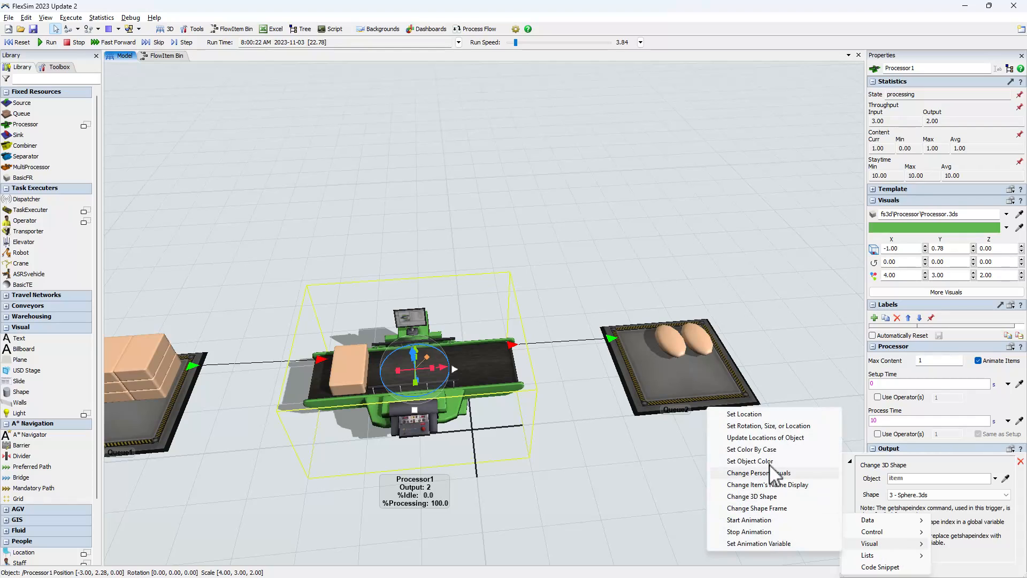
click(769, 425)
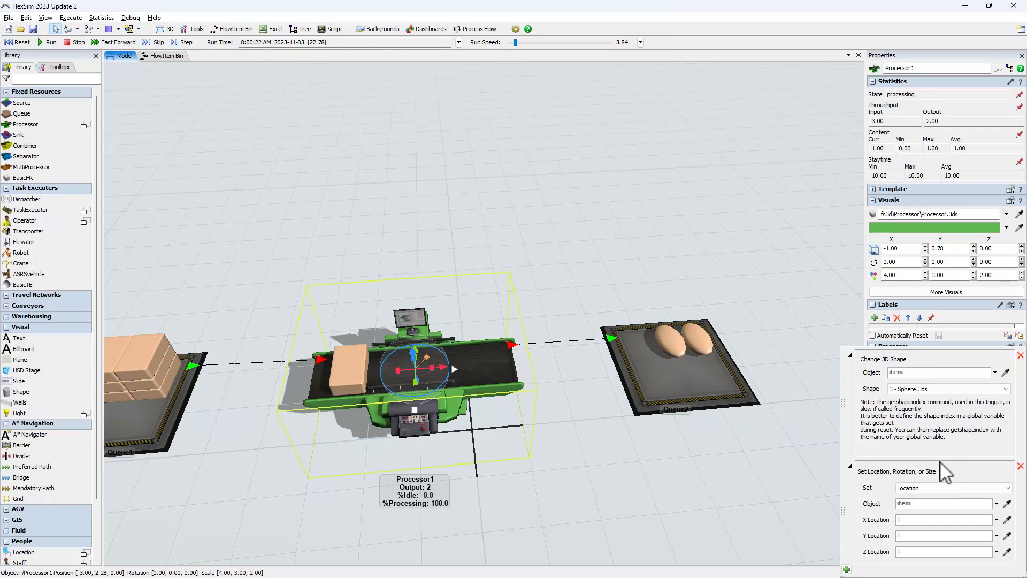
click(952, 488)
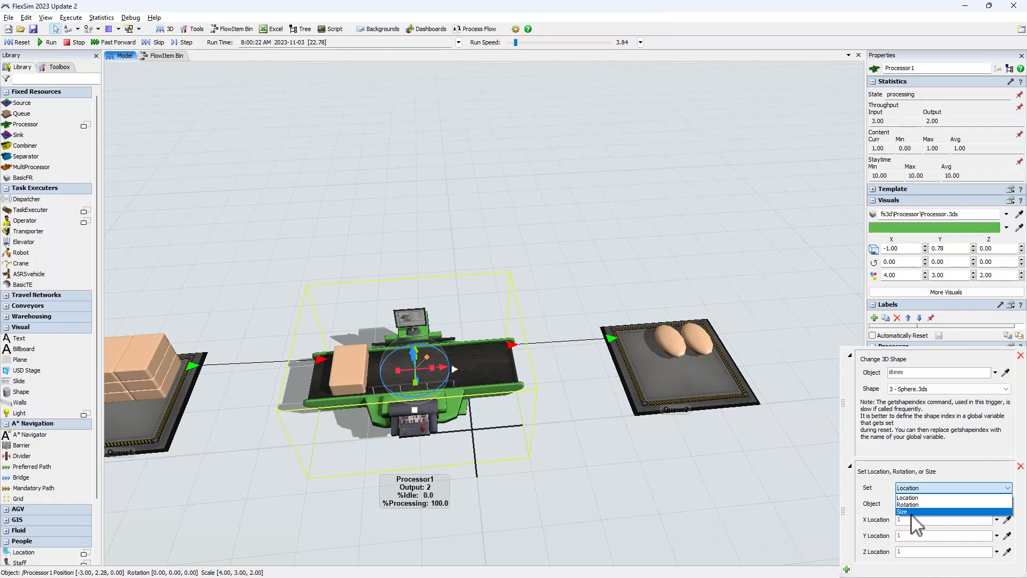
click(679, 361)
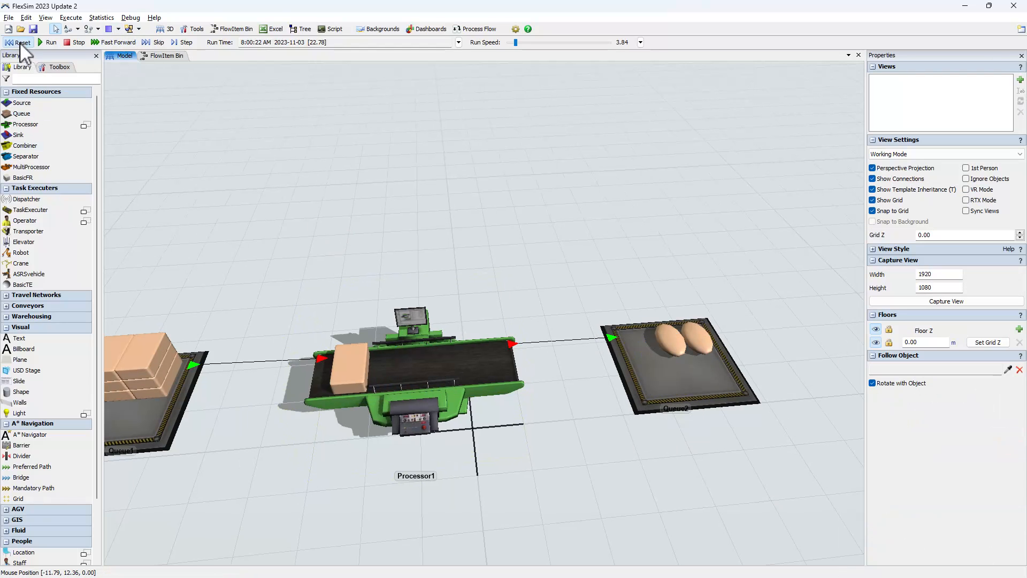
click(22, 42)
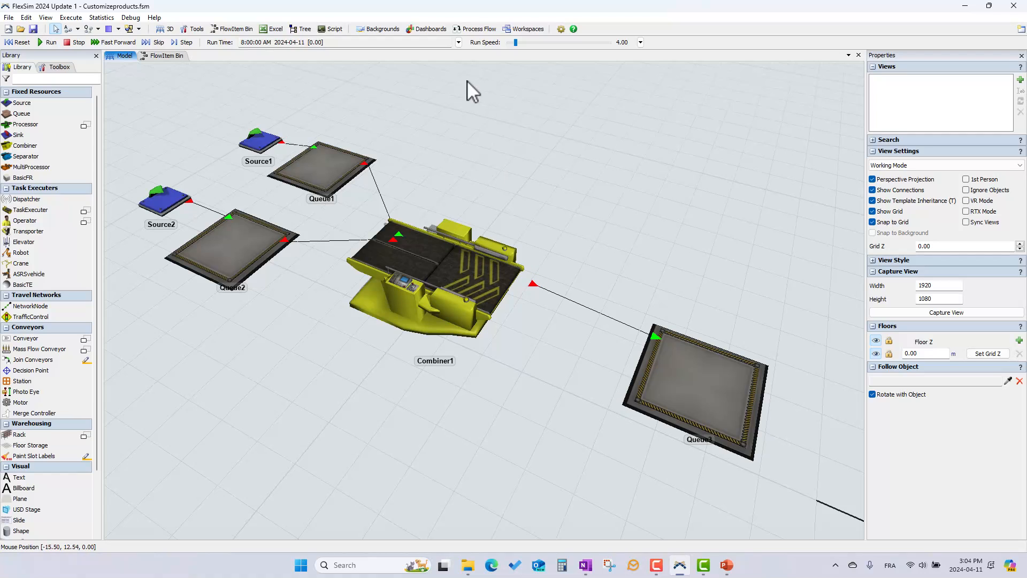
Confirm Combiner1's Combine Mode is Join and start the simulation run
click(435, 282)
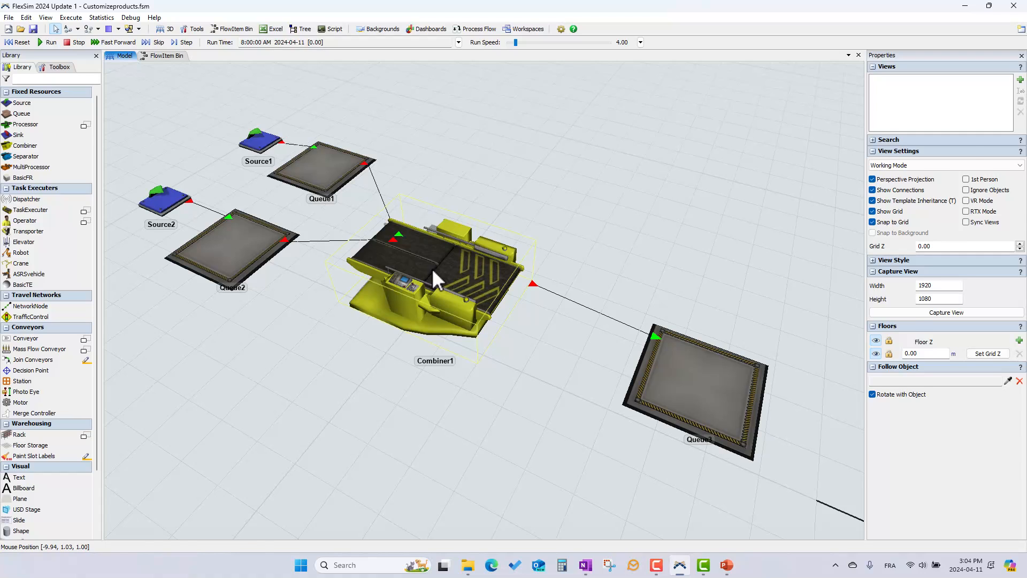
click(432, 275)
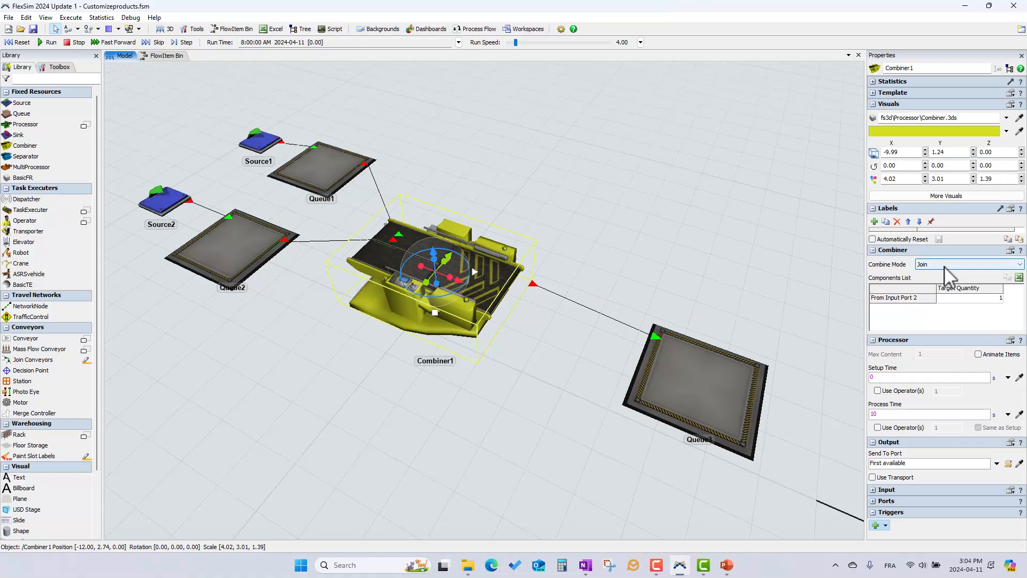
click(968, 264)
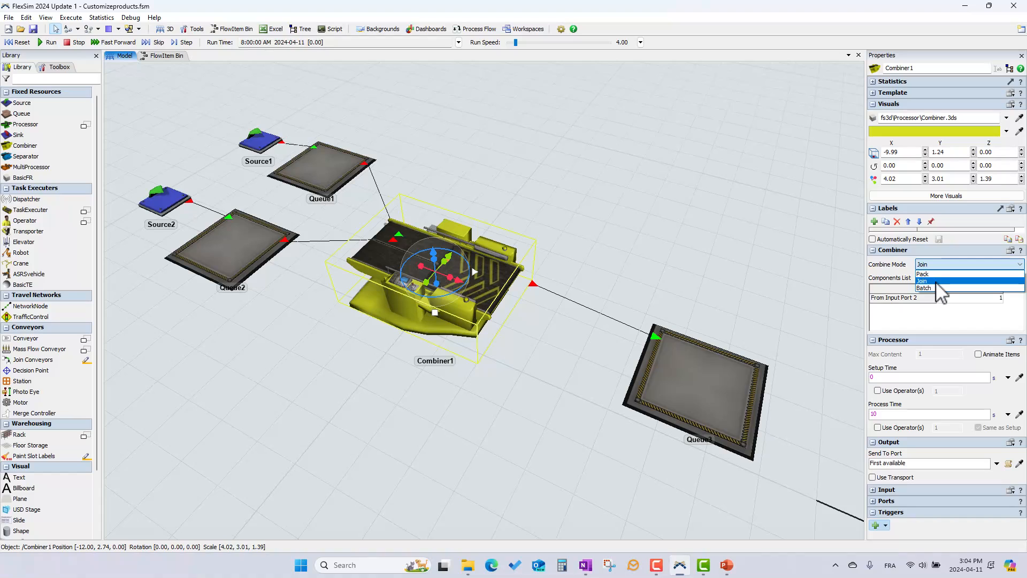
click(922, 281)
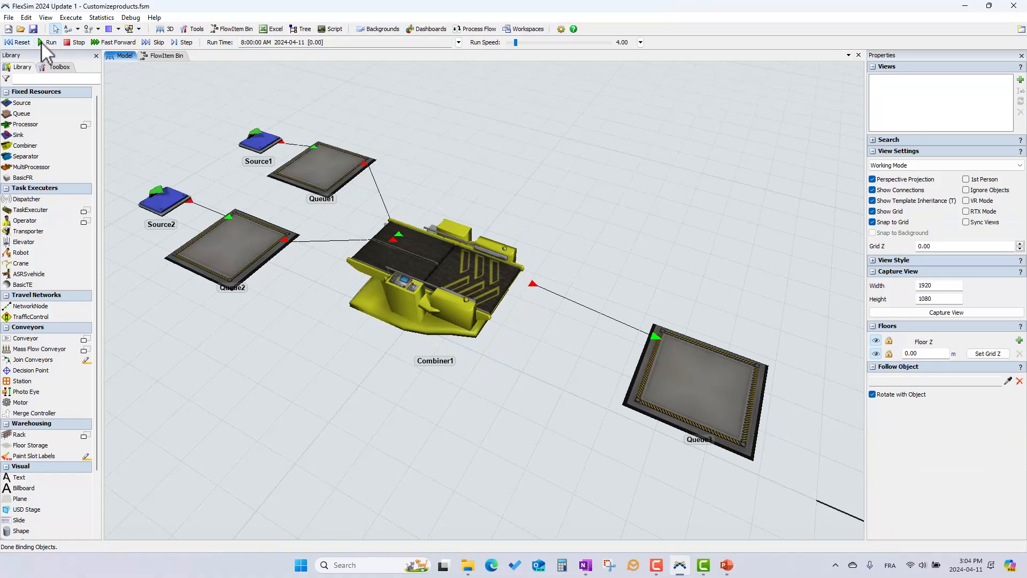
click(50, 42)
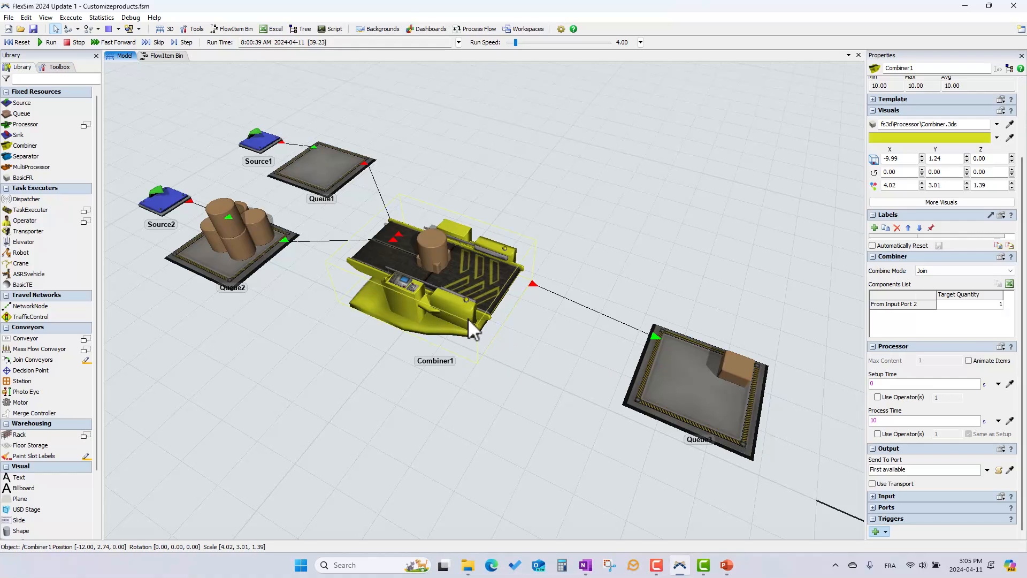
Watch the combiner merge cylinders and inspect the combined box in Queue3
click(432, 275)
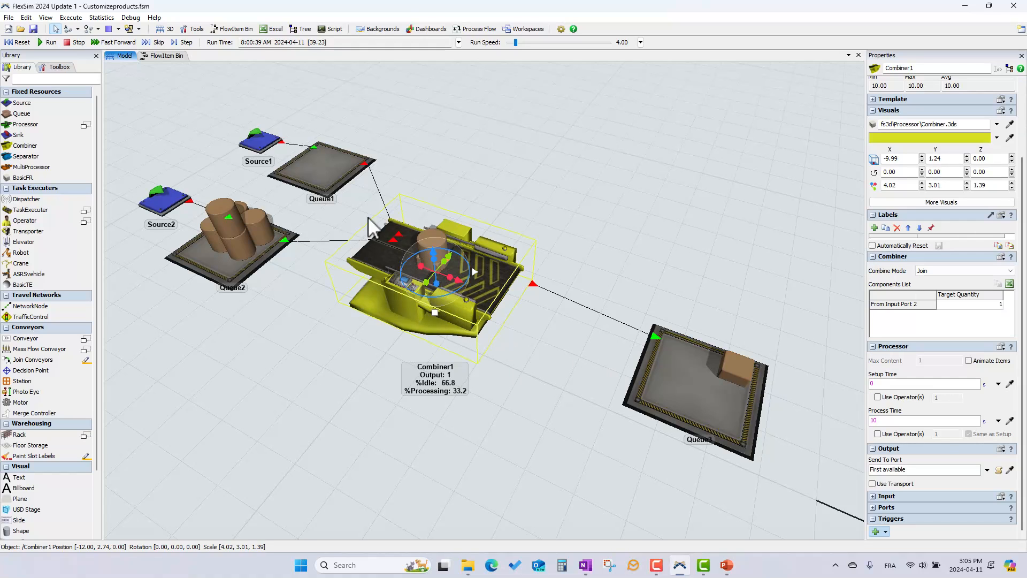
mouse_move(398, 266)
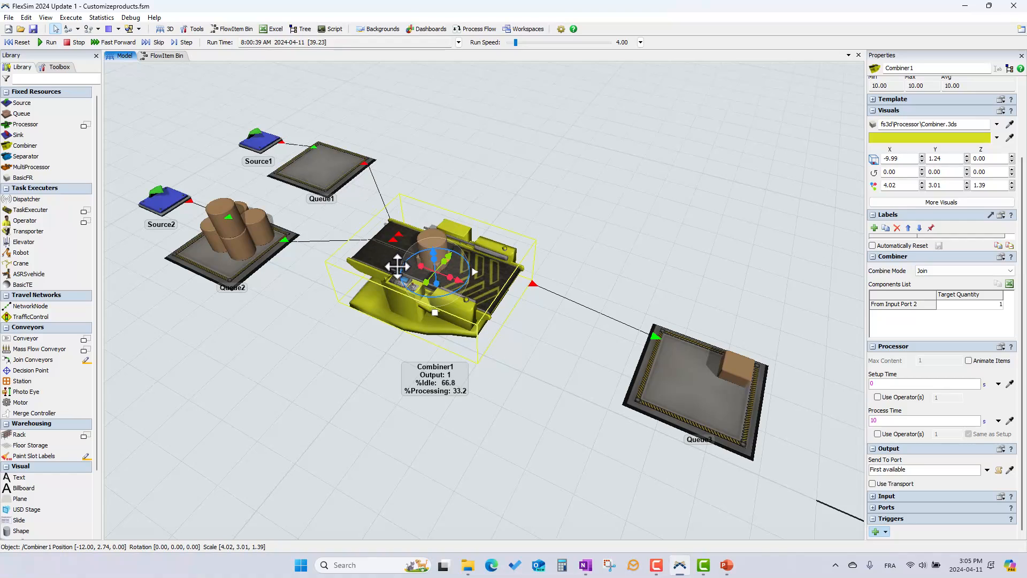
mouse_move(389, 232)
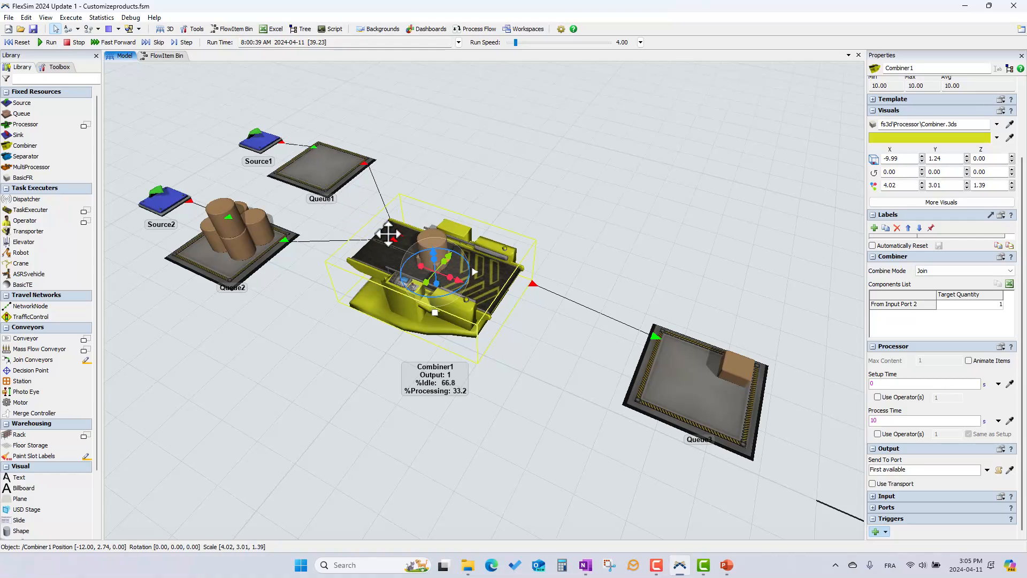
mouse_move(442, 220)
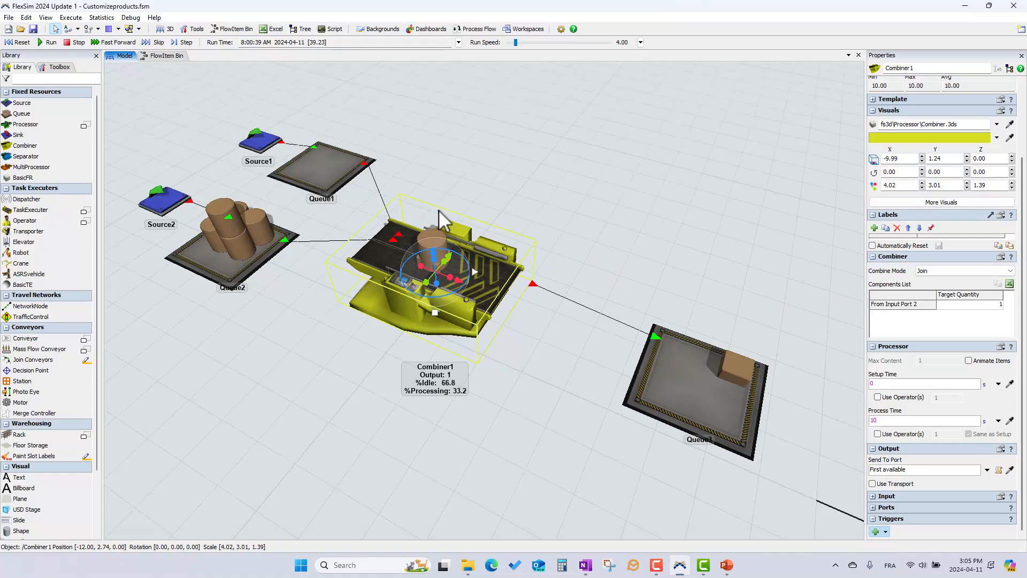
mouse_move(288, 202)
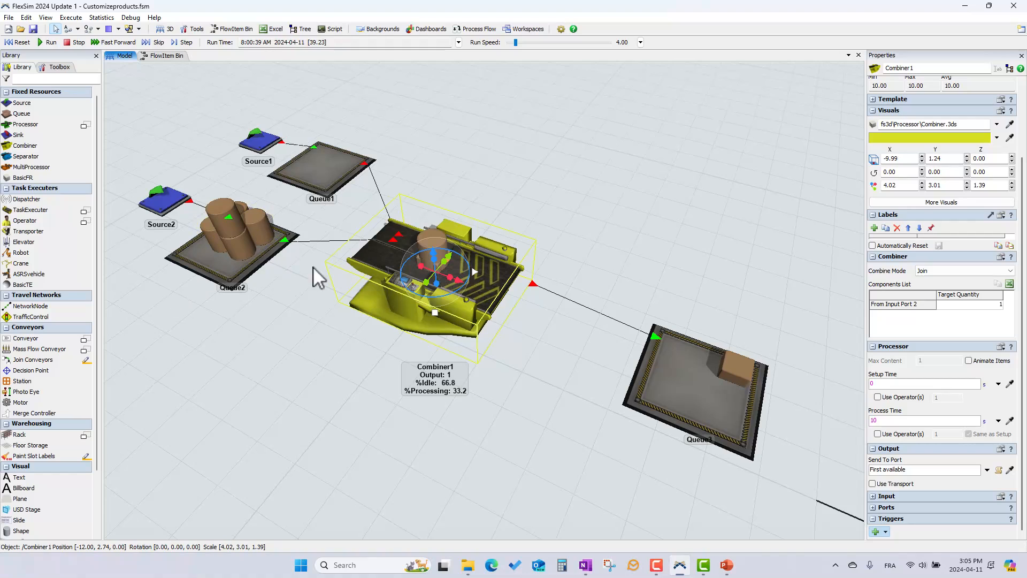
mouse_move(263, 372)
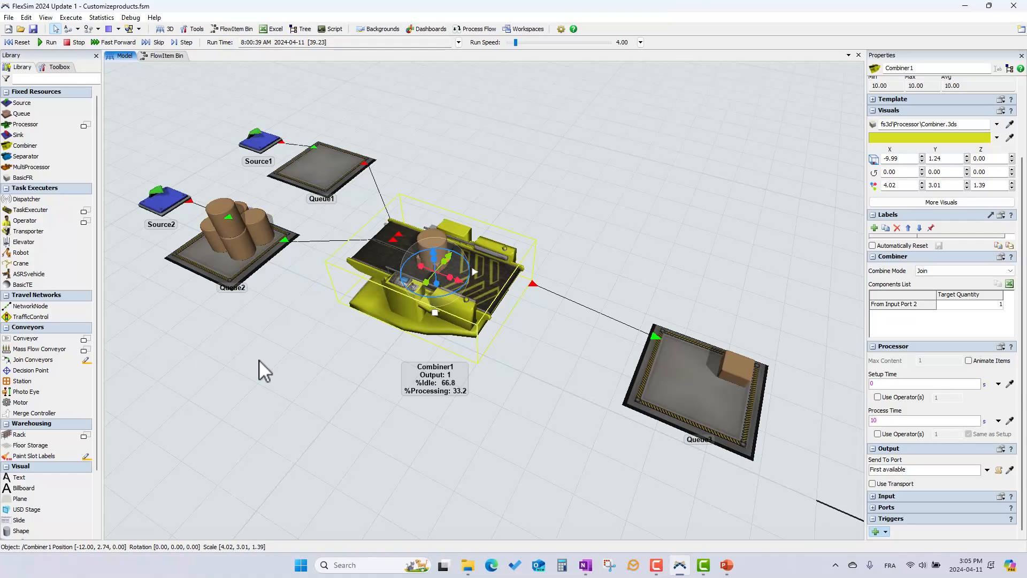
mouse_move(892, 311)
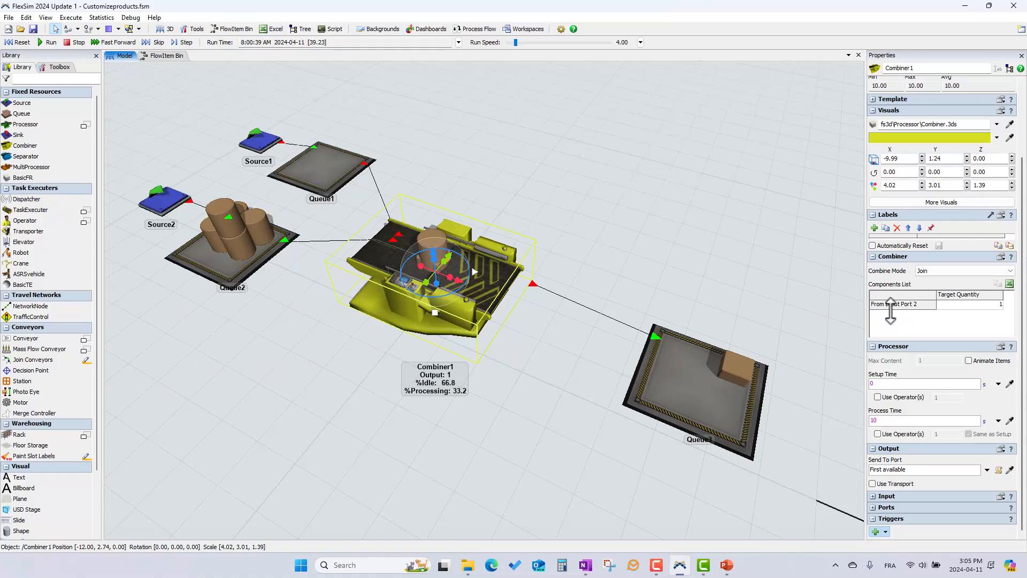
mouse_move(908, 320)
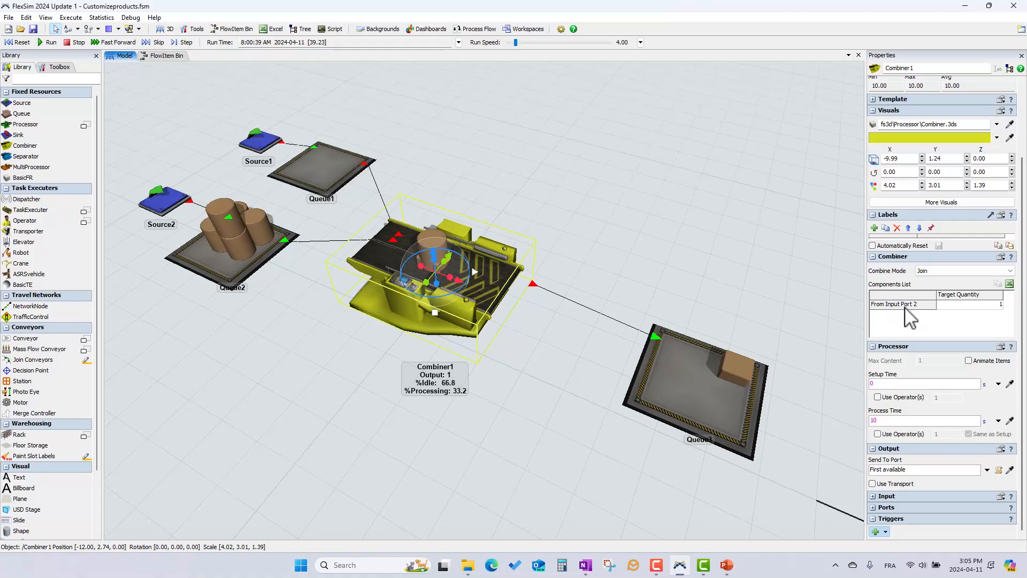
mouse_move(996, 319)
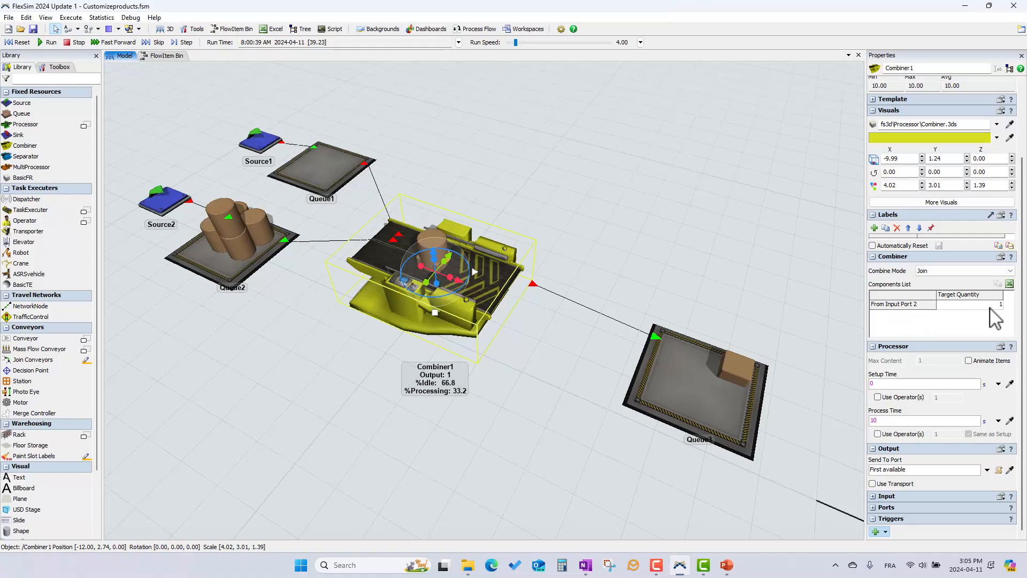
mouse_move(574, 287)
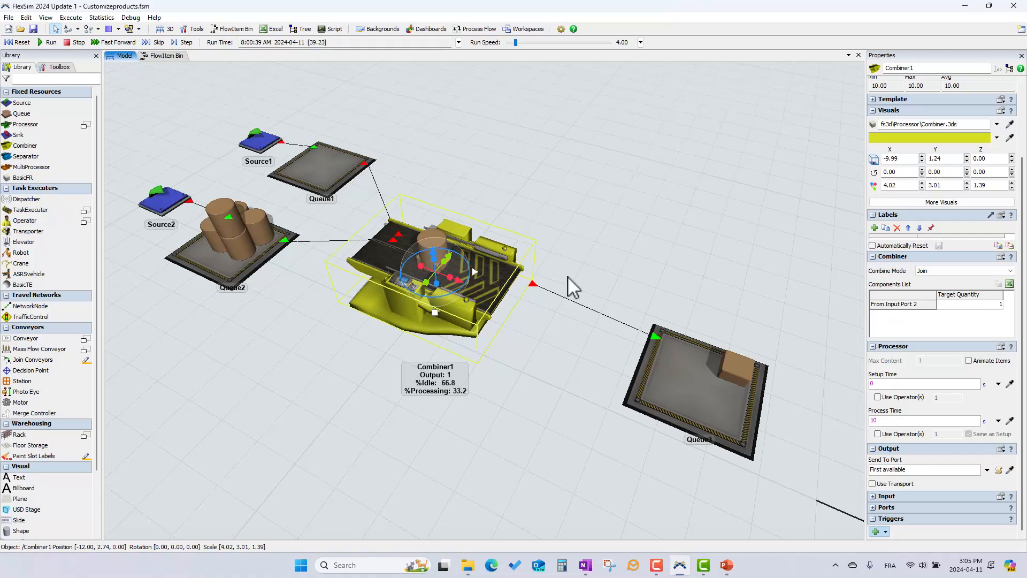
click(562, 256)
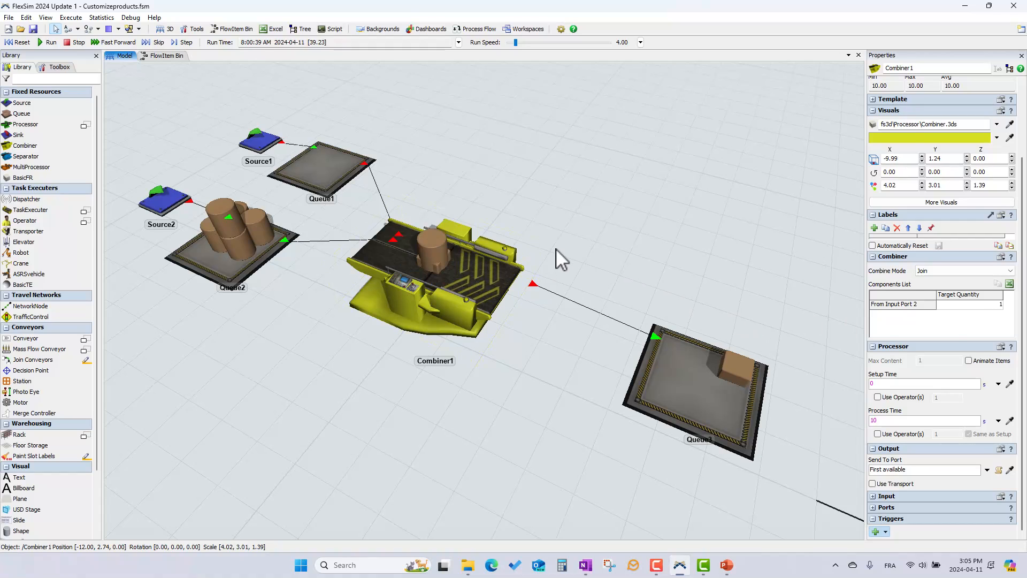
click(426, 268)
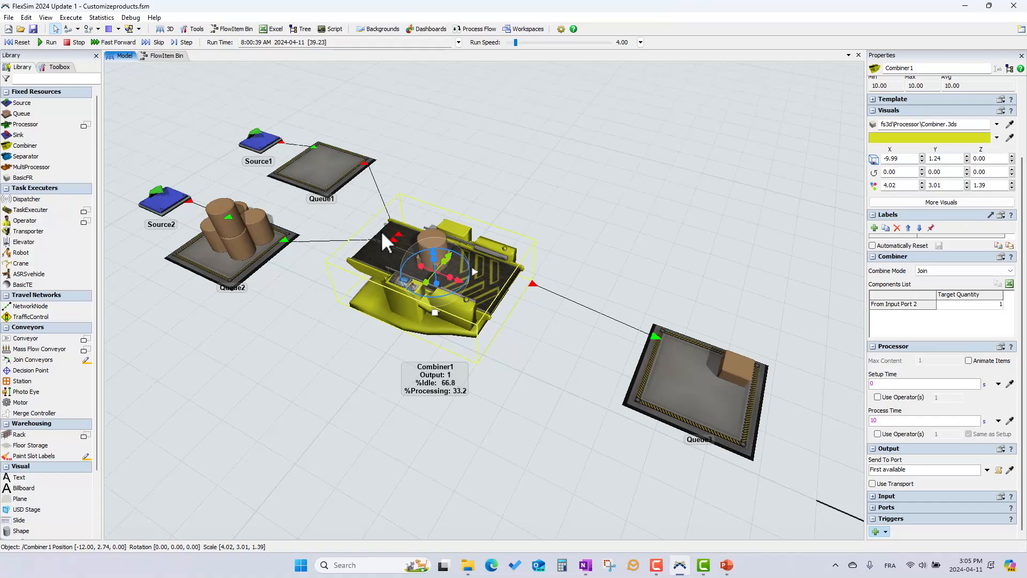
mouse_move(364, 250)
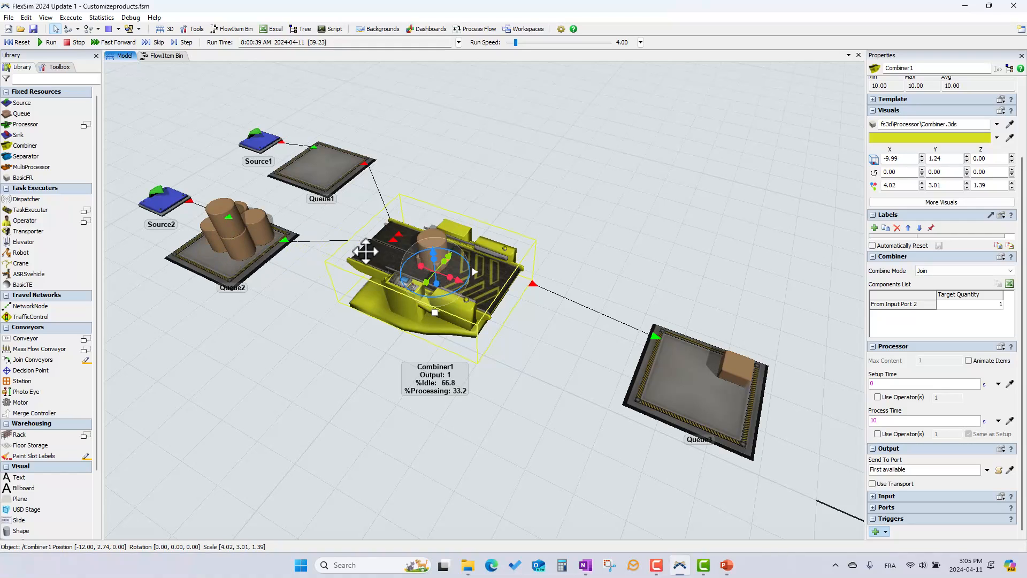
mouse_move(472, 275)
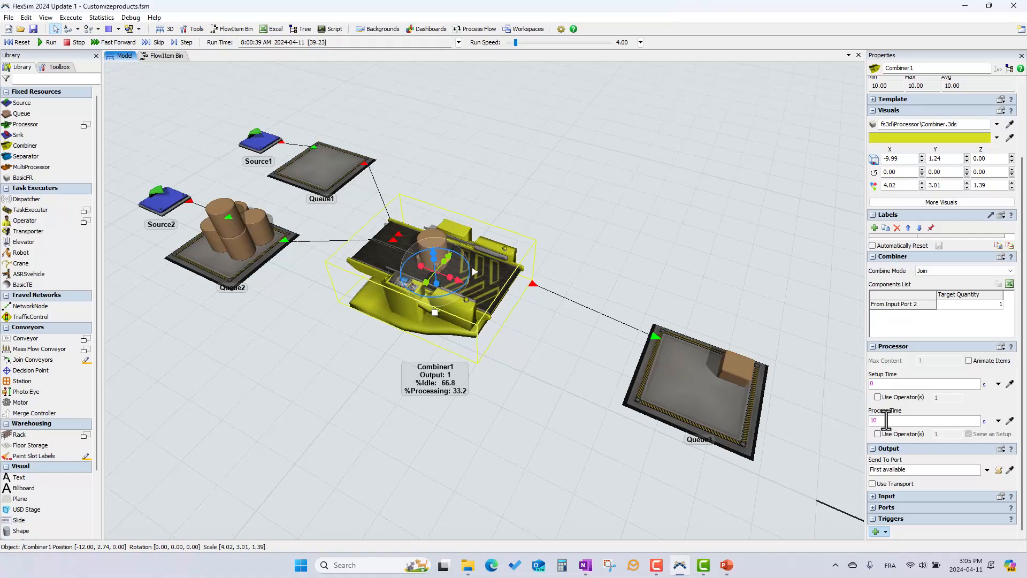
click(699, 393)
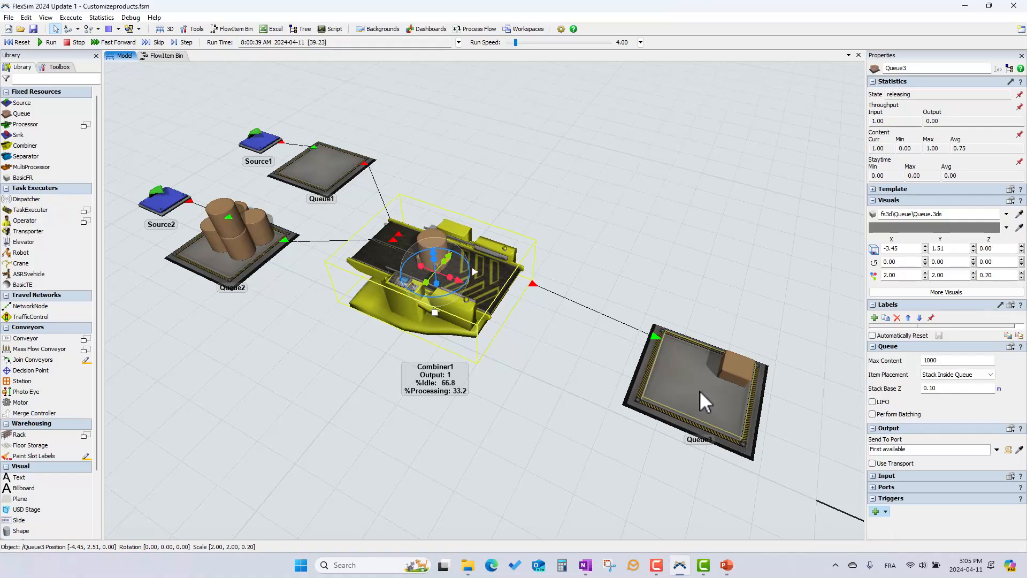
click(734, 367)
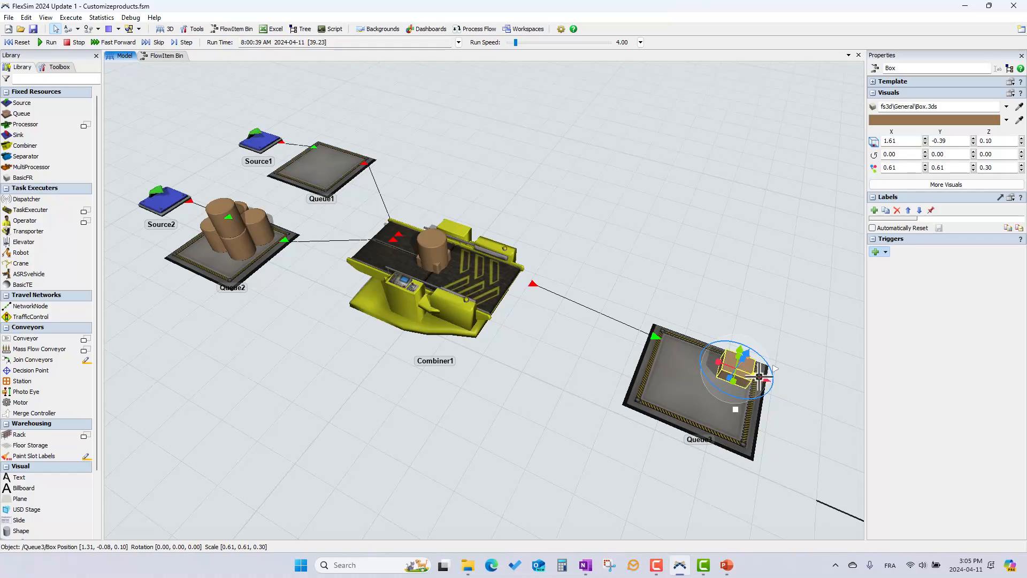
Keep Separator1 in Split mode and set its split quantity to 2
click(580, 250)
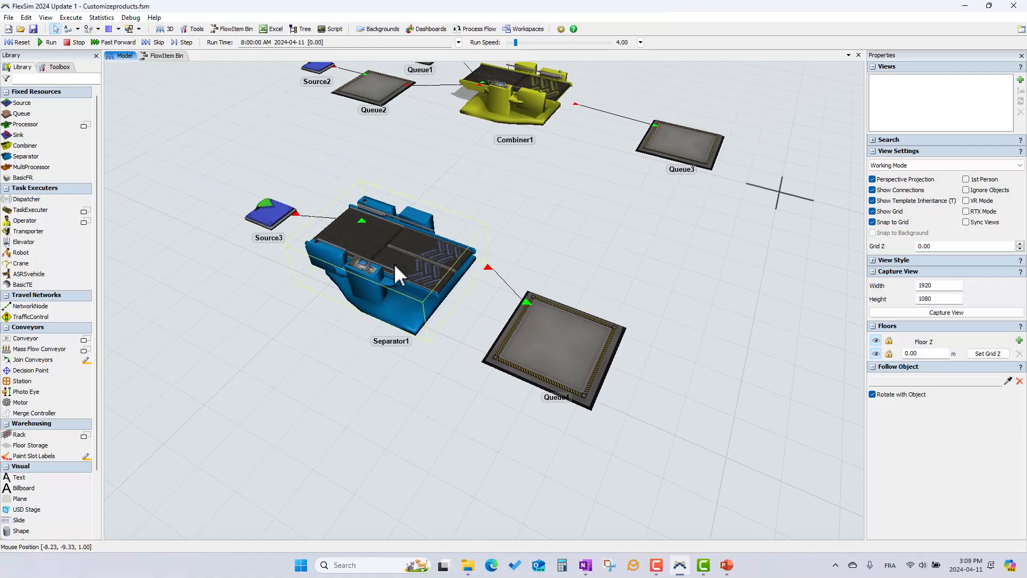
click(391, 275)
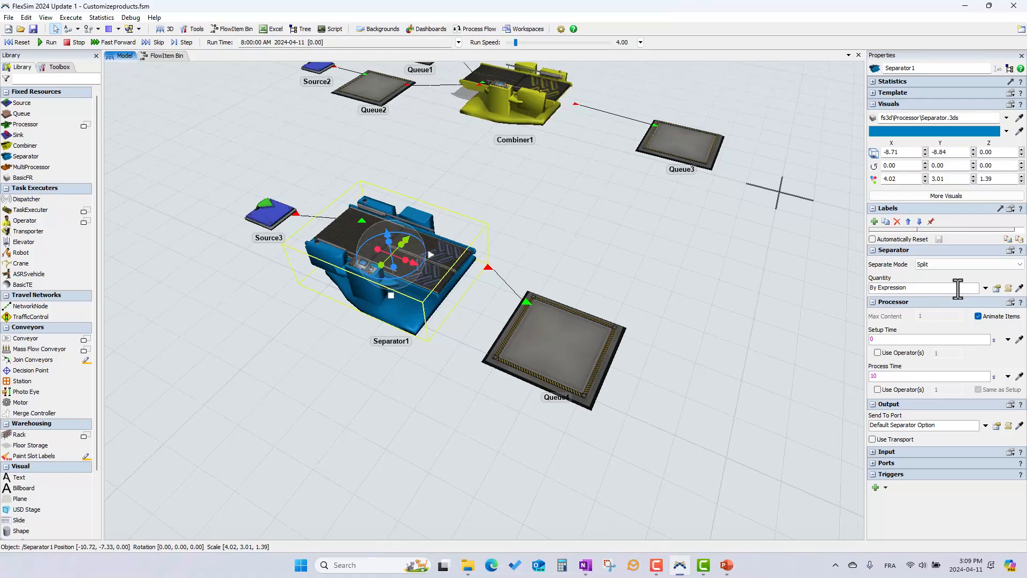
click(1020, 265)
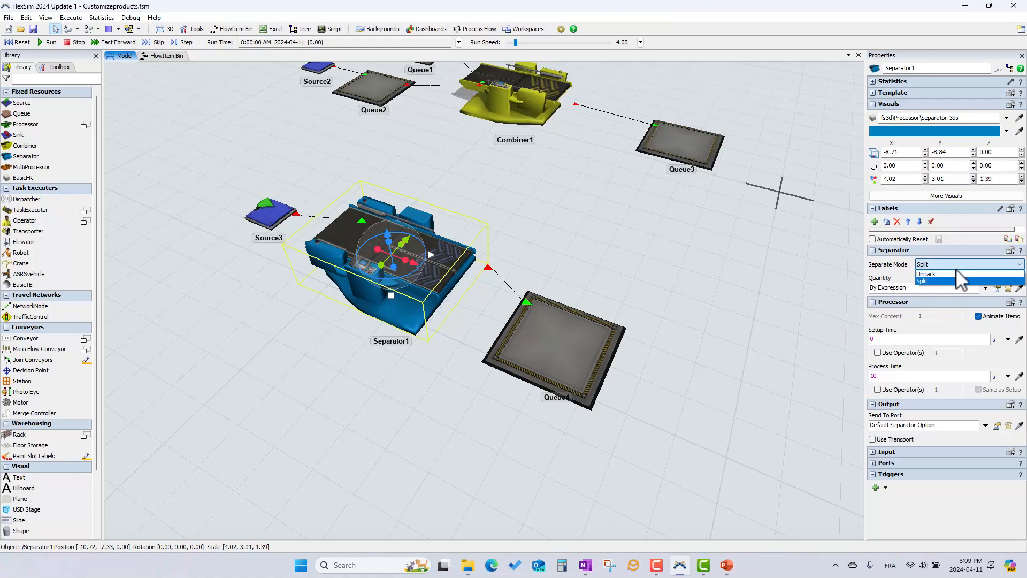
click(921, 280)
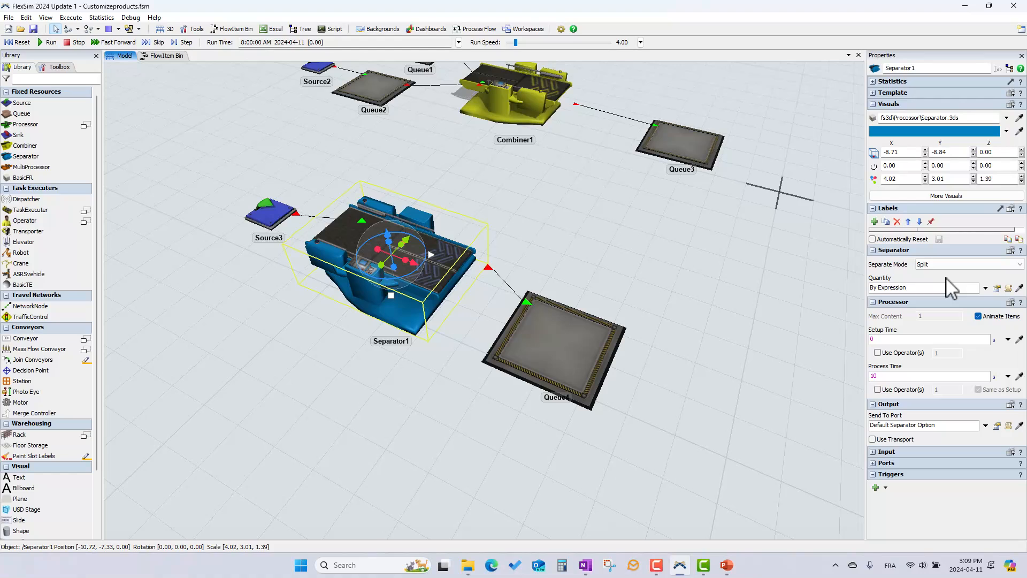
mouse_move(970, 288)
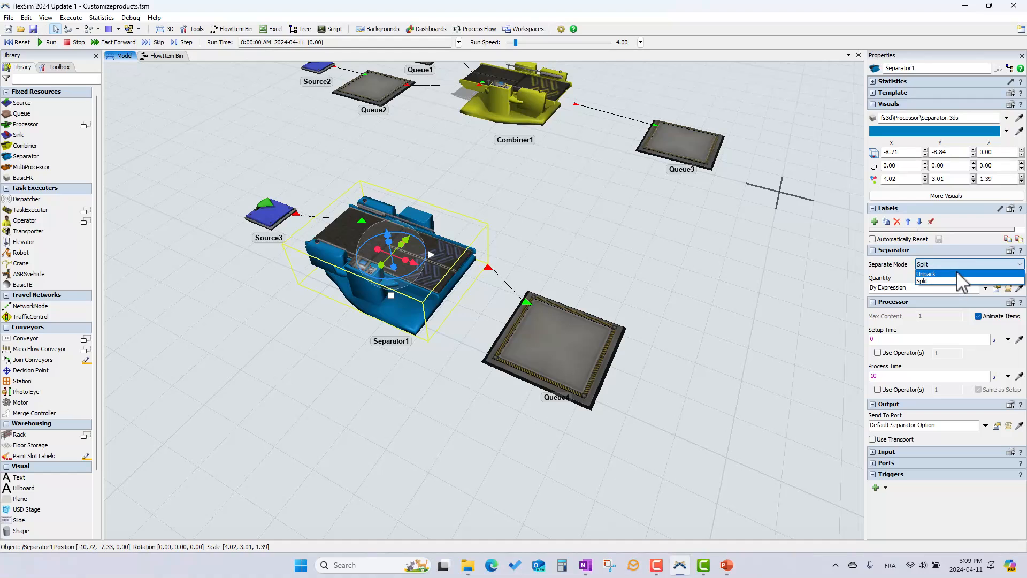
click(923, 281)
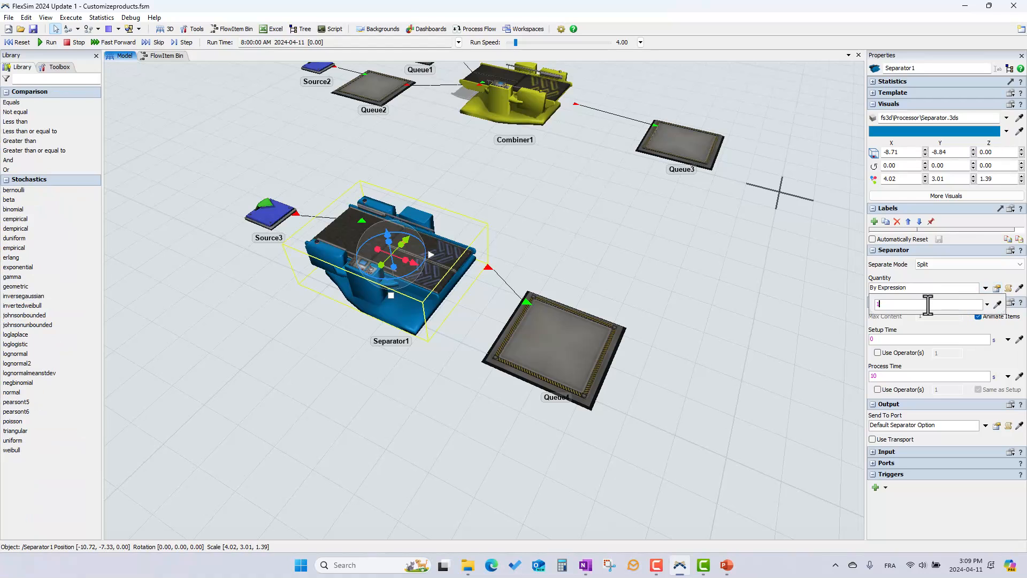
text(2)
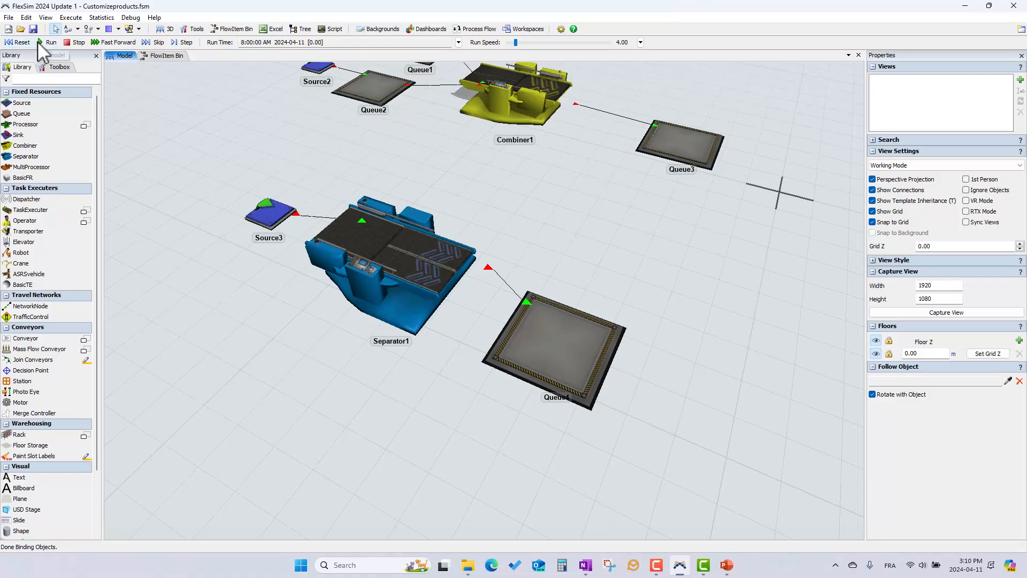
Run the model briefly, stop it, and select Separator1 to view its throughput statistics
click(51, 42)
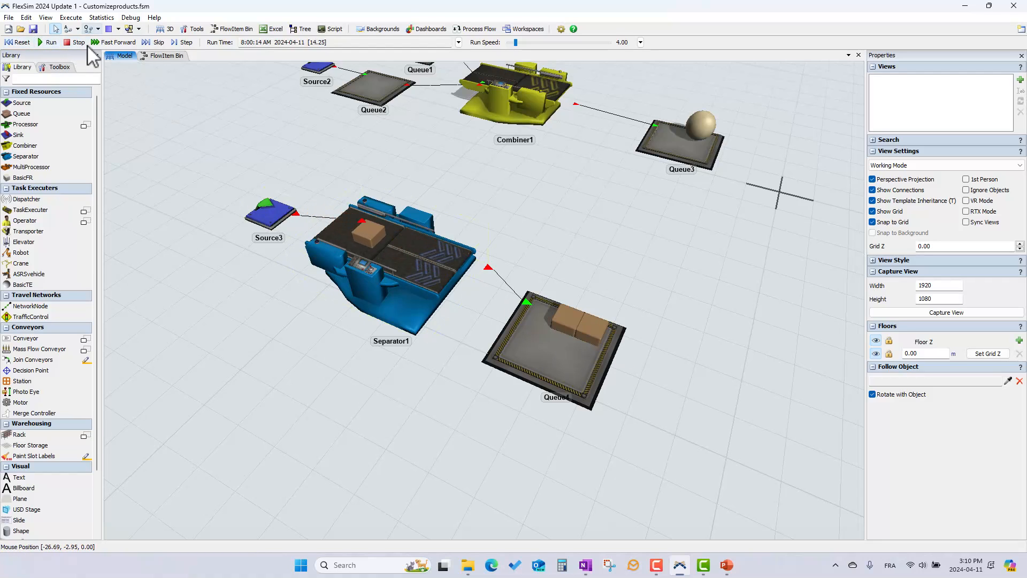
click(50, 42)
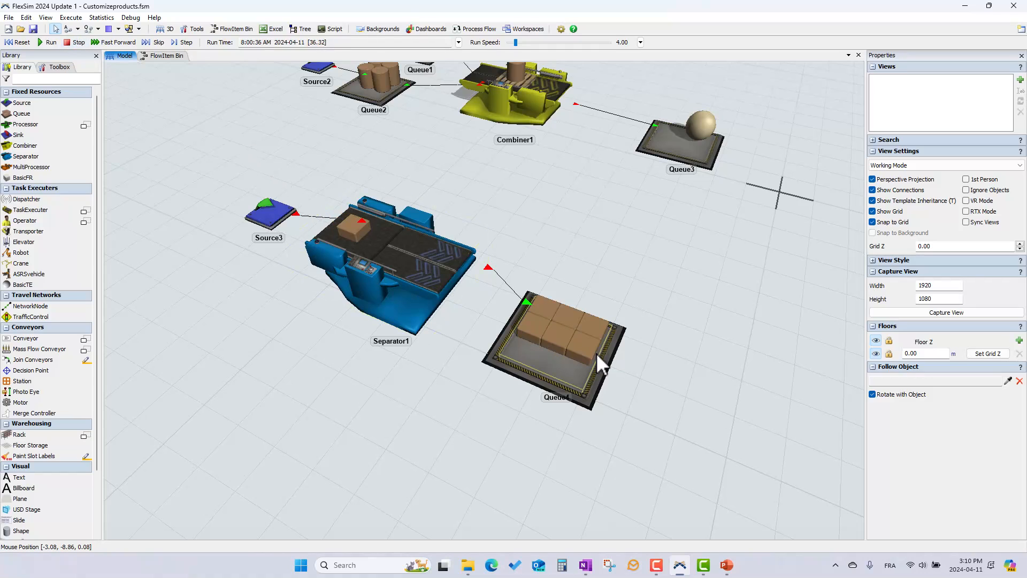
click(420, 287)
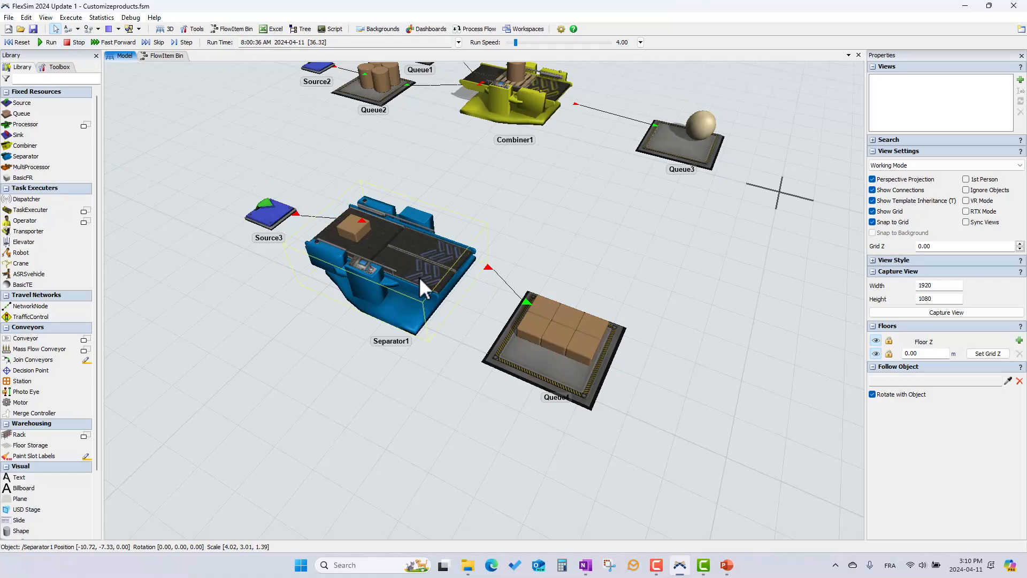
click(390, 263)
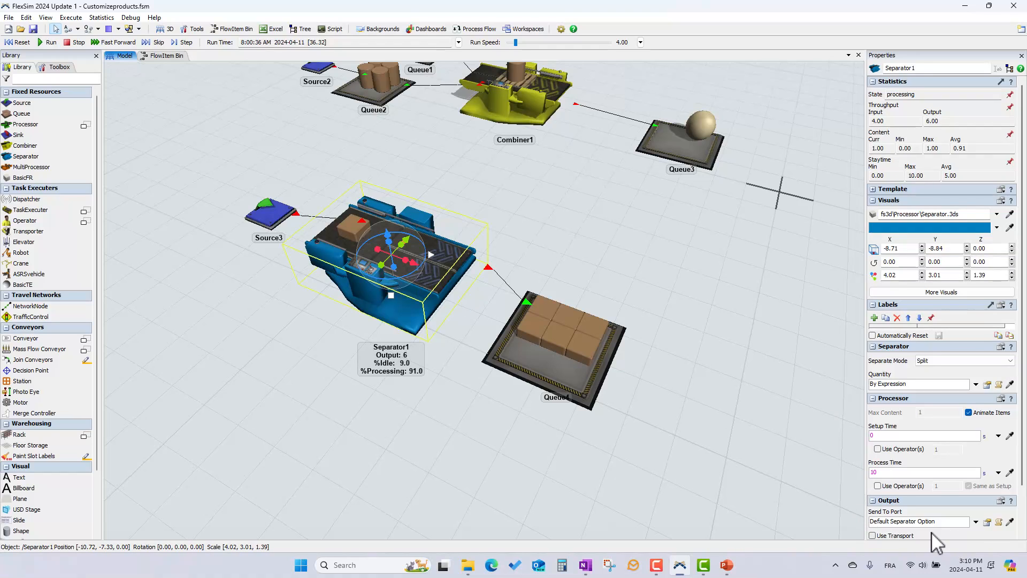
mouse_move(780, 366)
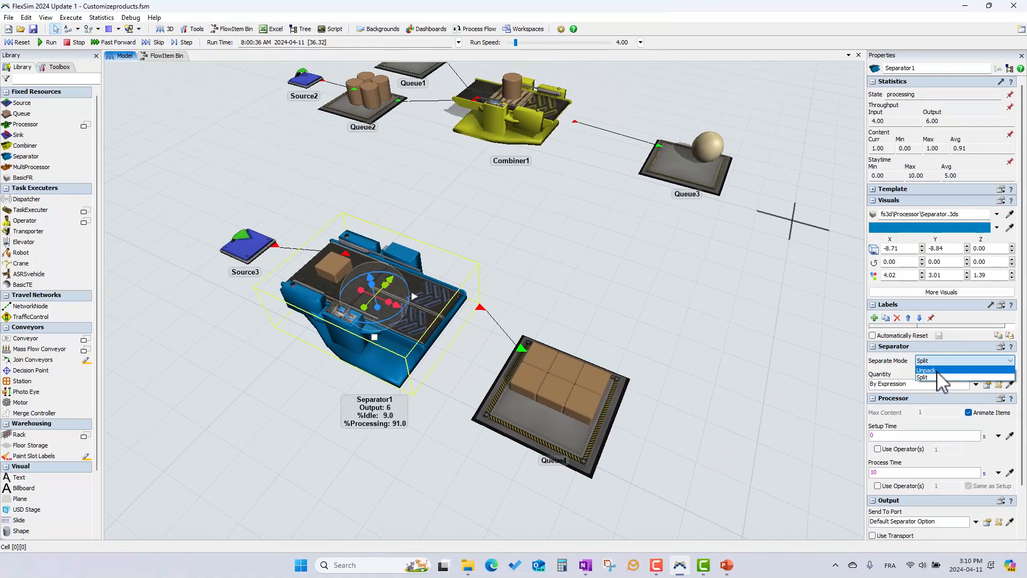
click(925, 371)
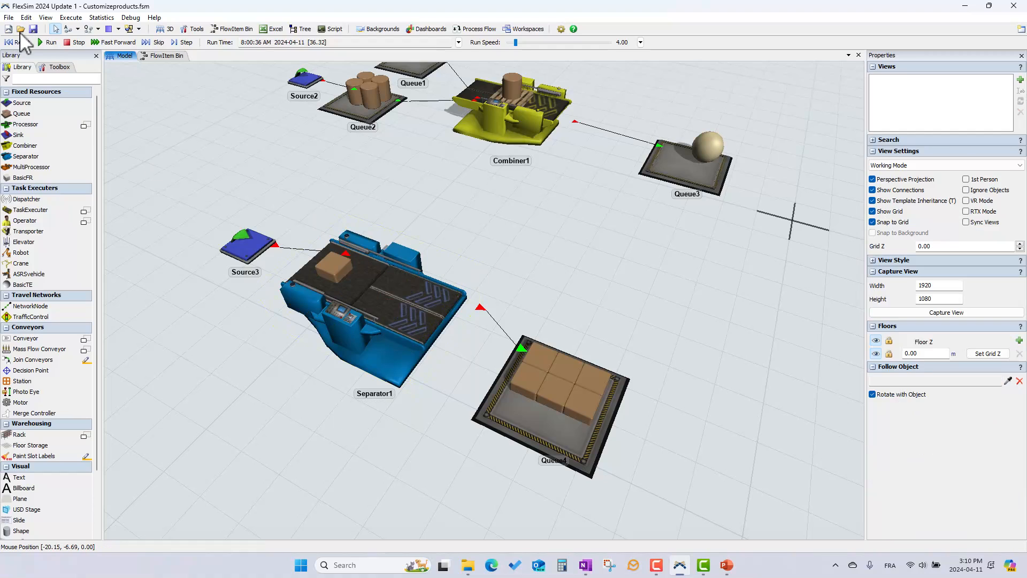
Reset the model and switch to the simple model with Source1 feeding an empty Queue1
click(50, 42)
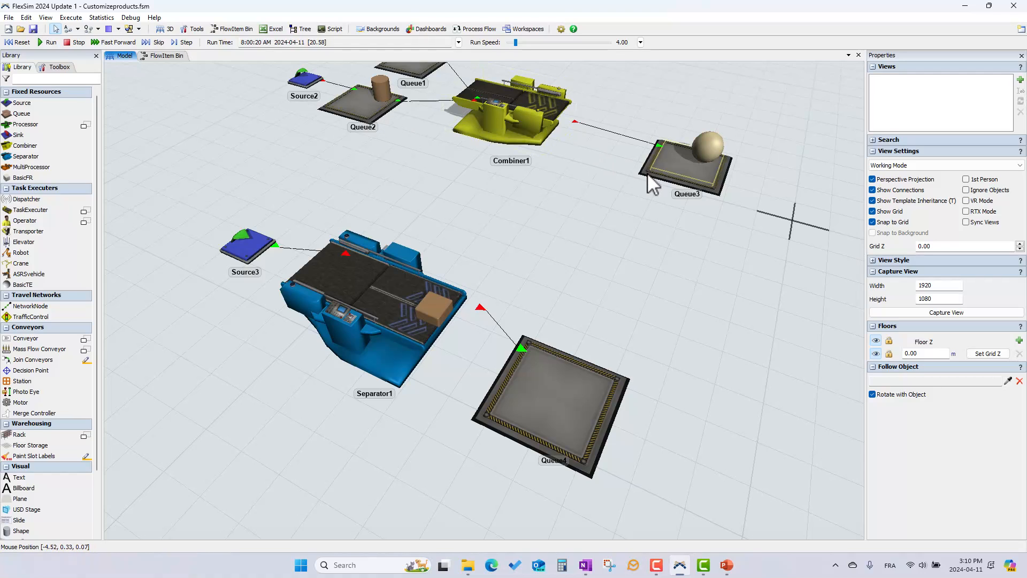
click(358, 272)
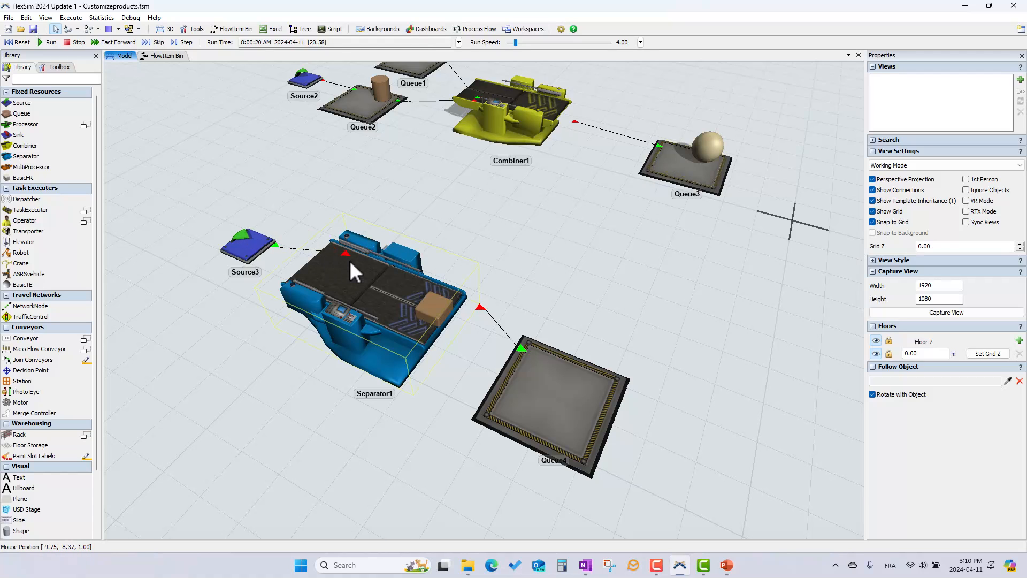
mouse_move(390, 361)
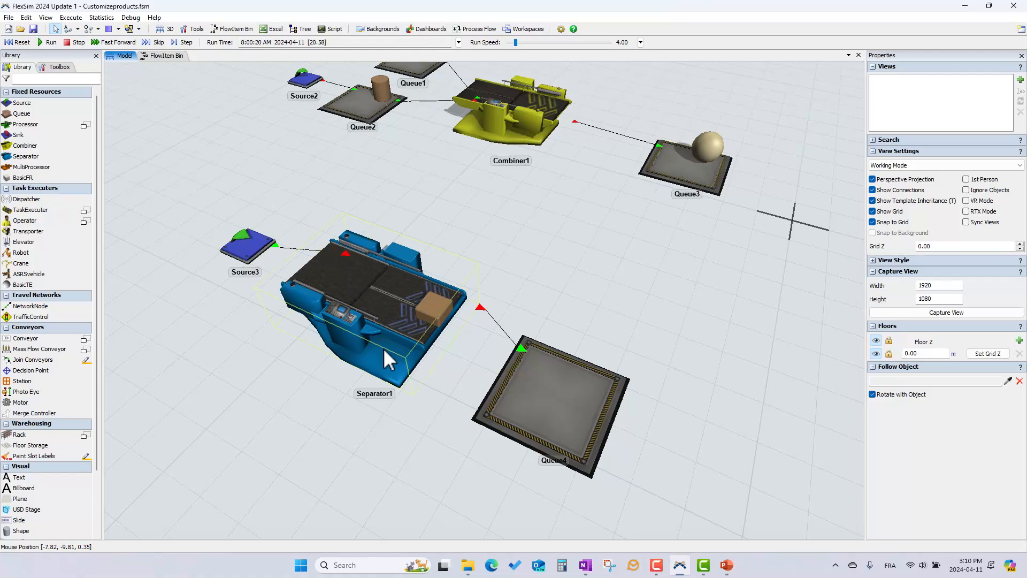
click(20, 42)
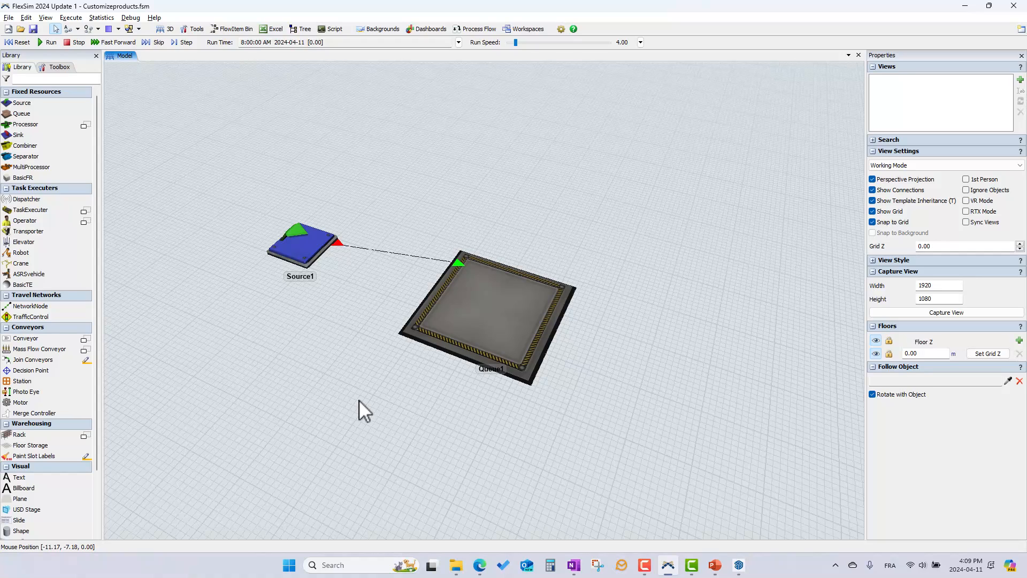
mouse_move(385, 275)
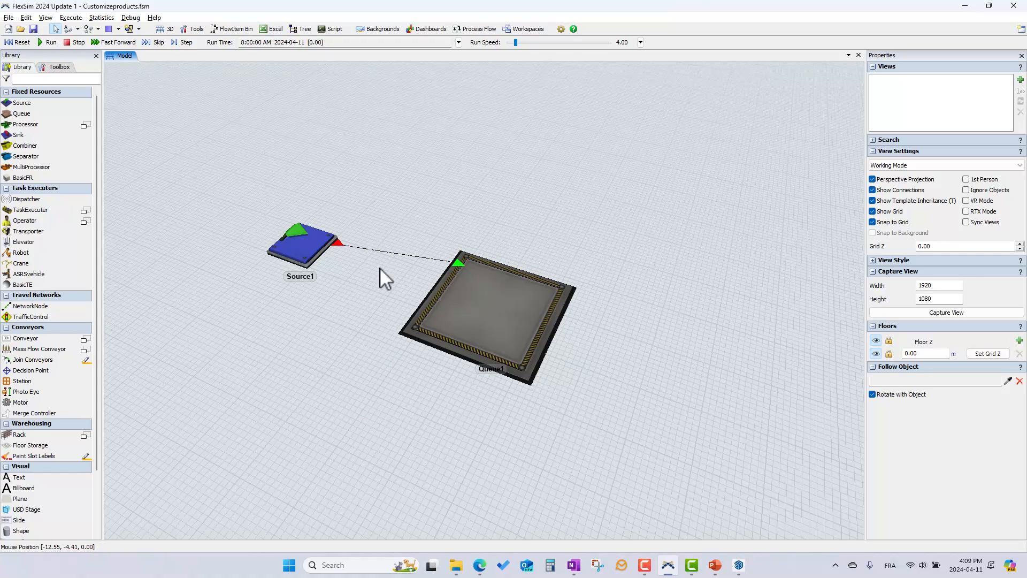
Duplicate the Box flowitem as MyProduct in the FlowItem Bin and browse its 3D shape choices
click(231, 29)
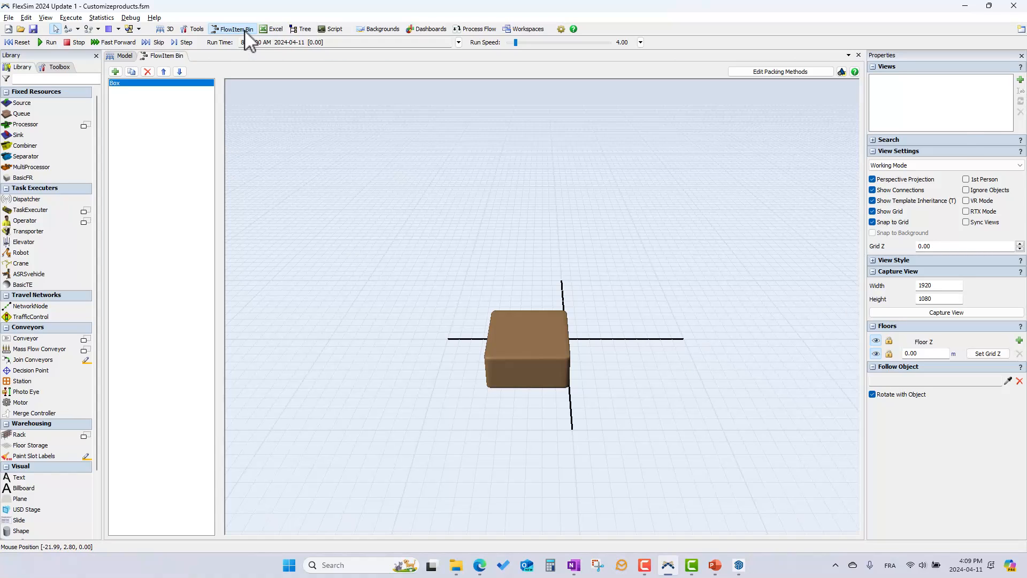
click(116, 72)
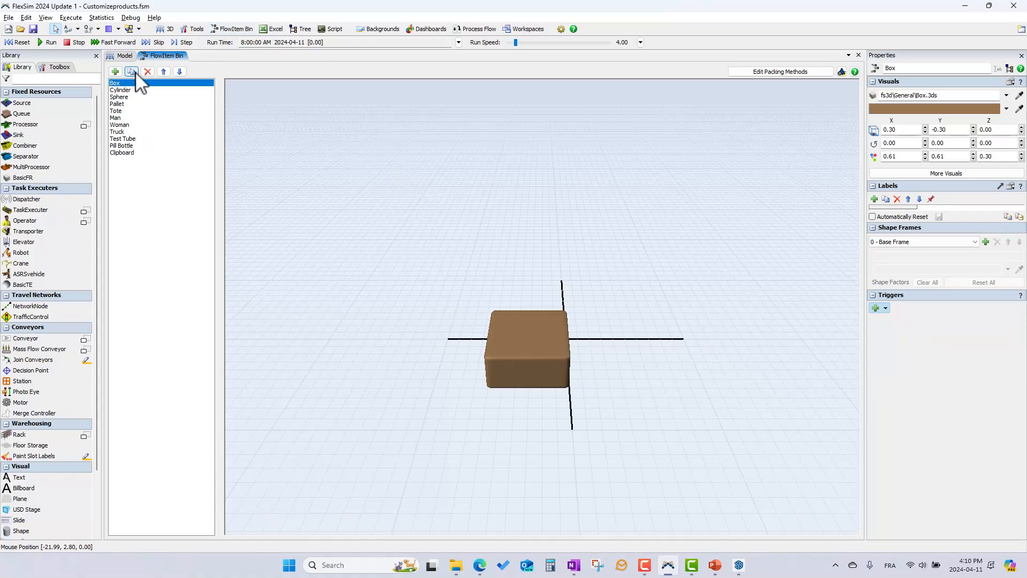
click(130, 72)
text(MyProduct)
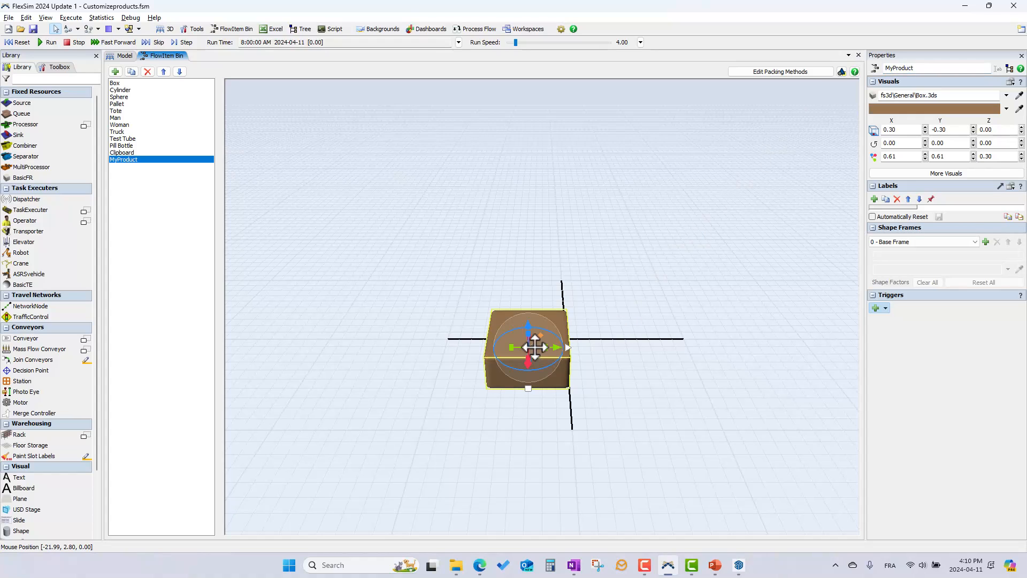
mouse_move(475, 330)
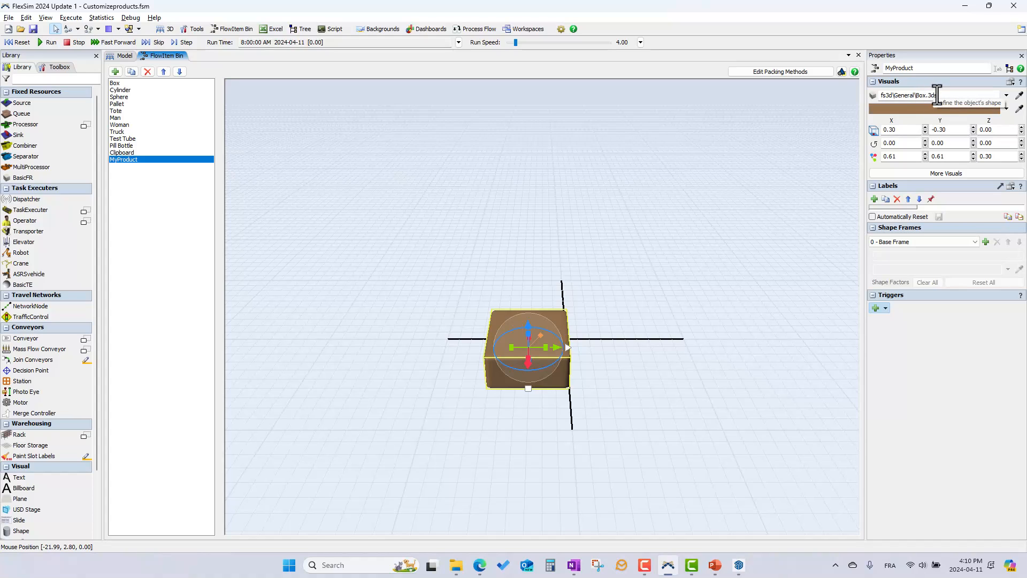
mouse_move(1016, 101)
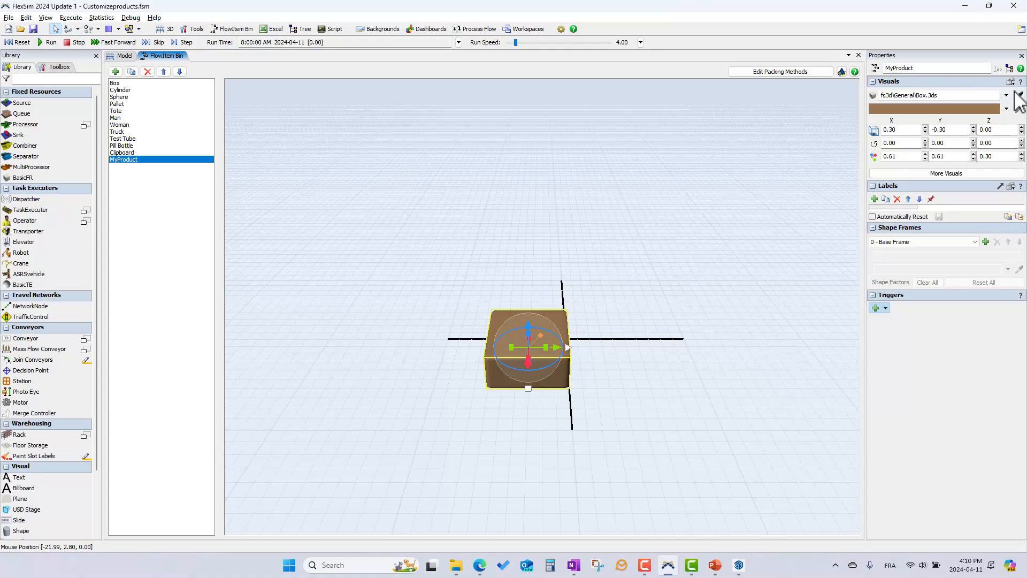
click(1006, 95)
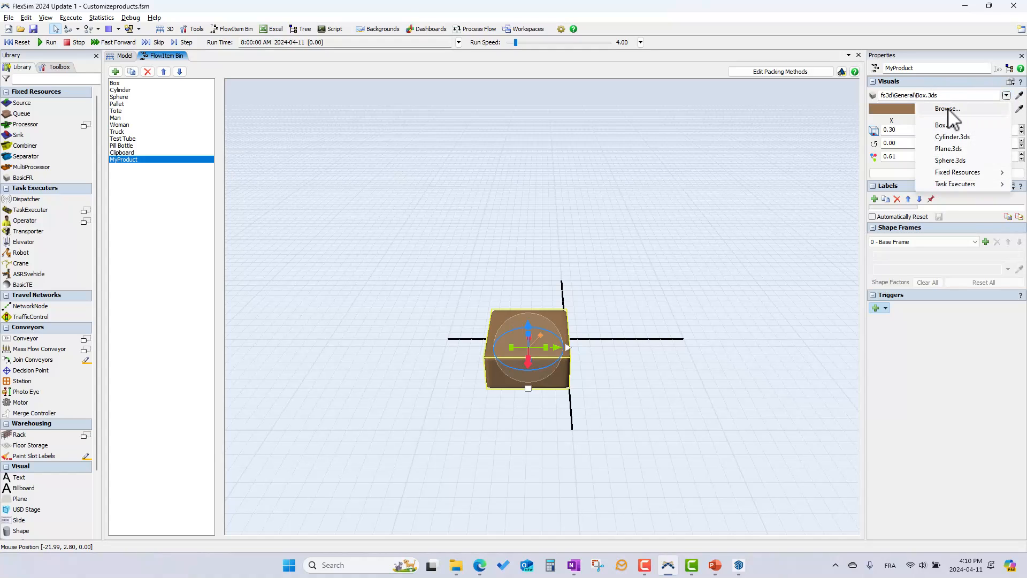
Load Wheelbarrow.skp from the Warehouse-factory stuff folder as MyProduct's 3D shape
click(947, 109)
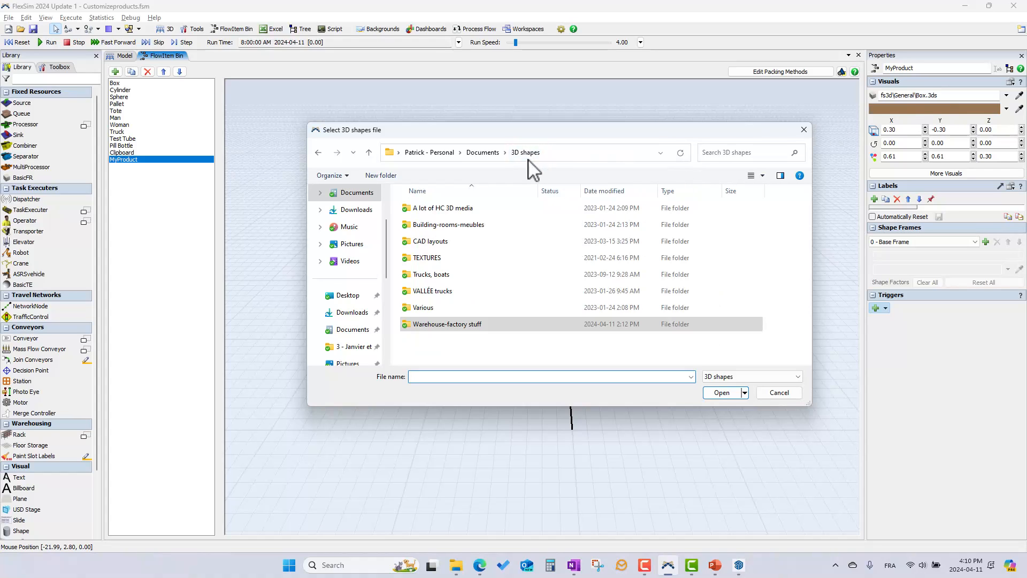
click(448, 323)
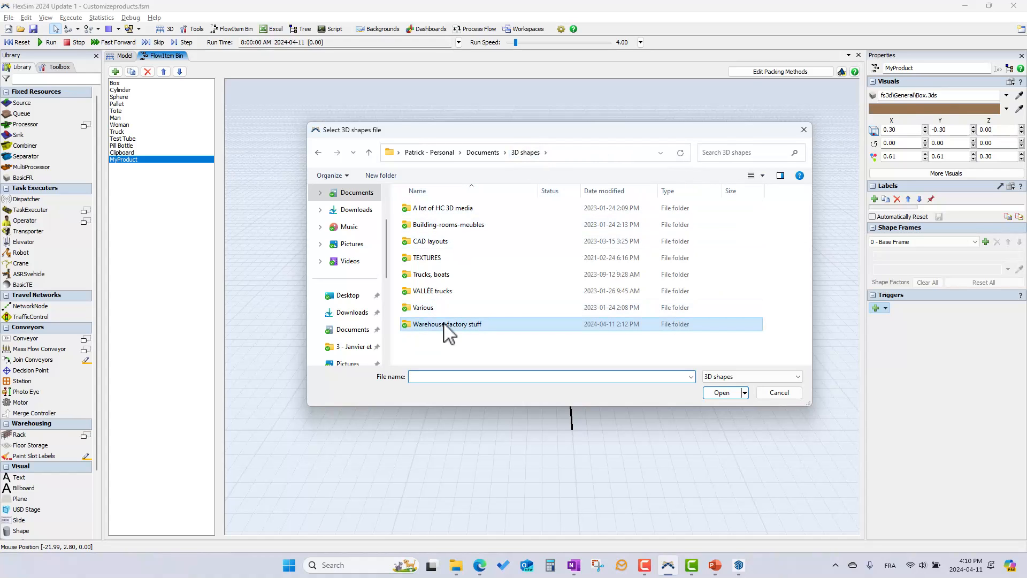
double_click(448, 323)
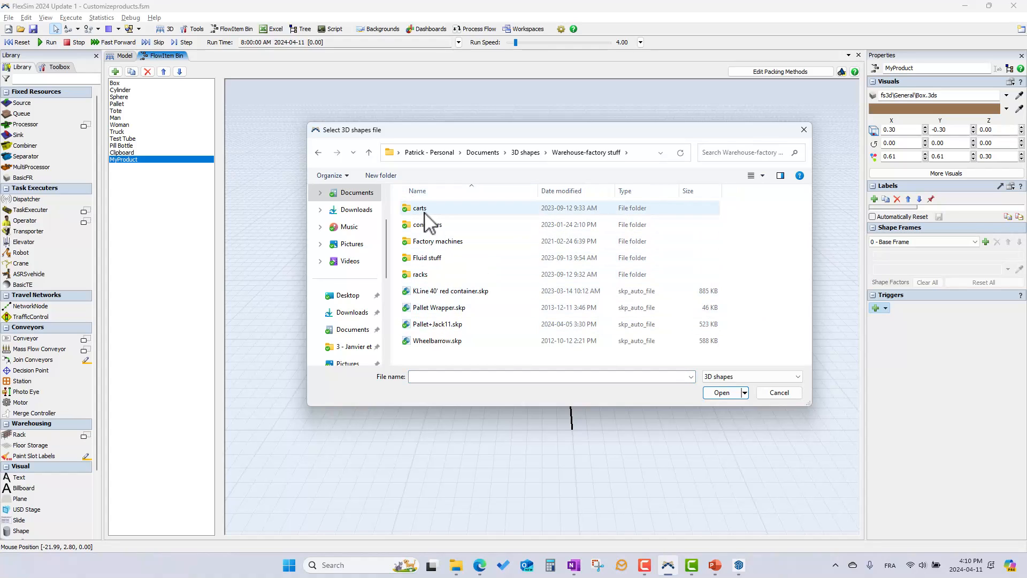
click(437, 340)
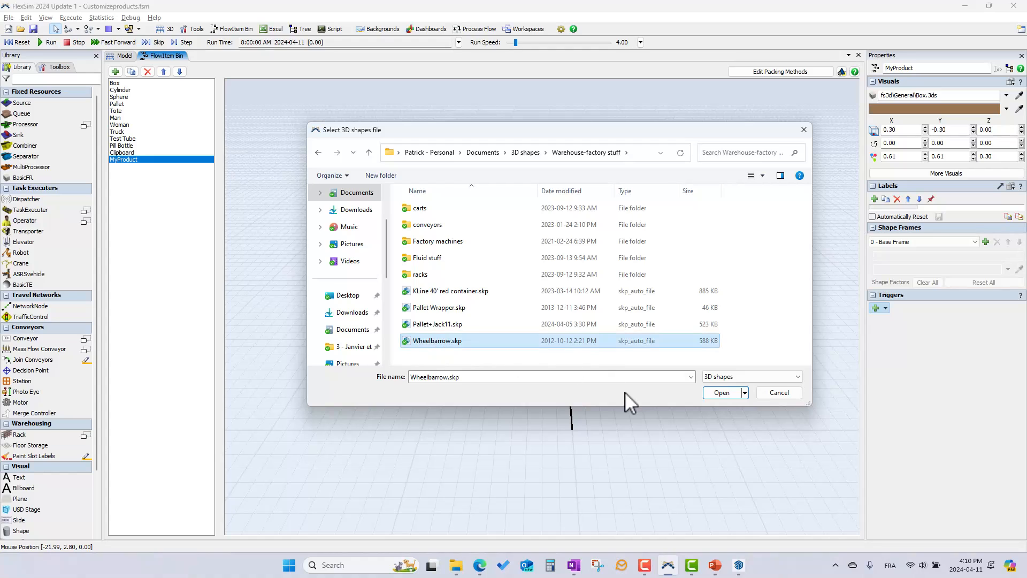
click(720, 393)
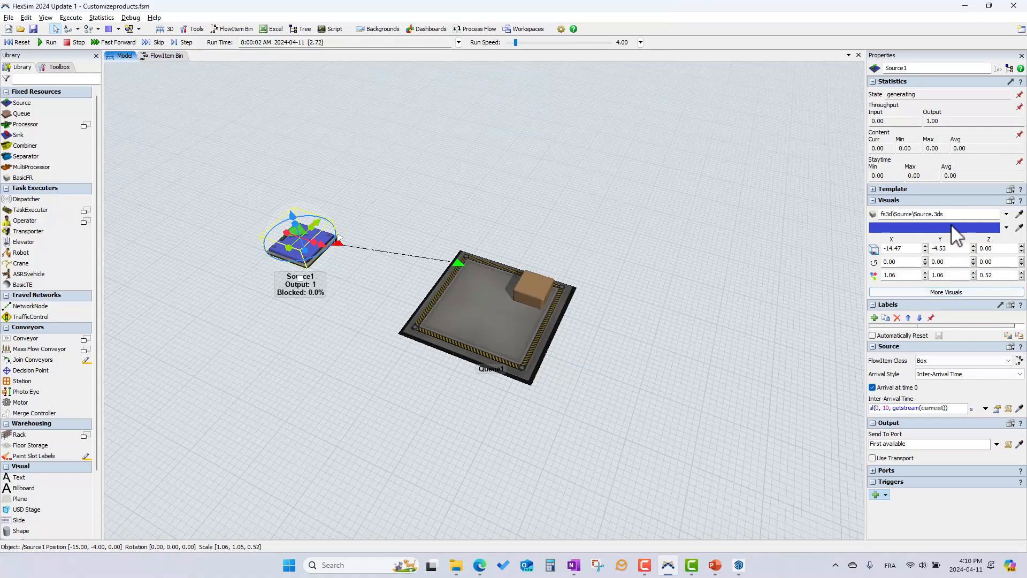
Set Source1 to produce MyProduct so a red wheelbarrow appears in Queue1, then reset the run
click(1009, 361)
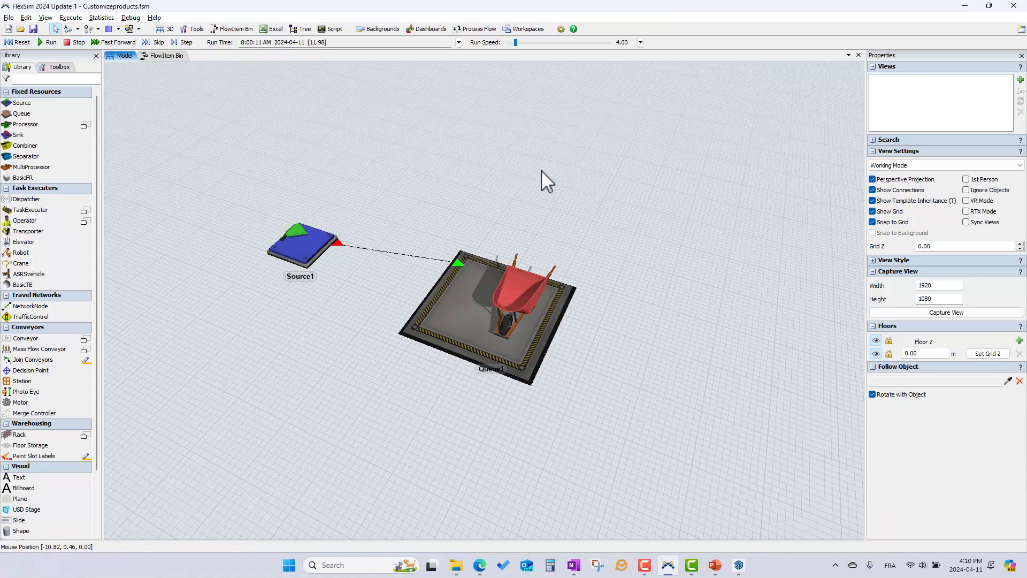
click(21, 42)
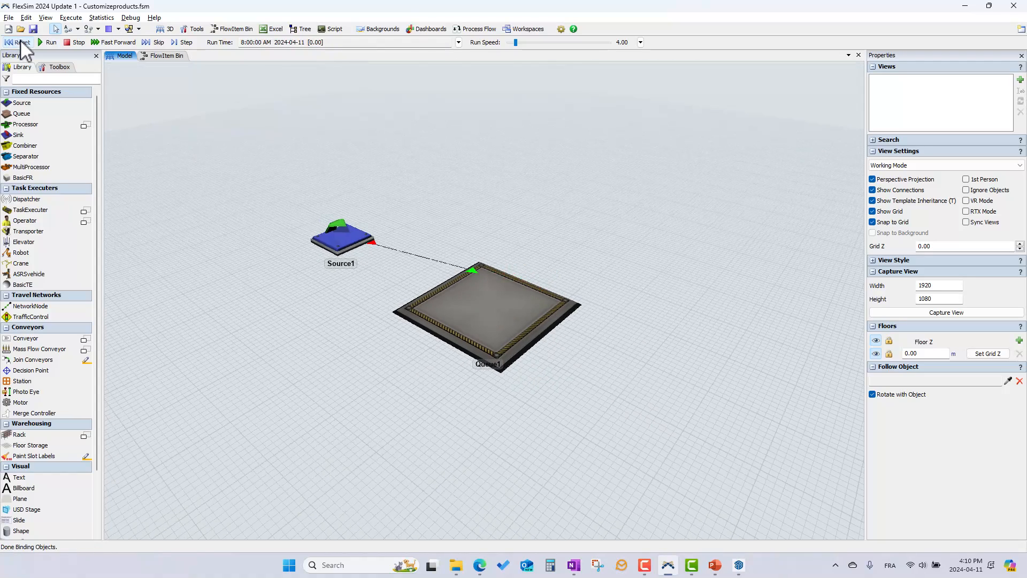
click(488, 312)
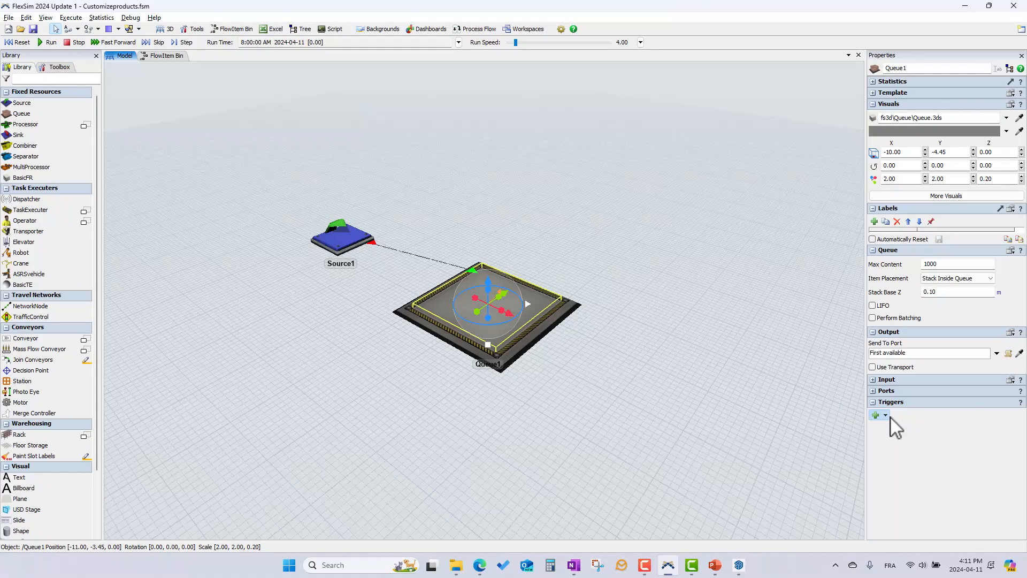
click(875, 415)
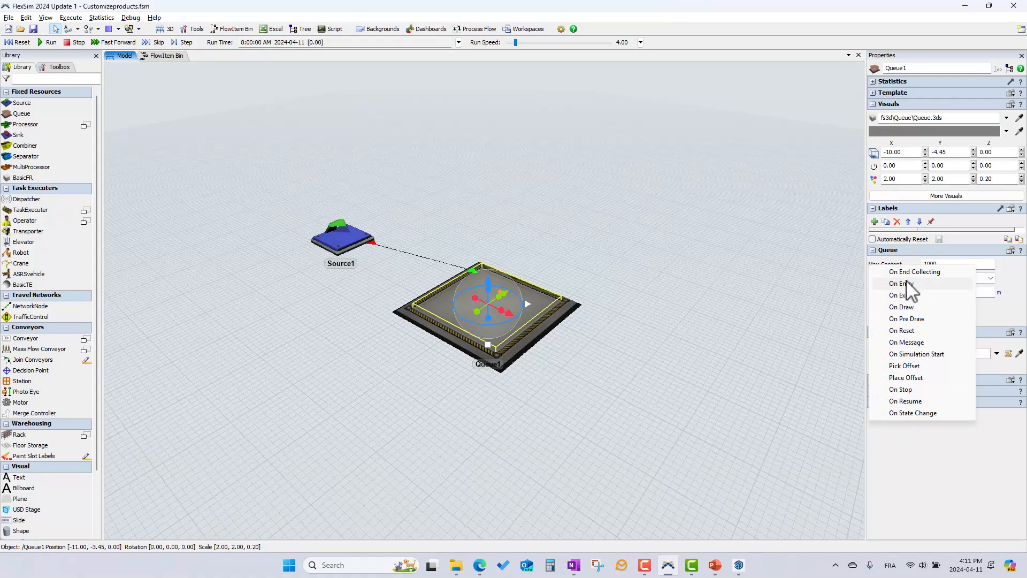
click(903, 283)
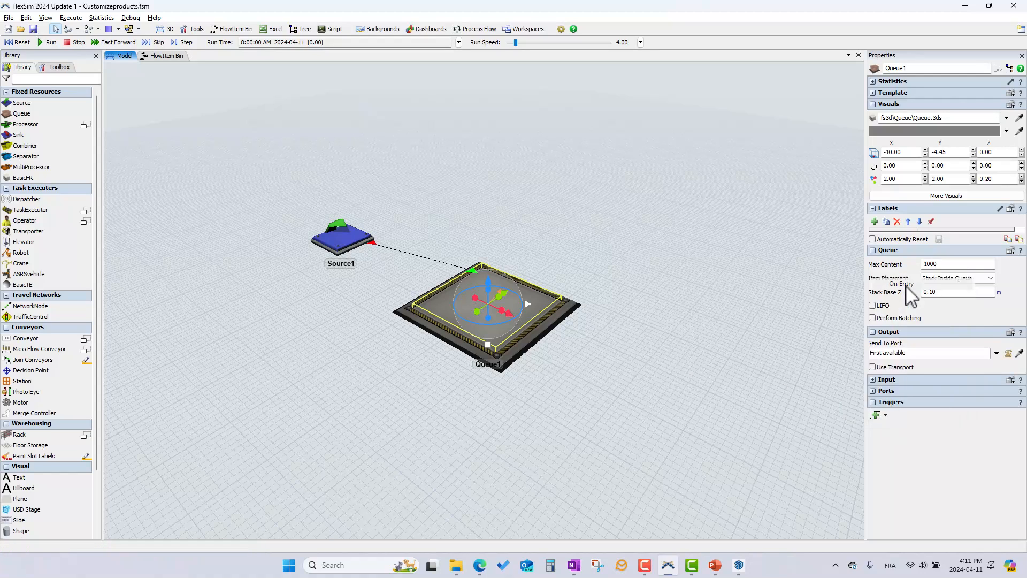
click(877, 415)
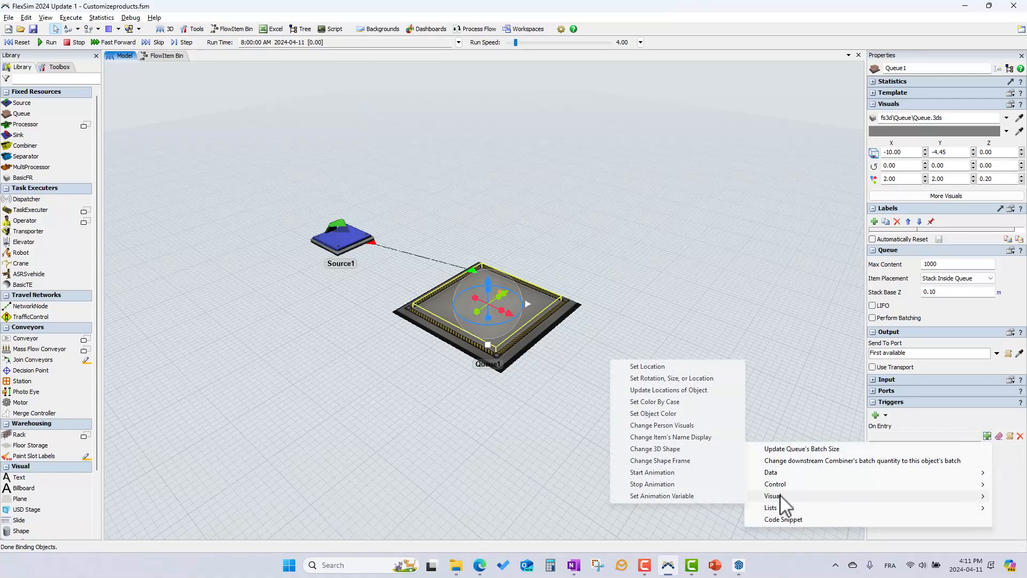
click(653, 448)
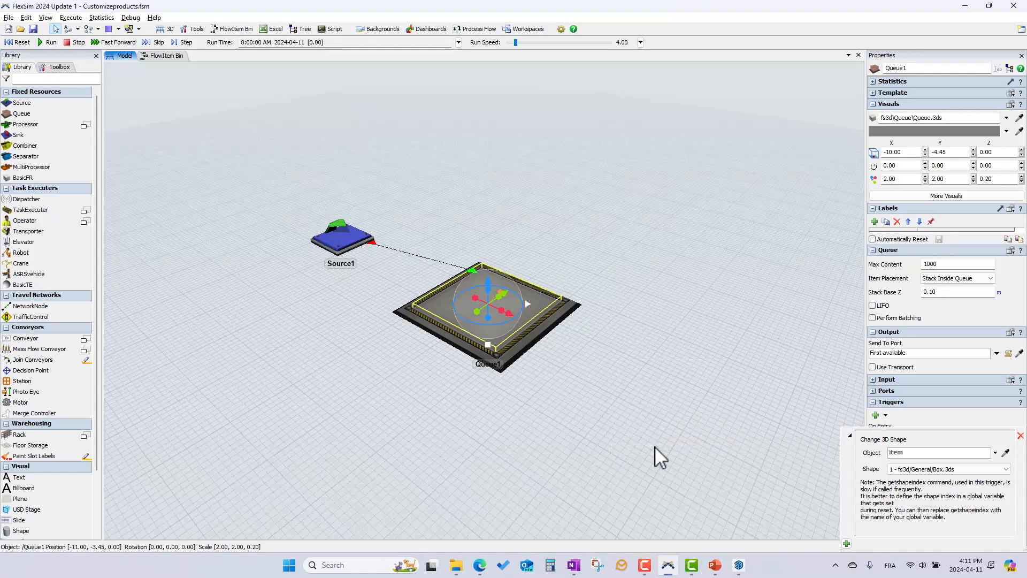
mouse_move(976, 482)
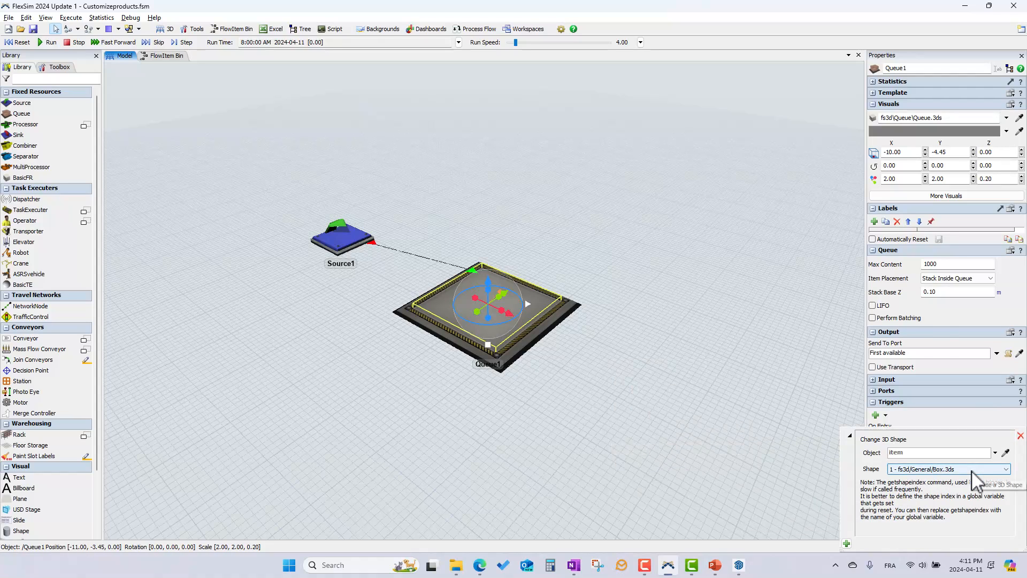
click(1006, 469)
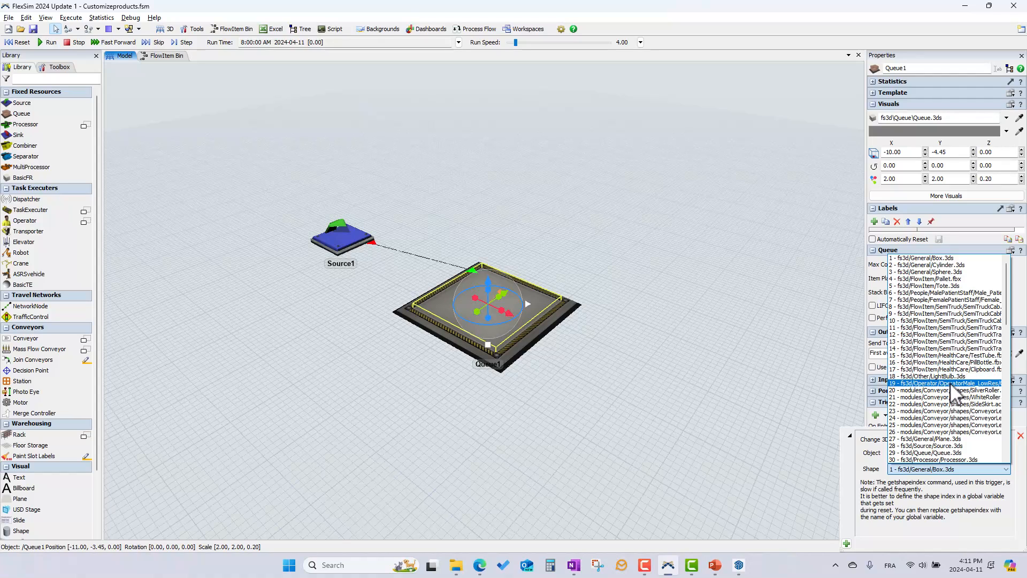
scroll(up, 3)
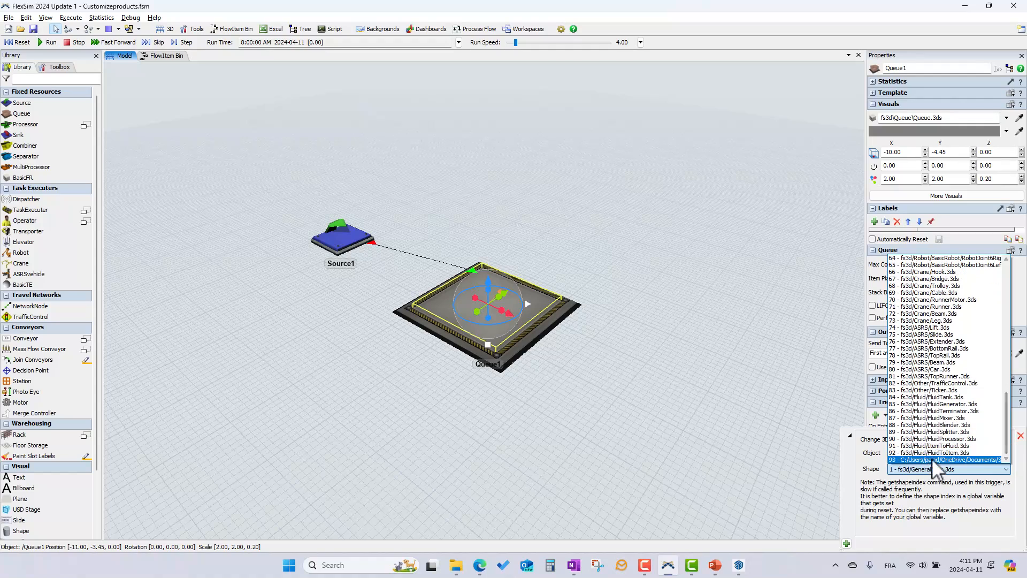
click(944, 459)
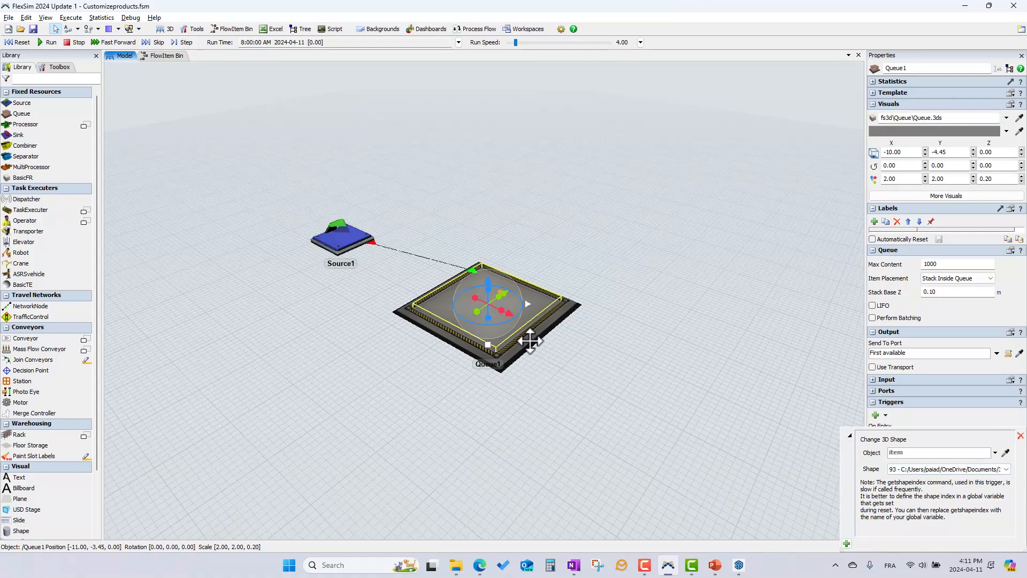
mouse_move(623, 340)
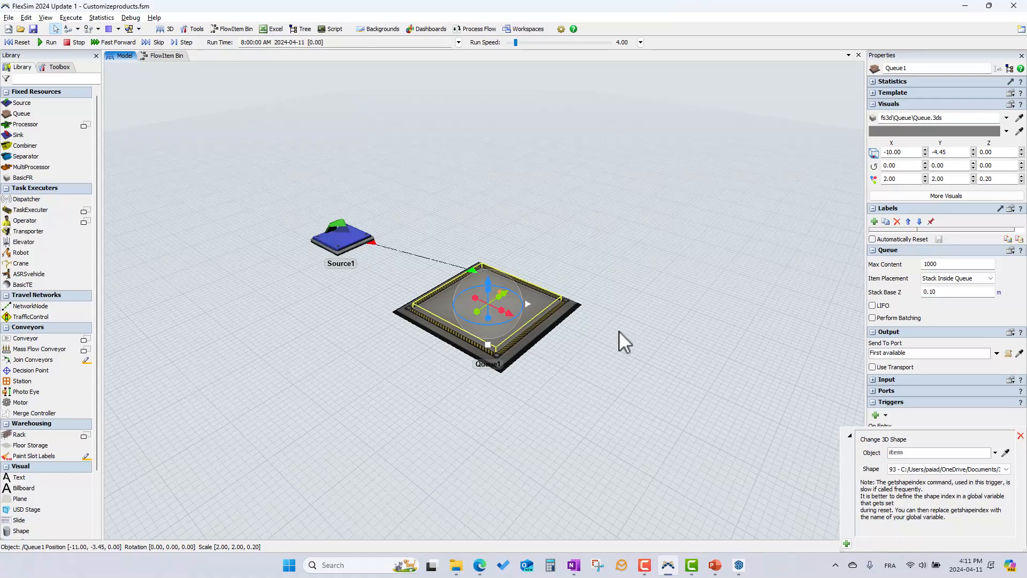
click(1020, 436)
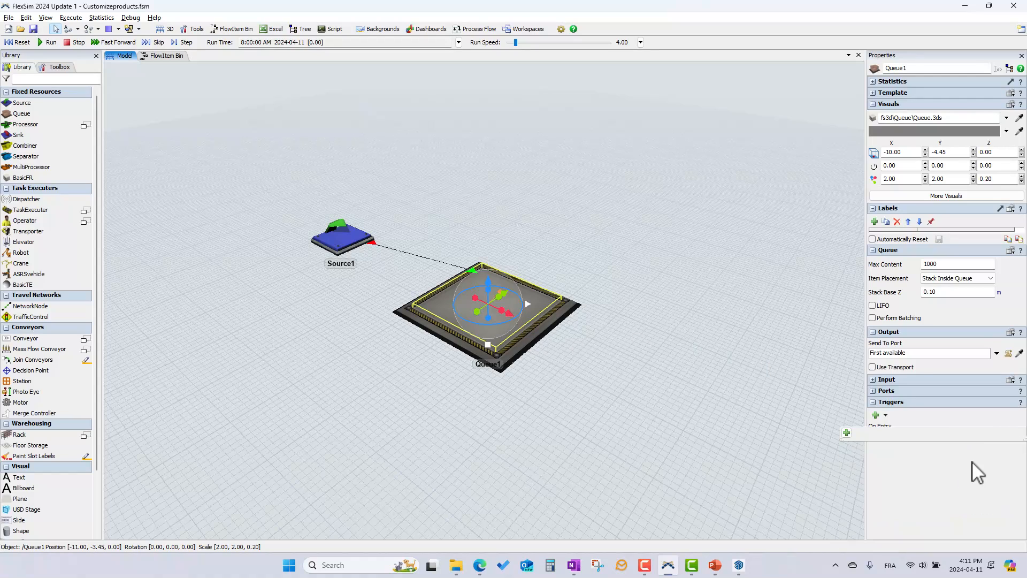
click(876, 414)
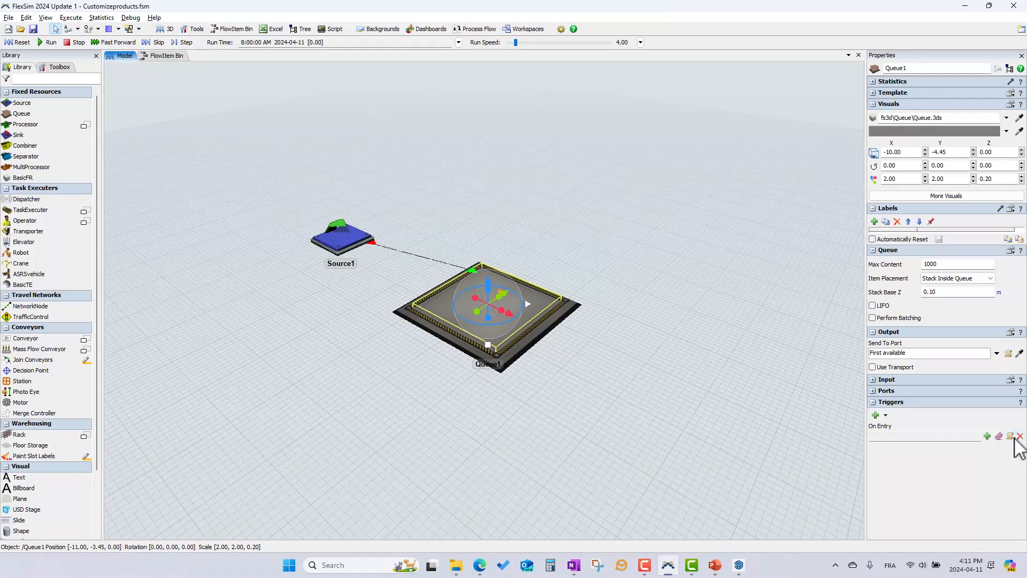
click(1020, 436)
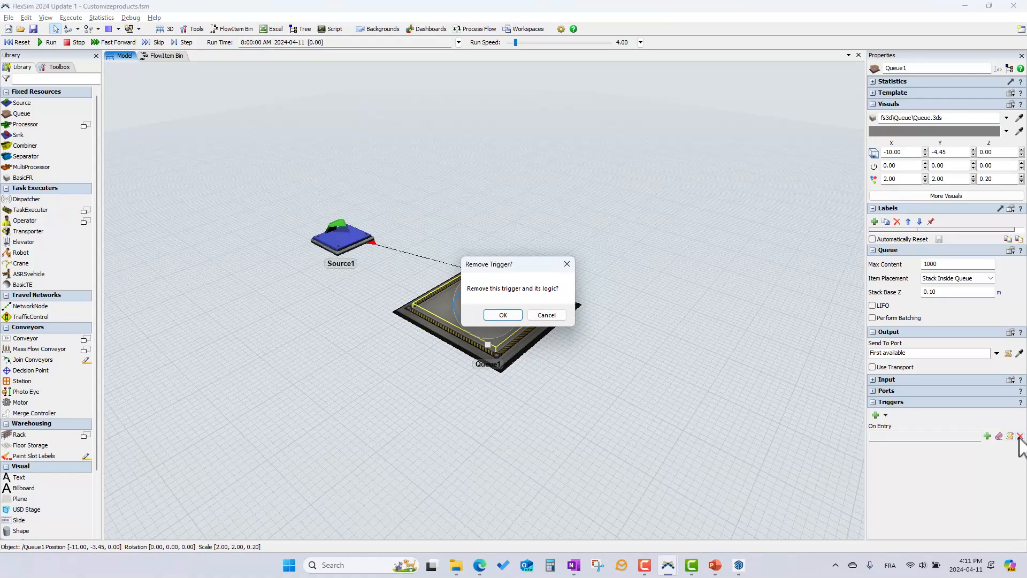
click(503, 315)
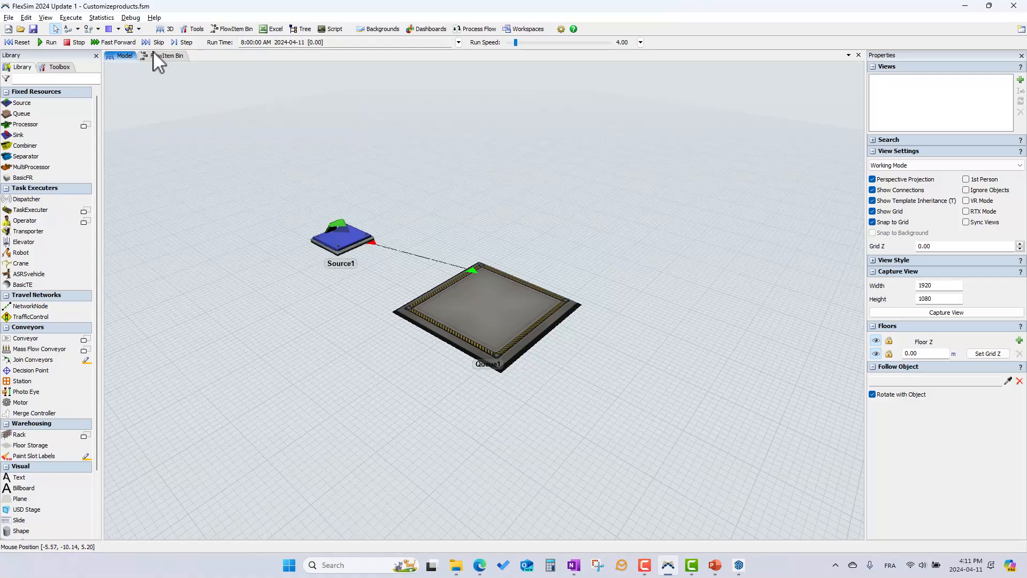
Show MyProduct's red wheelbarrow shape in the FlowItem Bin
click(169, 55)
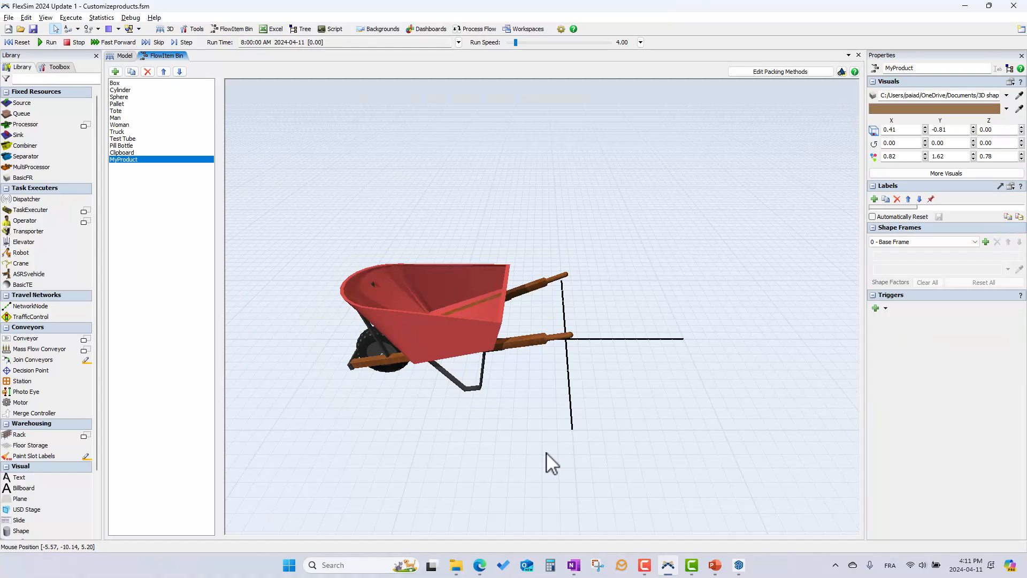
mouse_move(205, 118)
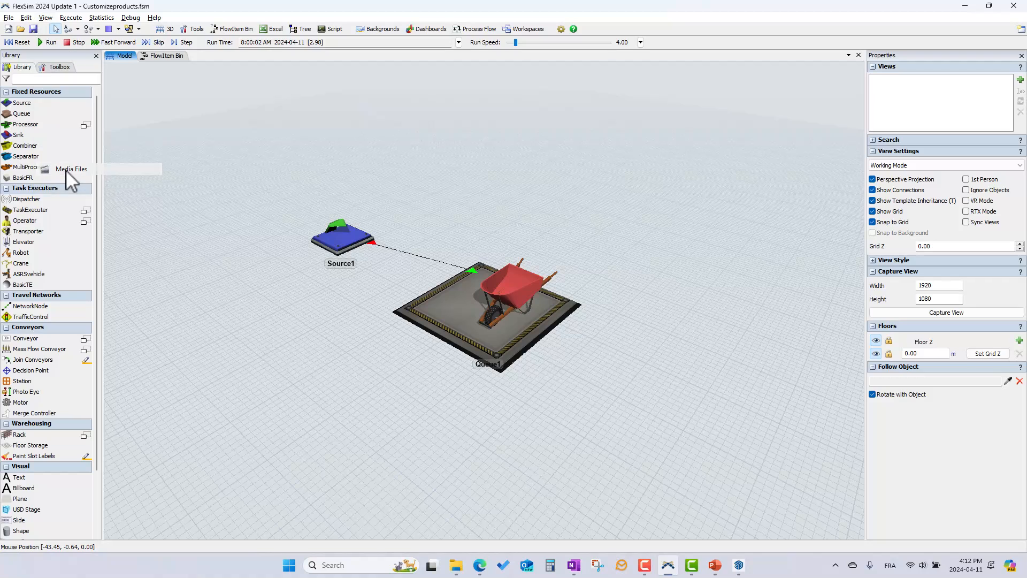
Browse the Media Files list of preloaded shapes down to the imported wheelbarrow entry, then close it
click(70, 169)
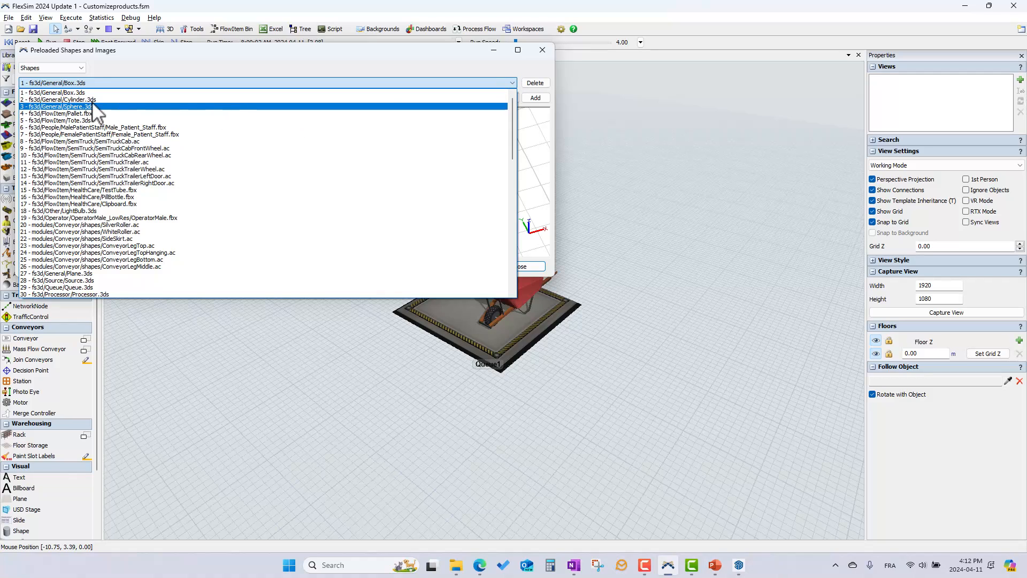
click(99, 135)
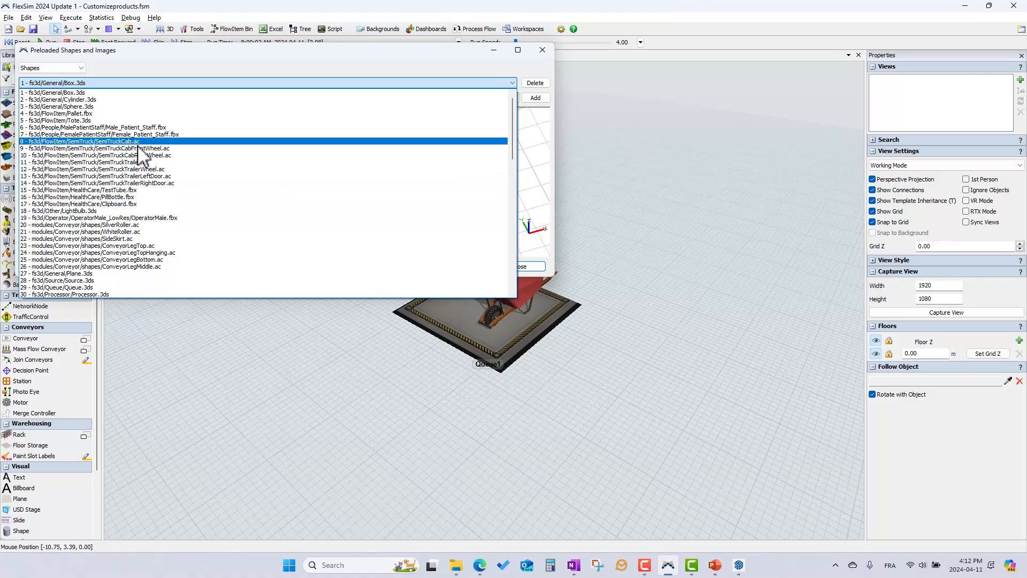
click(99, 252)
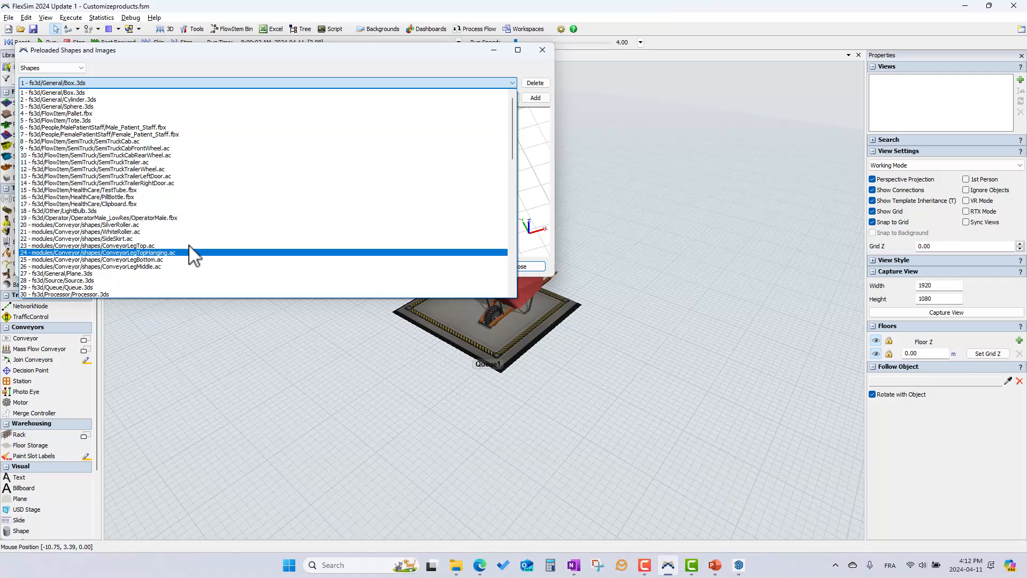
scroll(down, 3)
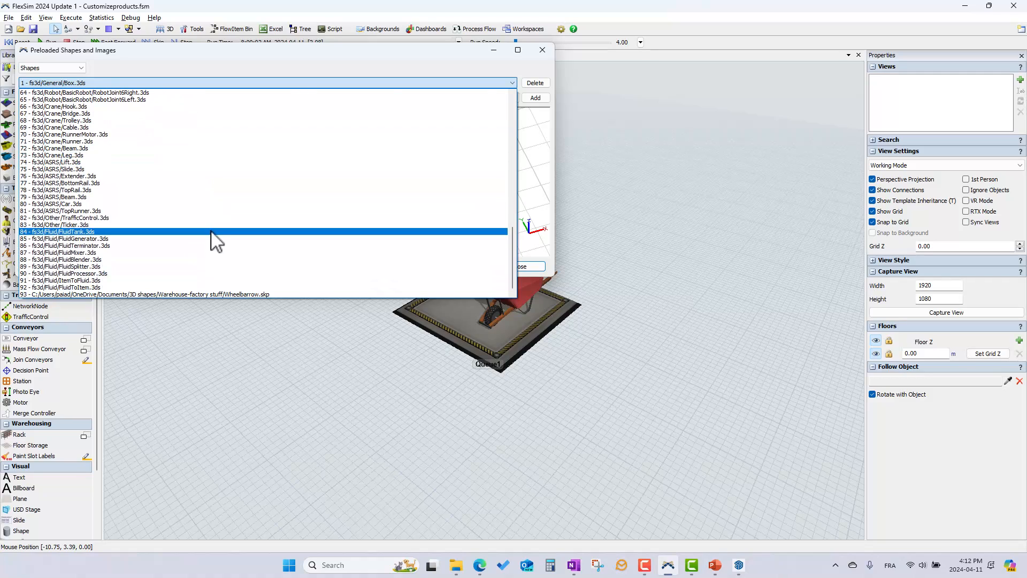
click(138, 293)
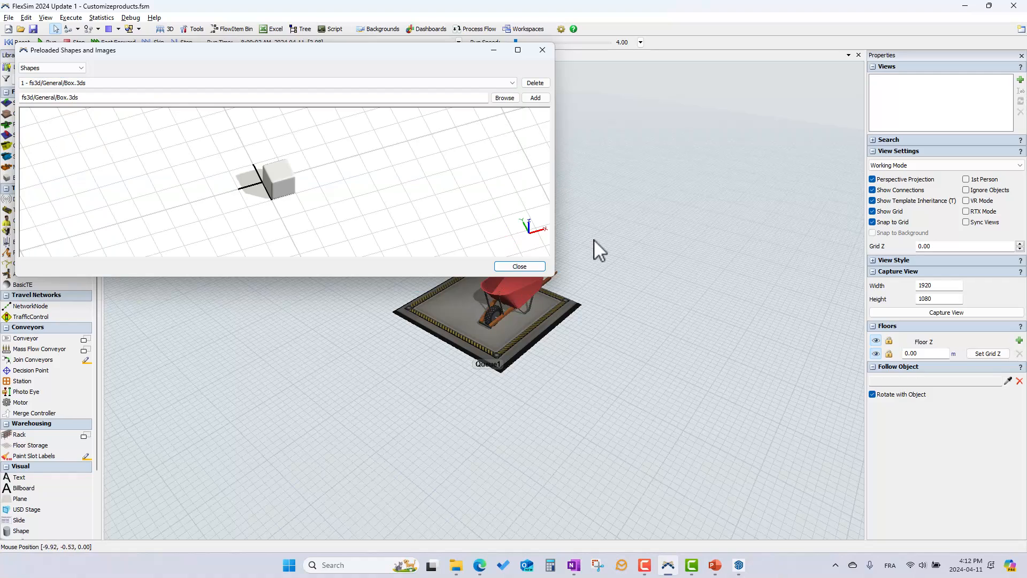
click(519, 266)
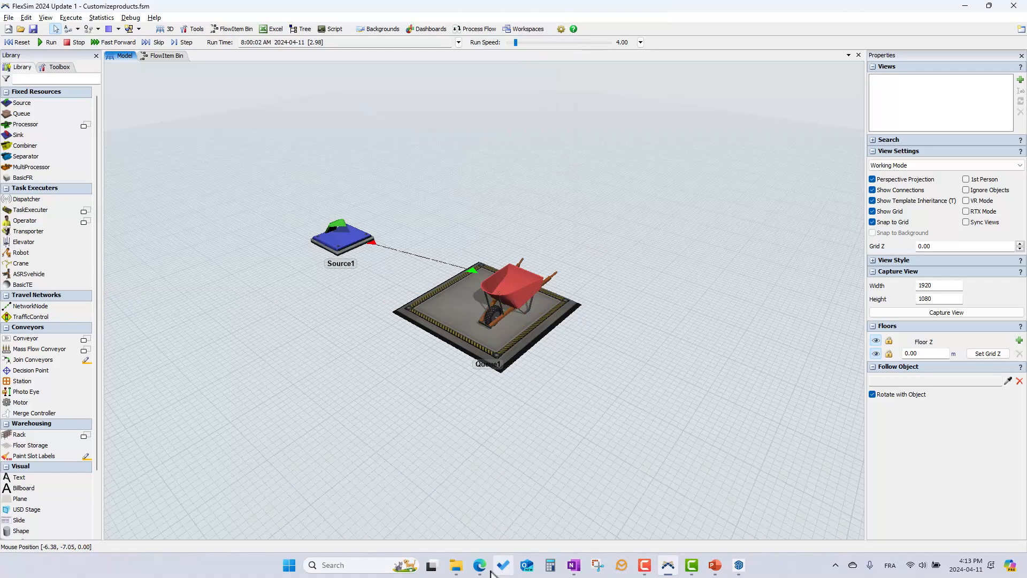
Read the 'Creating and Importing Custom 3D Objects' docs page down to Valid 3D Object File Types
click(481, 565)
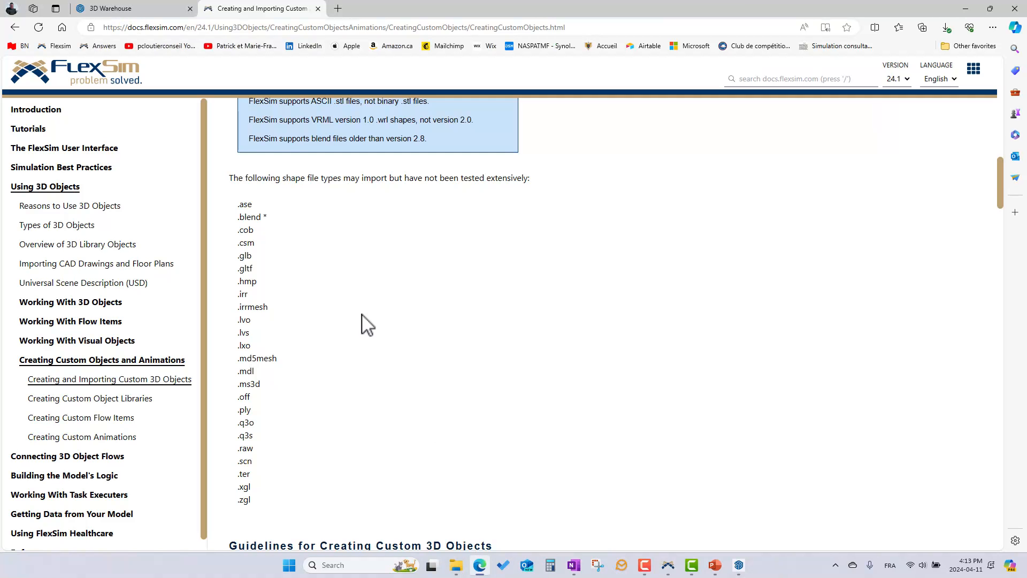
scroll(up, 3)
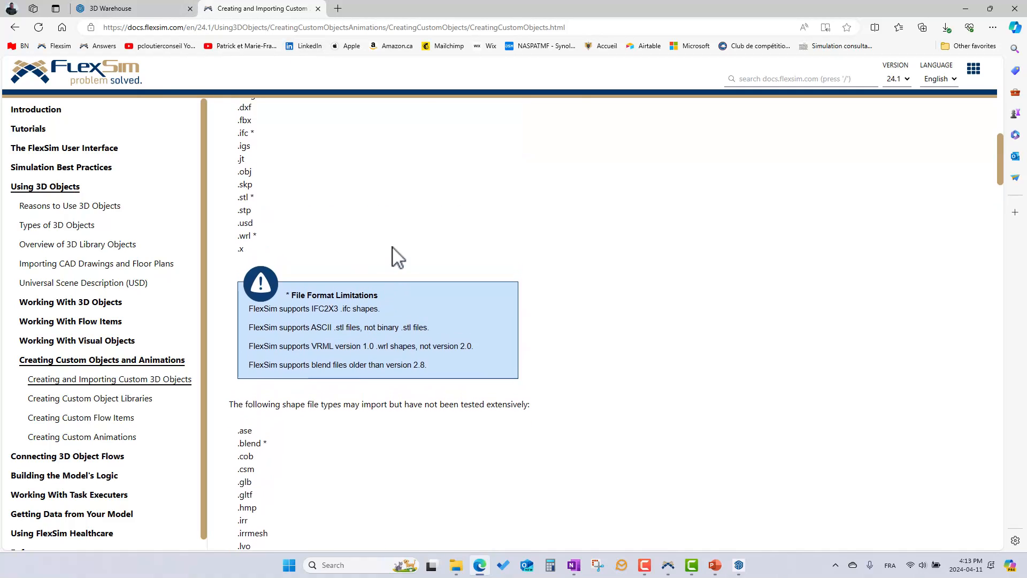
scroll(up, 3)
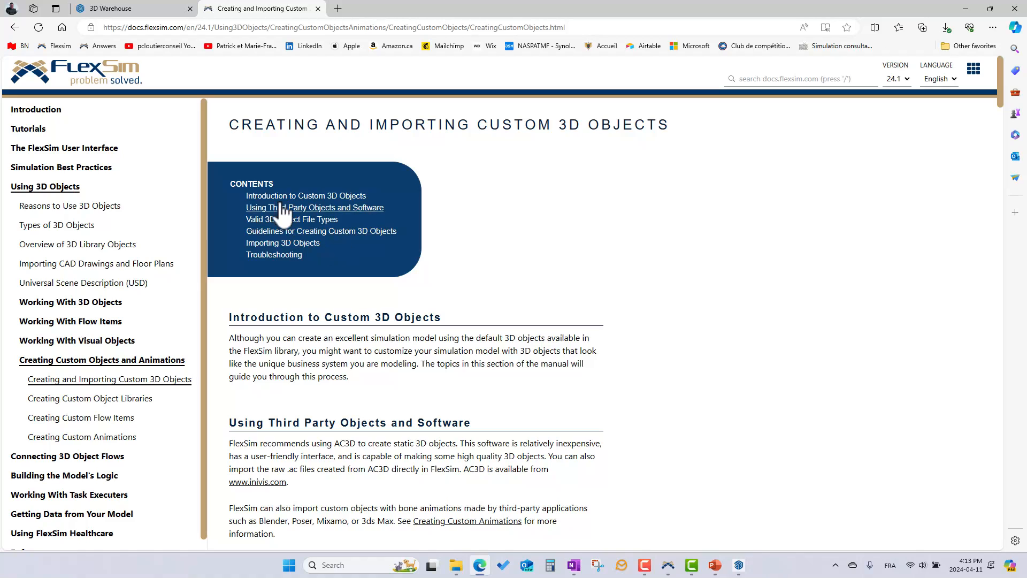
mouse_move(494, 391)
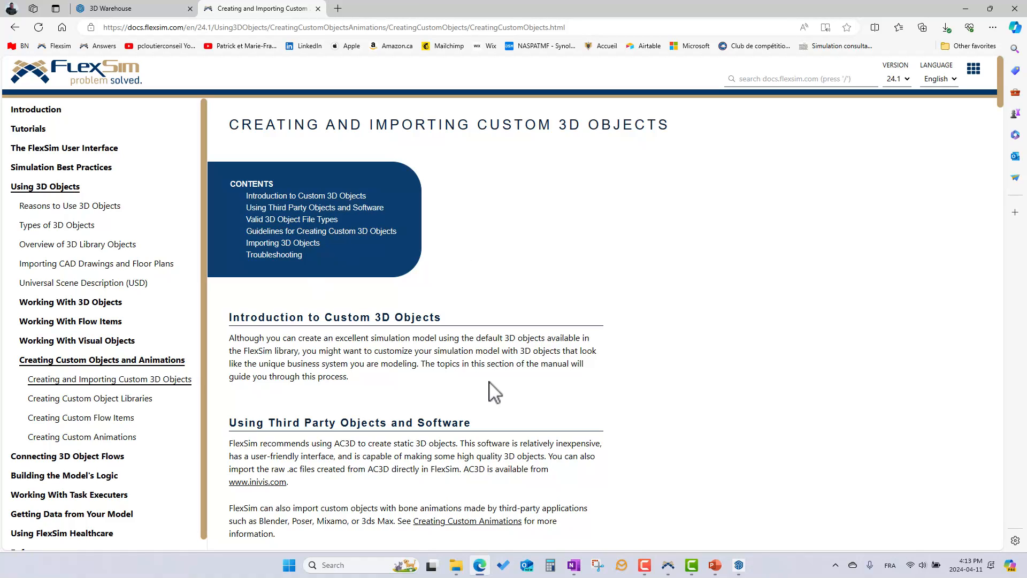
scroll(down, 3)
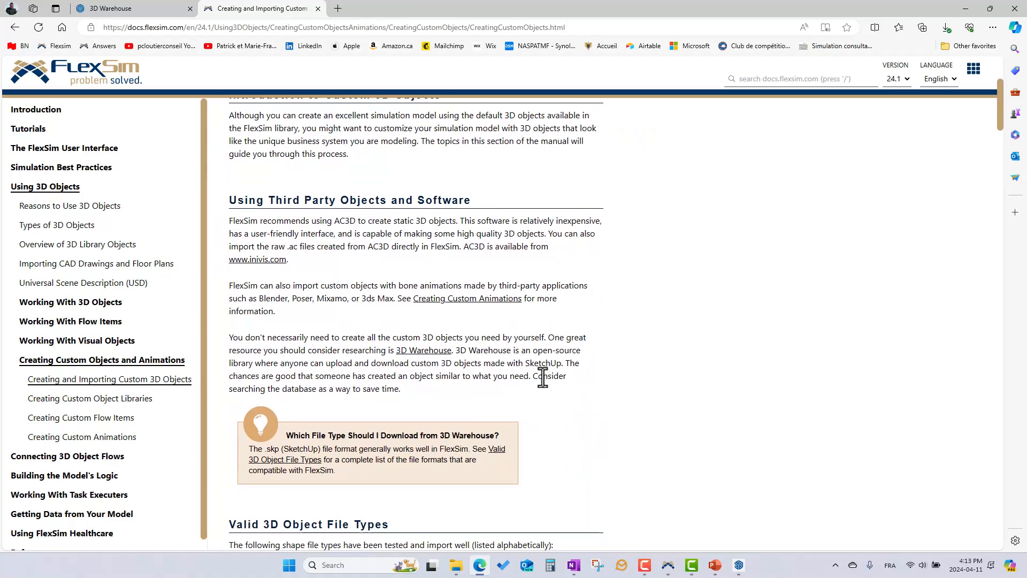
mouse_move(536, 382)
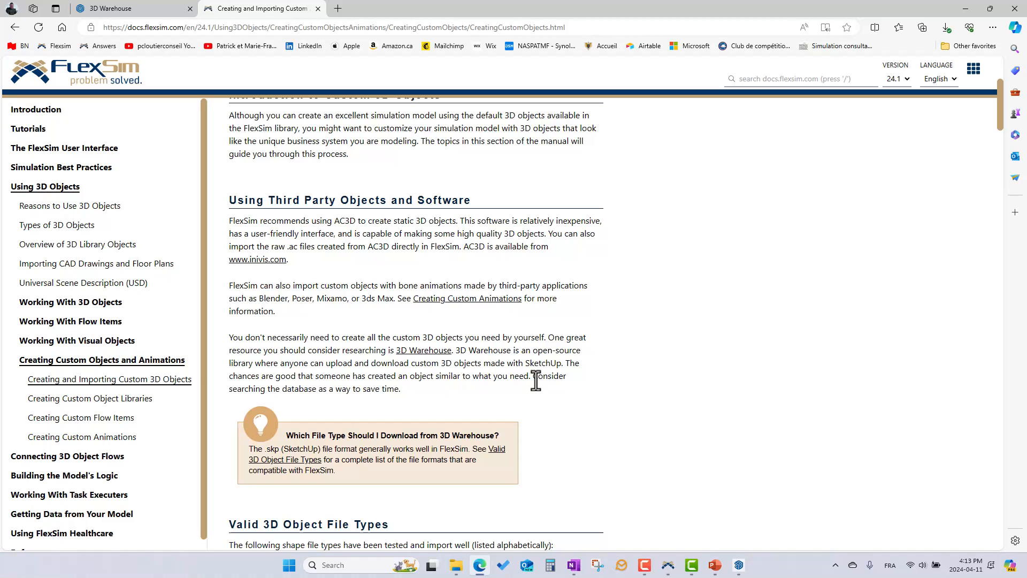
mouse_move(524, 401)
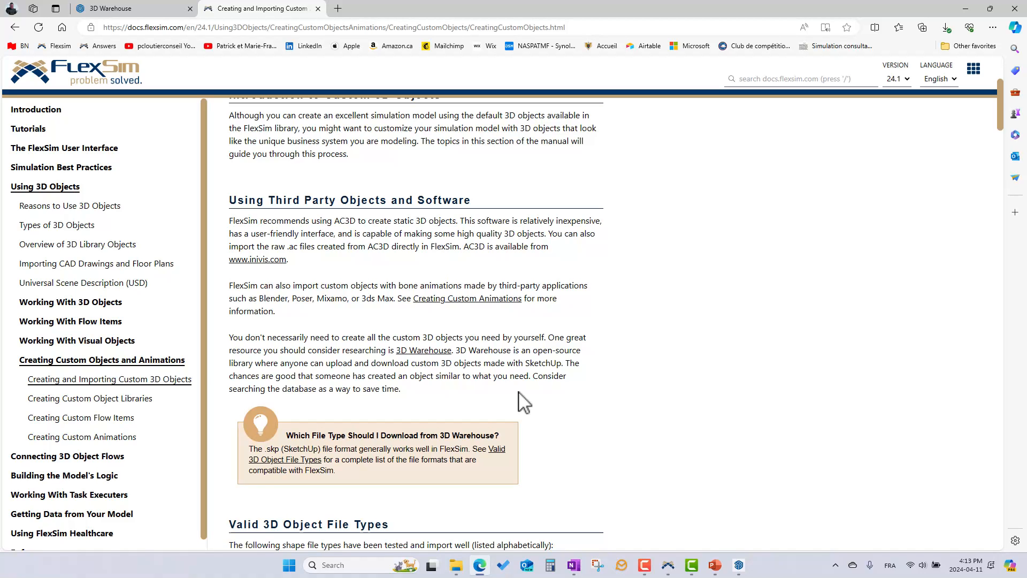
mouse_move(656, 367)
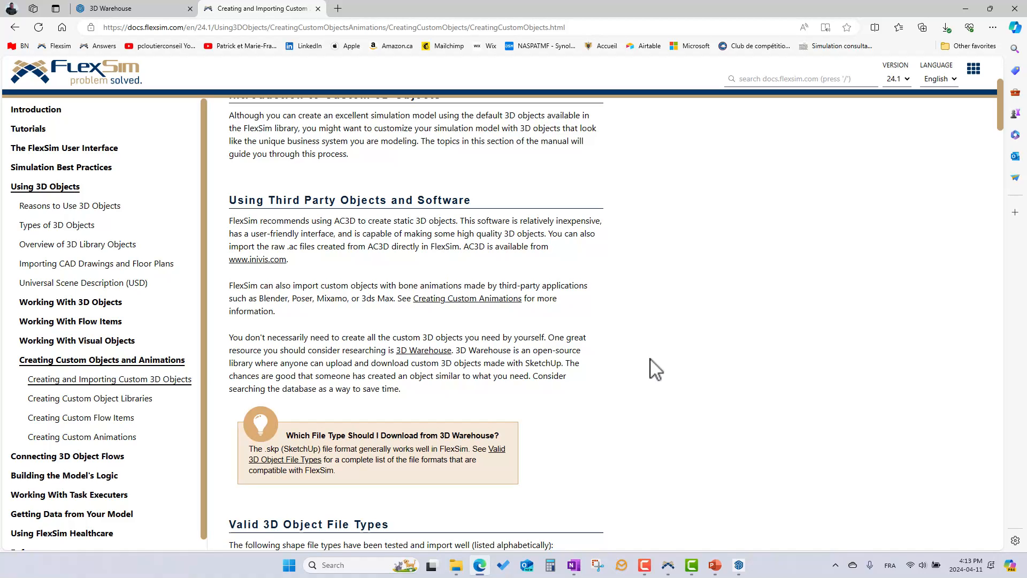
scroll(down, 3)
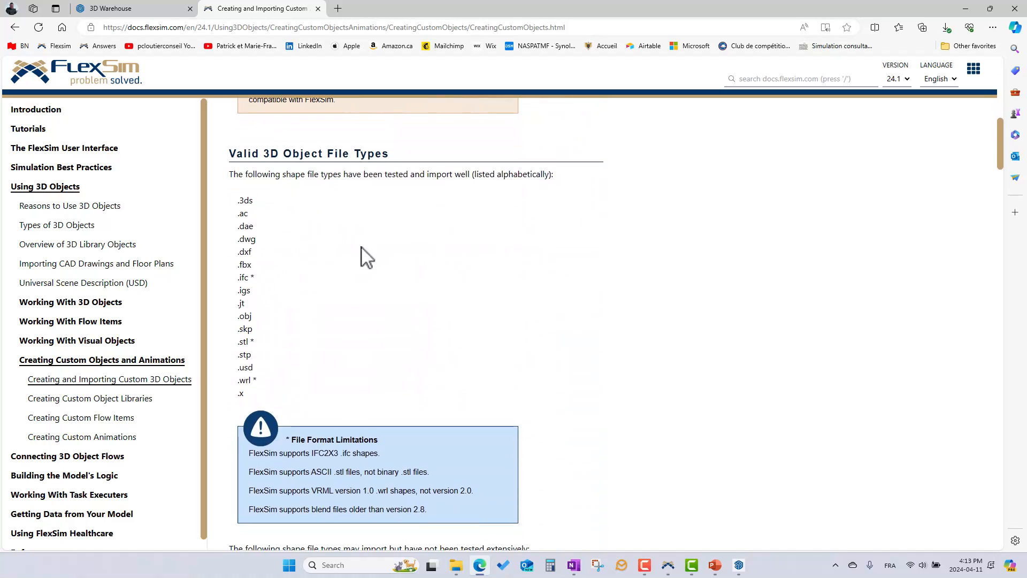
scroll(down, 3)
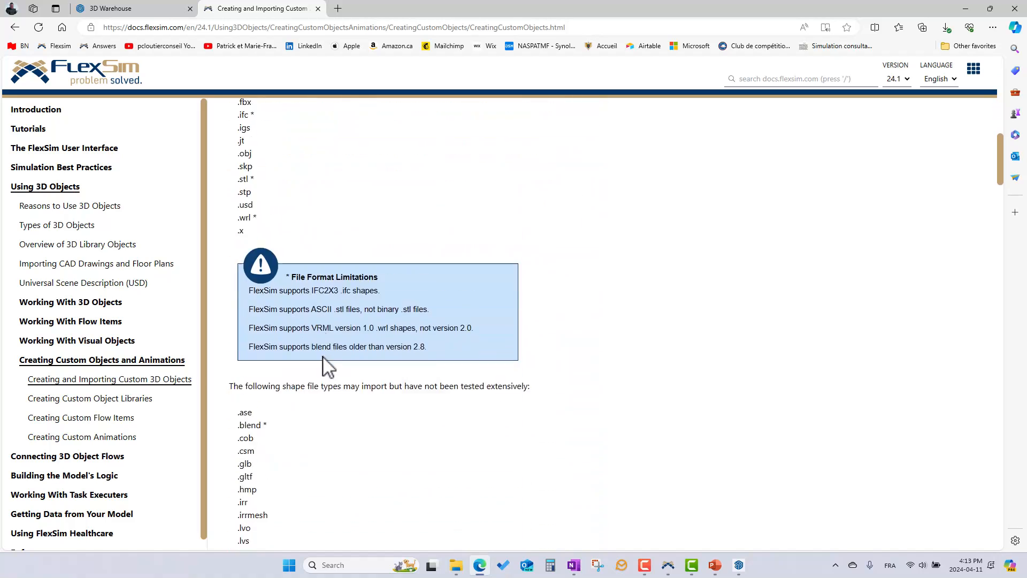
scroll(down, 3)
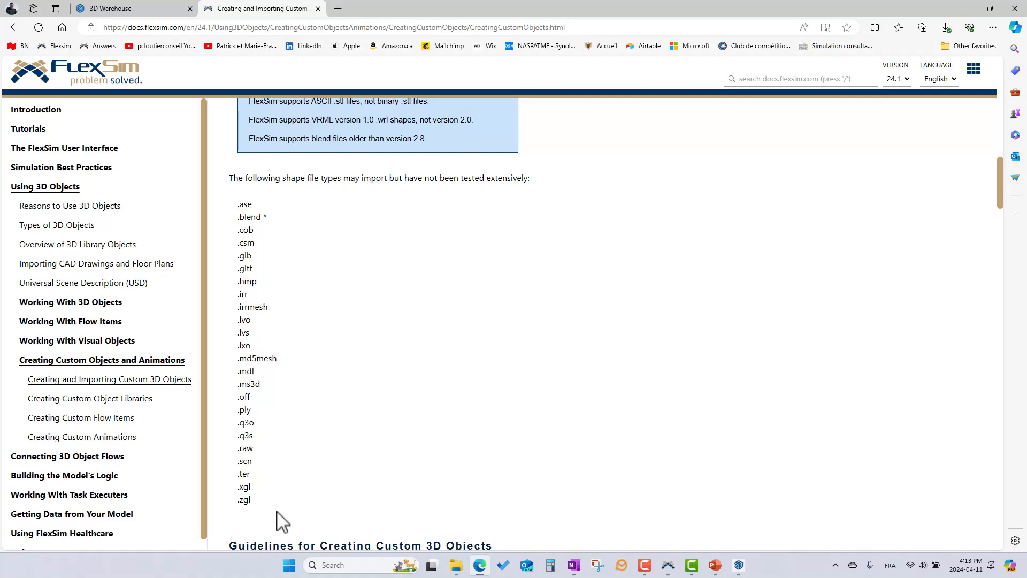
scroll(up, 3)
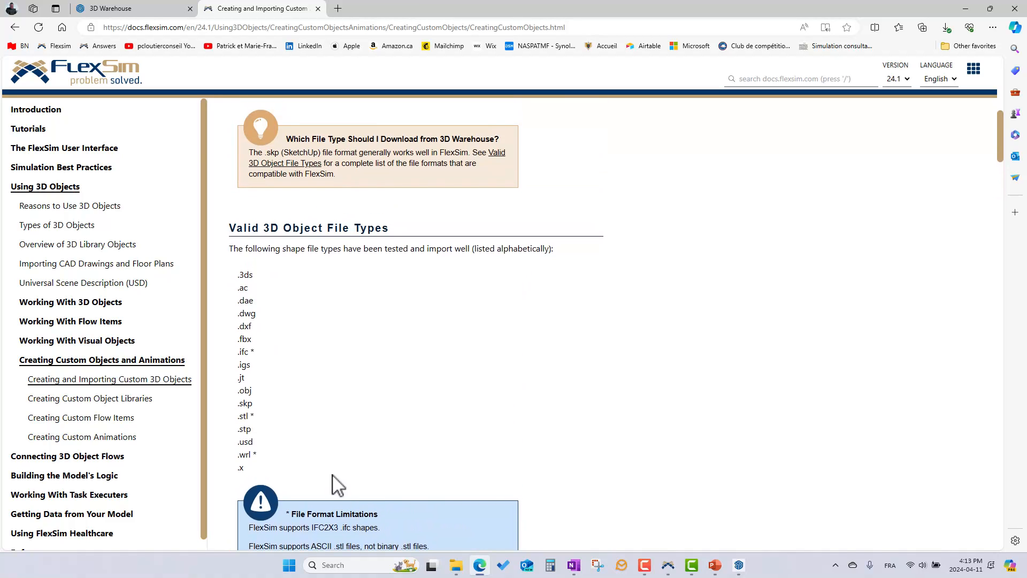
mouse_move(259, 482)
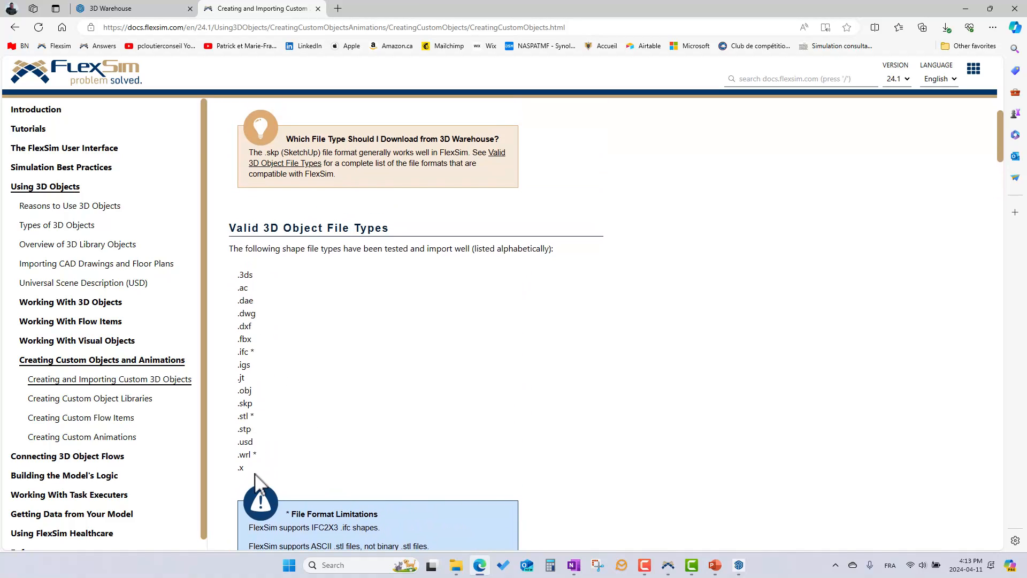
mouse_move(264, 448)
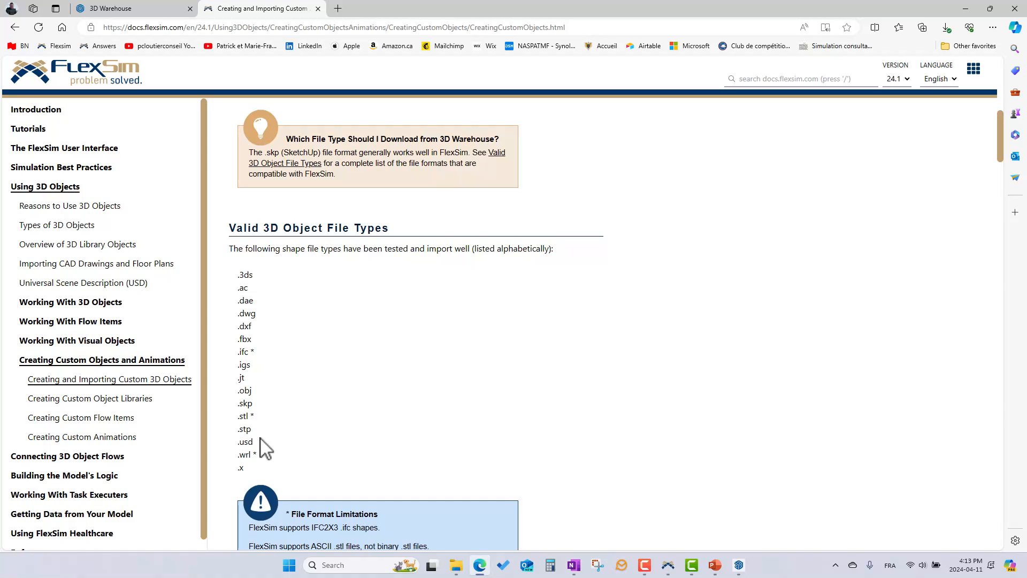
mouse_move(254, 457)
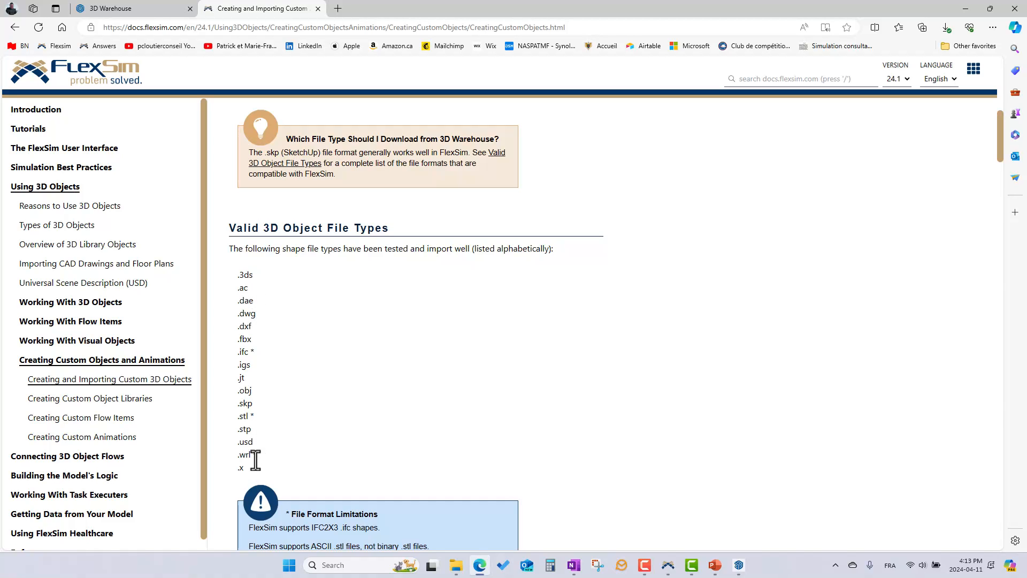
mouse_move(354, 403)
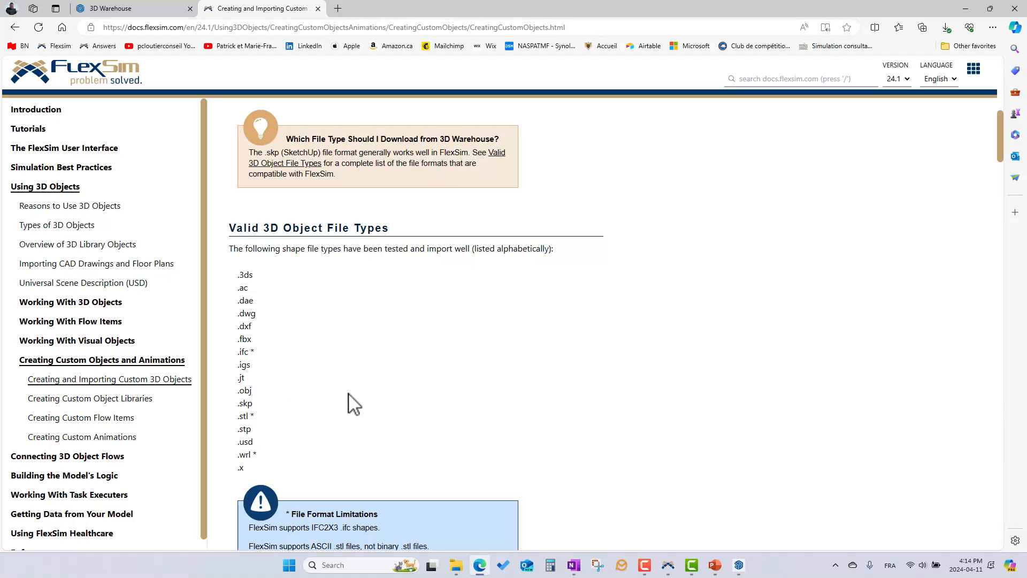
scroll(down, 3)
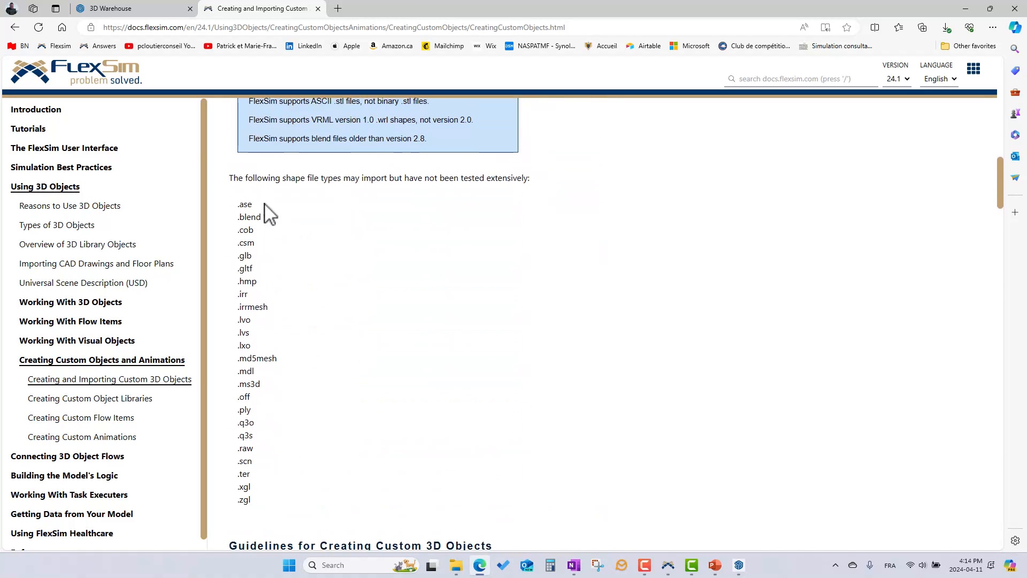
mouse_move(312, 405)
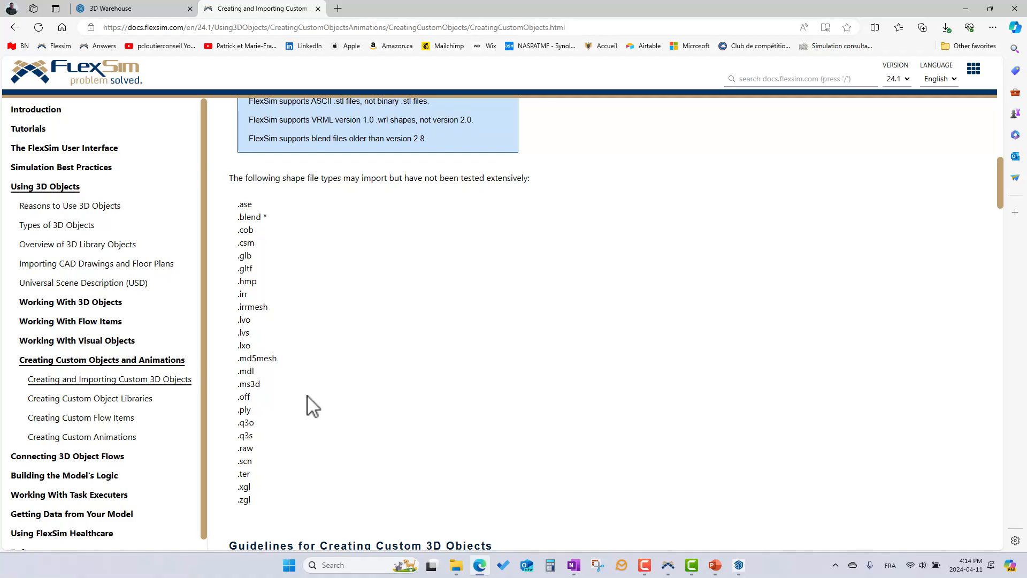
Search 3D Warehouse for 'press drill', view one Drill Press model's download formats, and go back to results
click(131, 7)
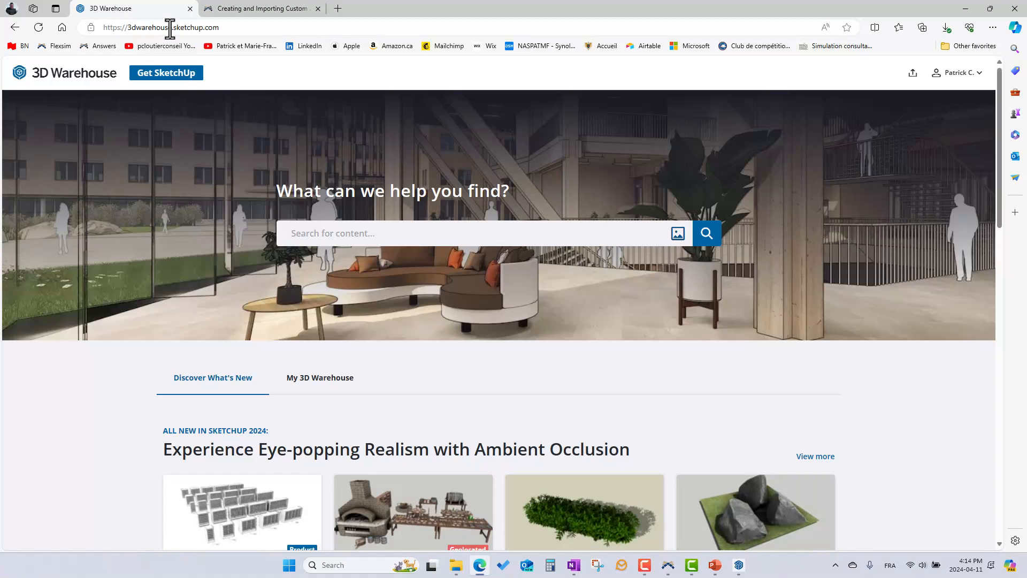
mouse_move(206, 47)
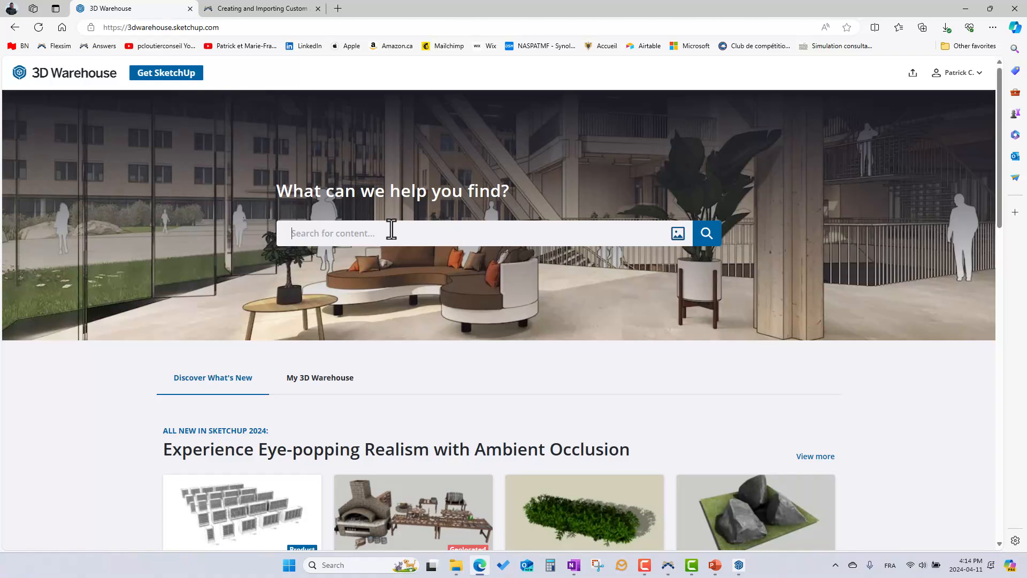
text(press)
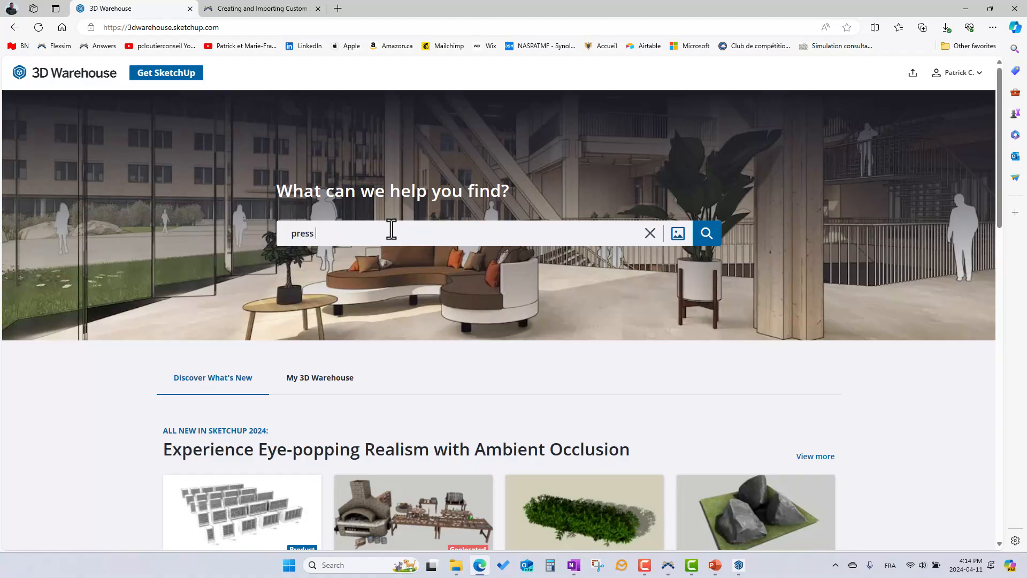
text(drill)
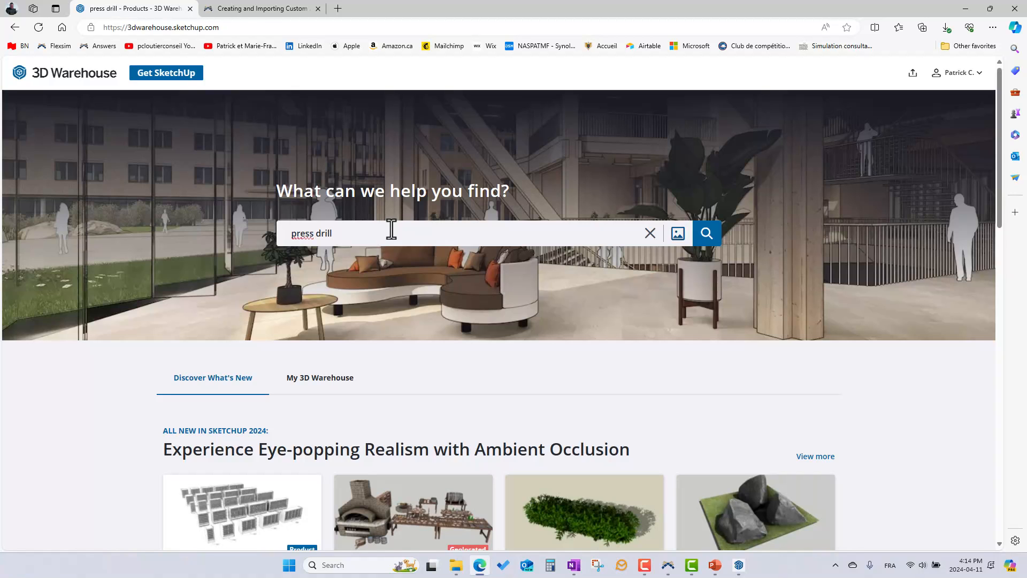
click(707, 232)
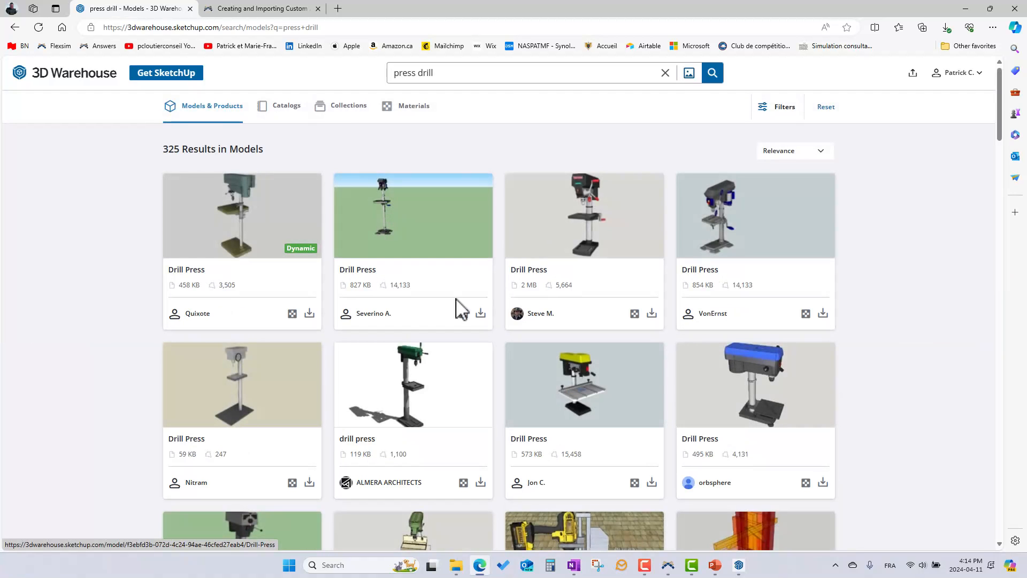
mouse_move(590, 232)
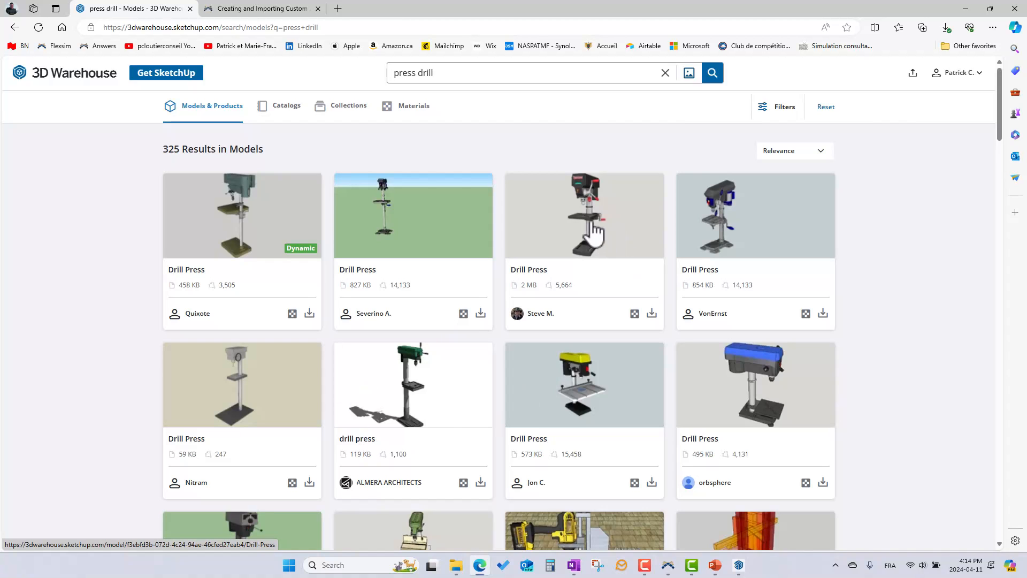
click(583, 215)
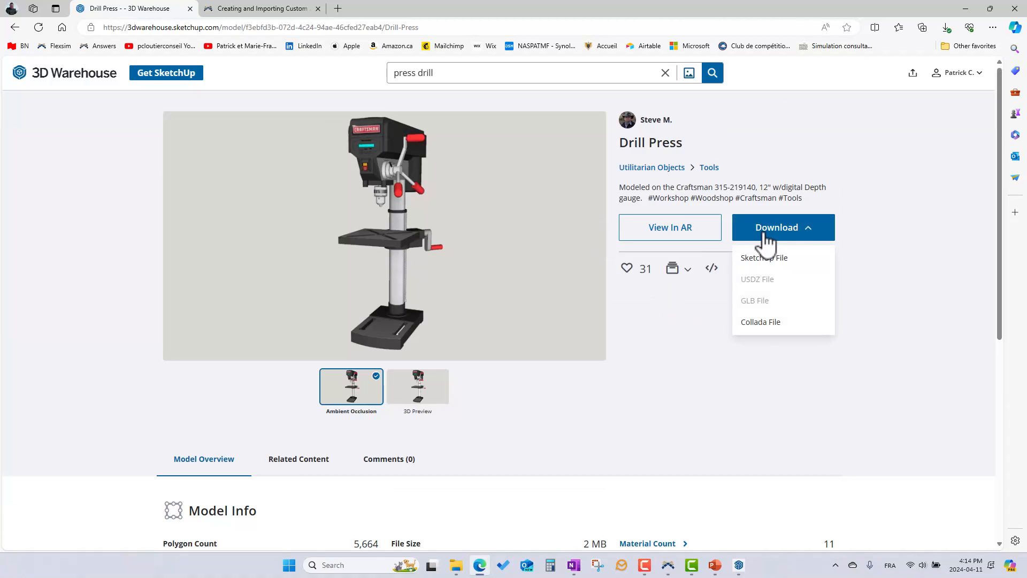
mouse_move(777, 265)
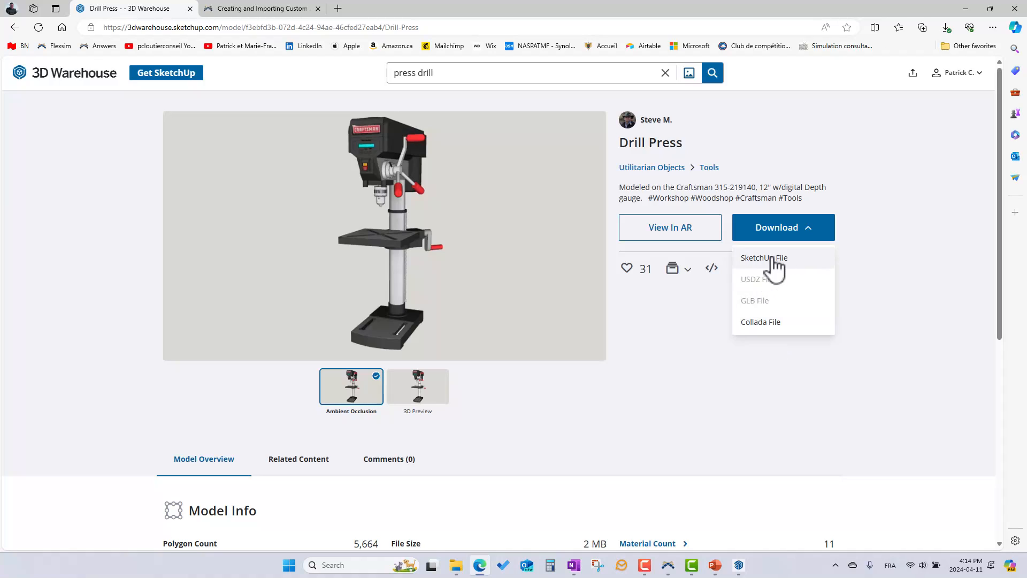
mouse_move(425, 314)
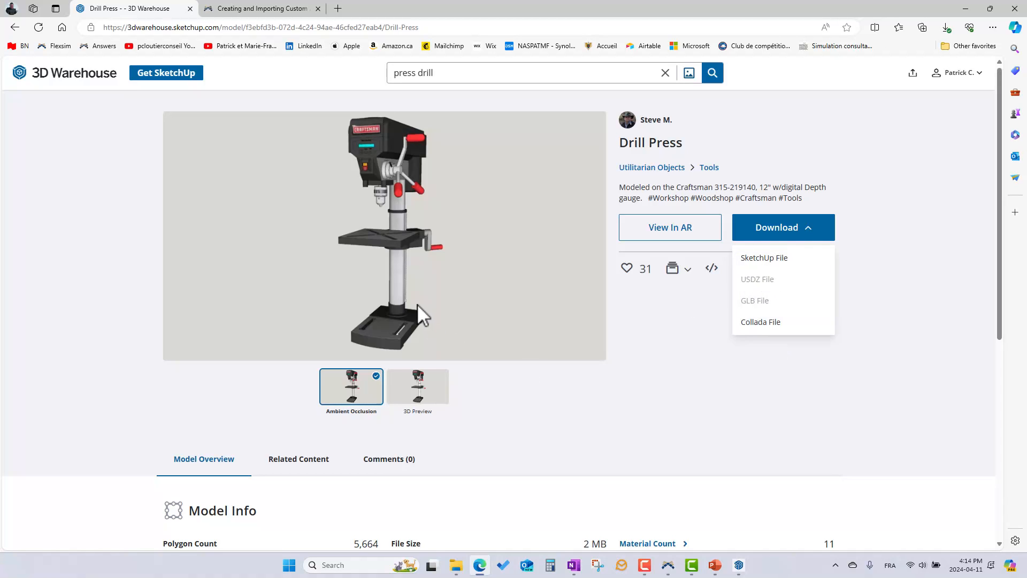
mouse_move(427, 314)
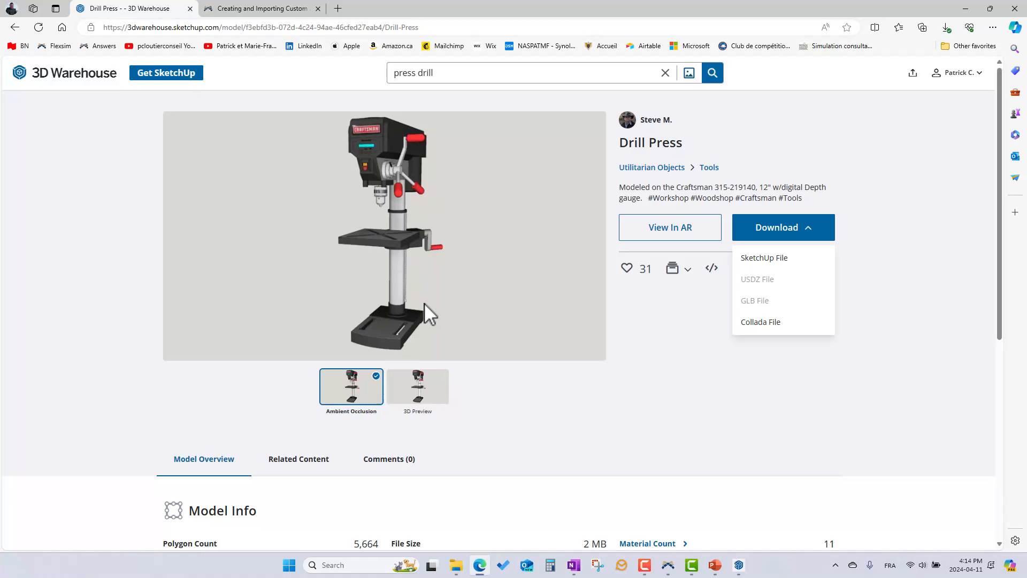
mouse_move(24, 46)
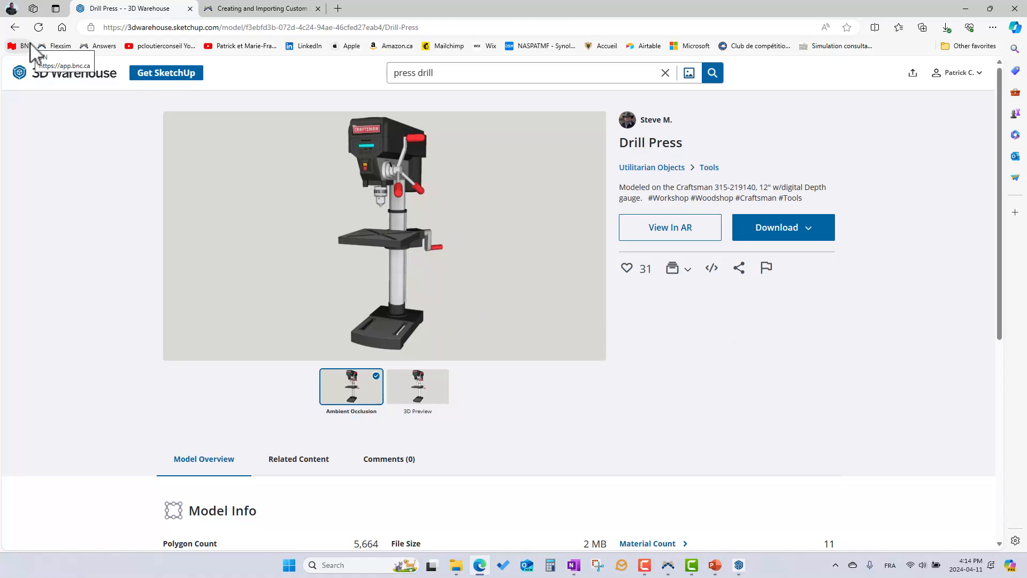
click(14, 26)
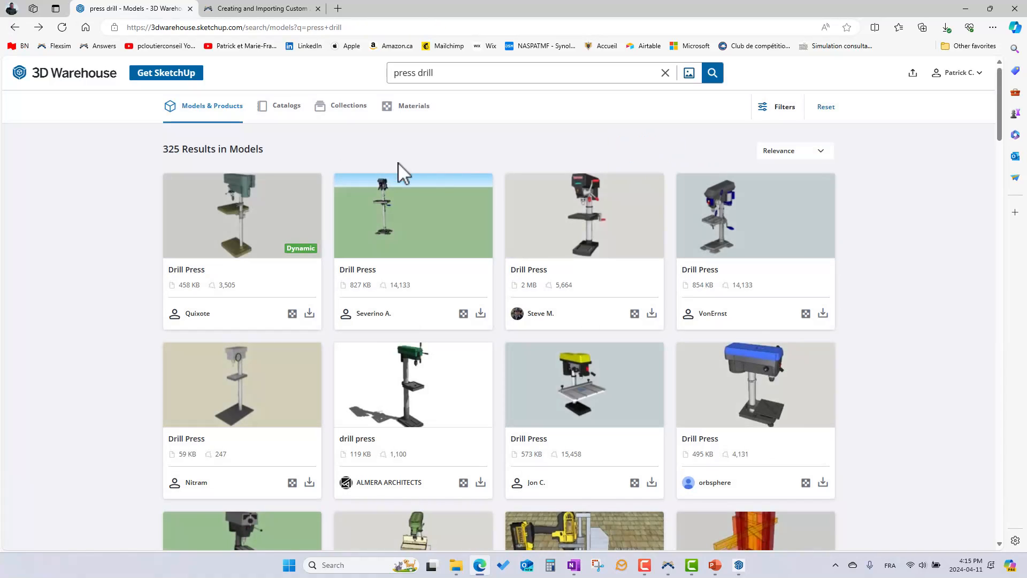
mouse_move(472, 152)
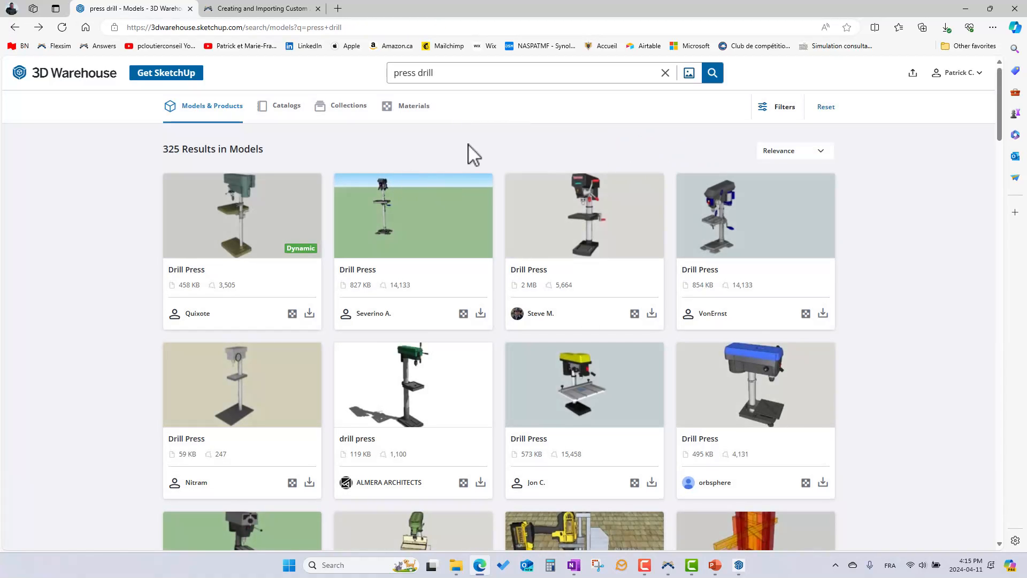
mouse_move(548, 288)
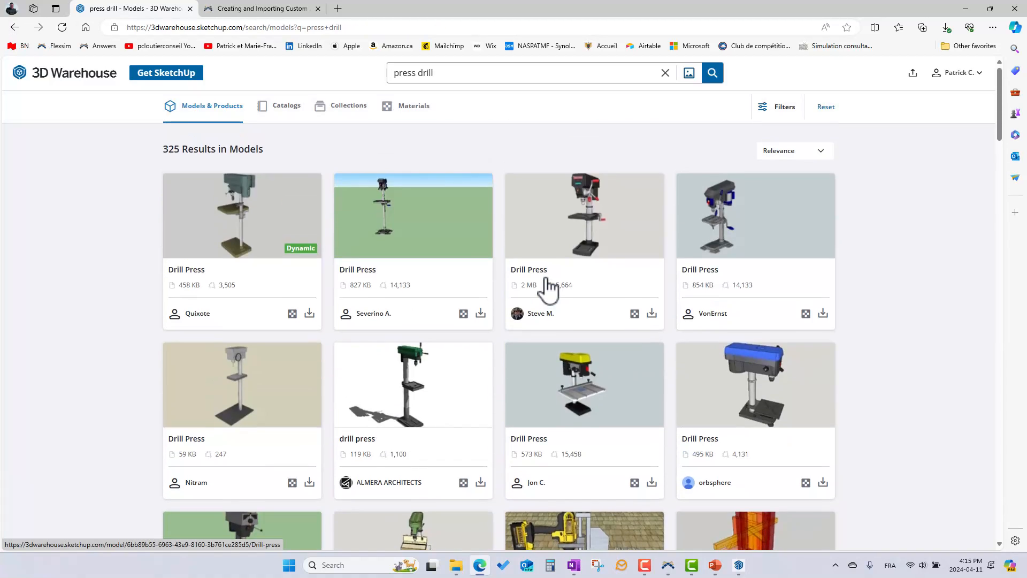
mouse_move(548, 285)
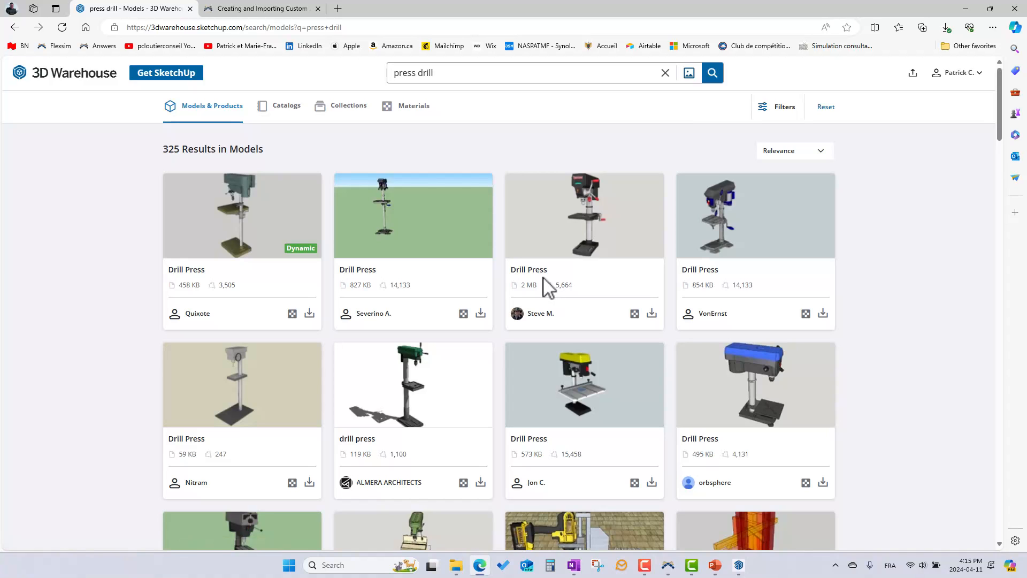
mouse_move(795, 530)
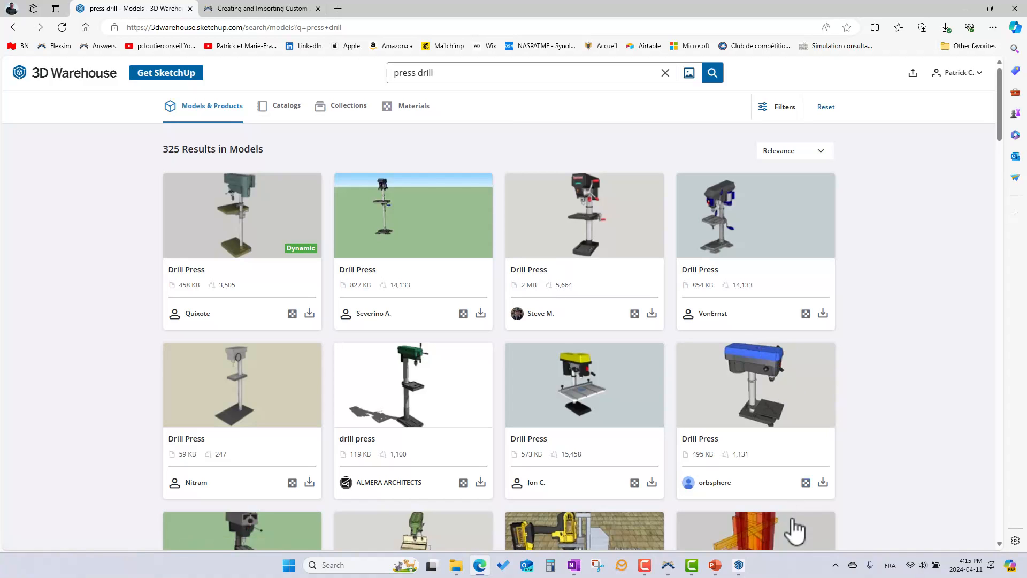
Draw a flat rectangle on the ground beside the scale figure in SketchUp for Web
click(737, 565)
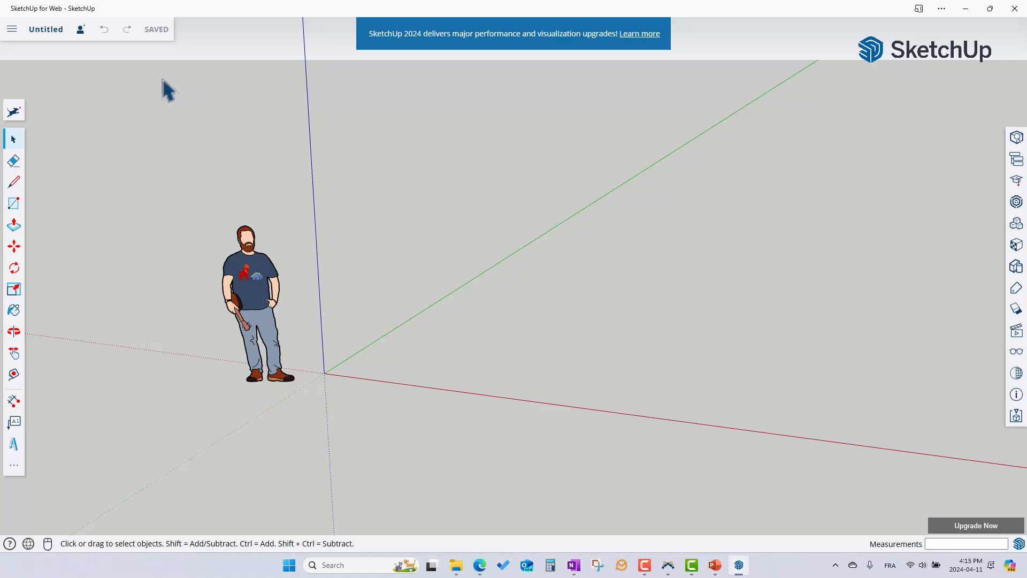
mouse_move(186, 35)
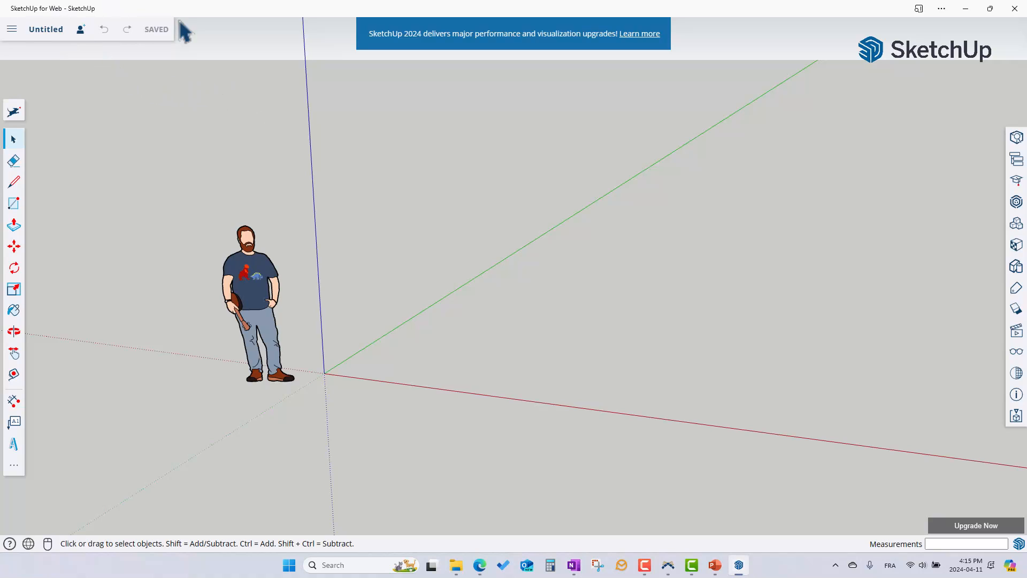
mouse_move(13, 203)
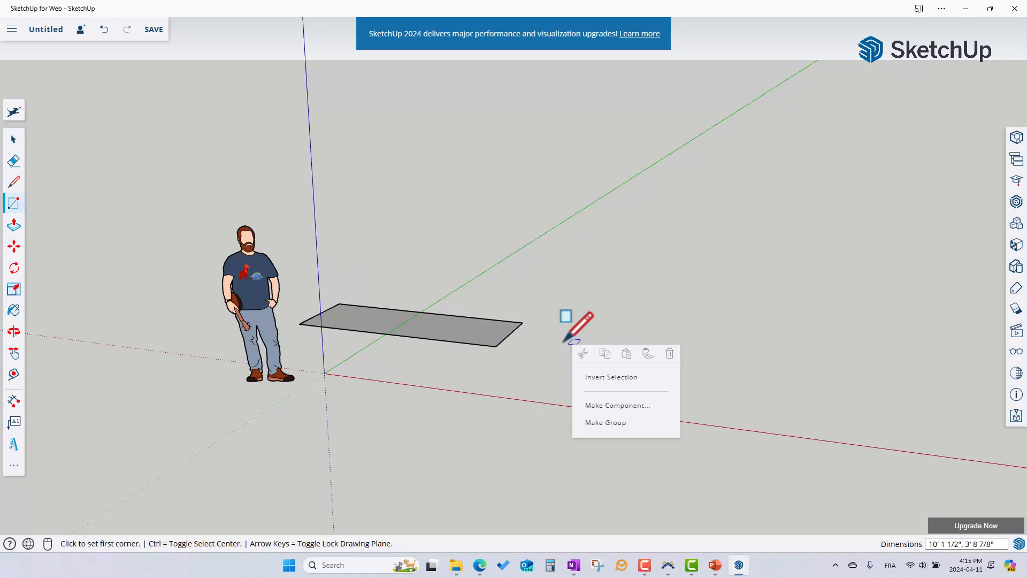
click(13, 225)
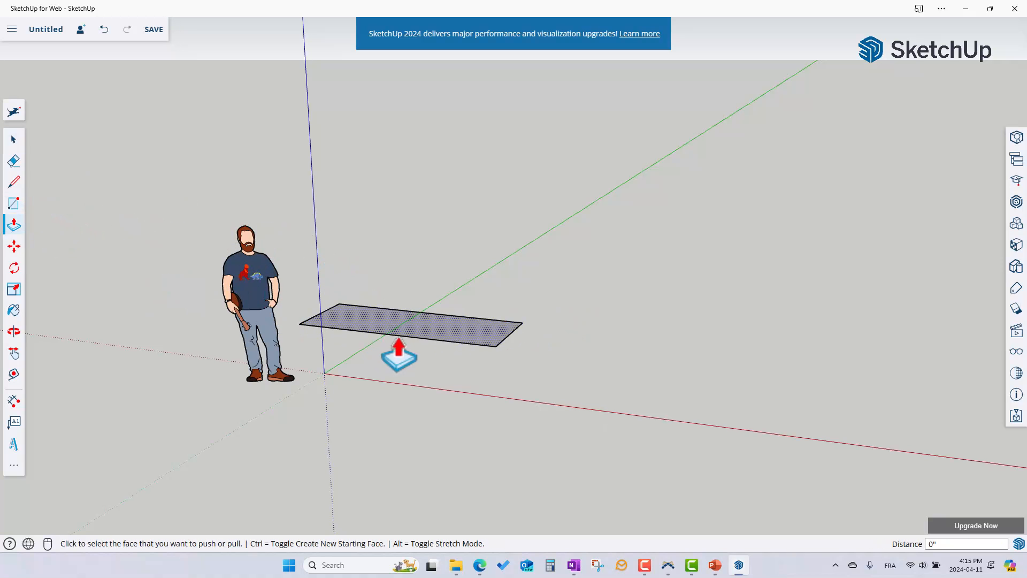